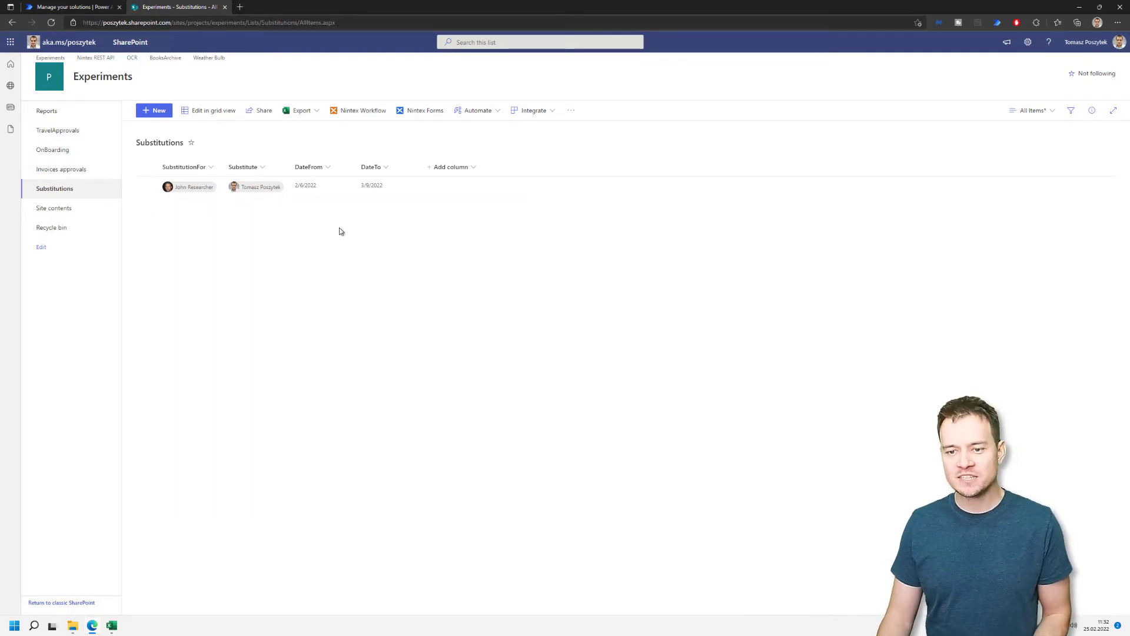
pyautogui.moveTo(273, 236)
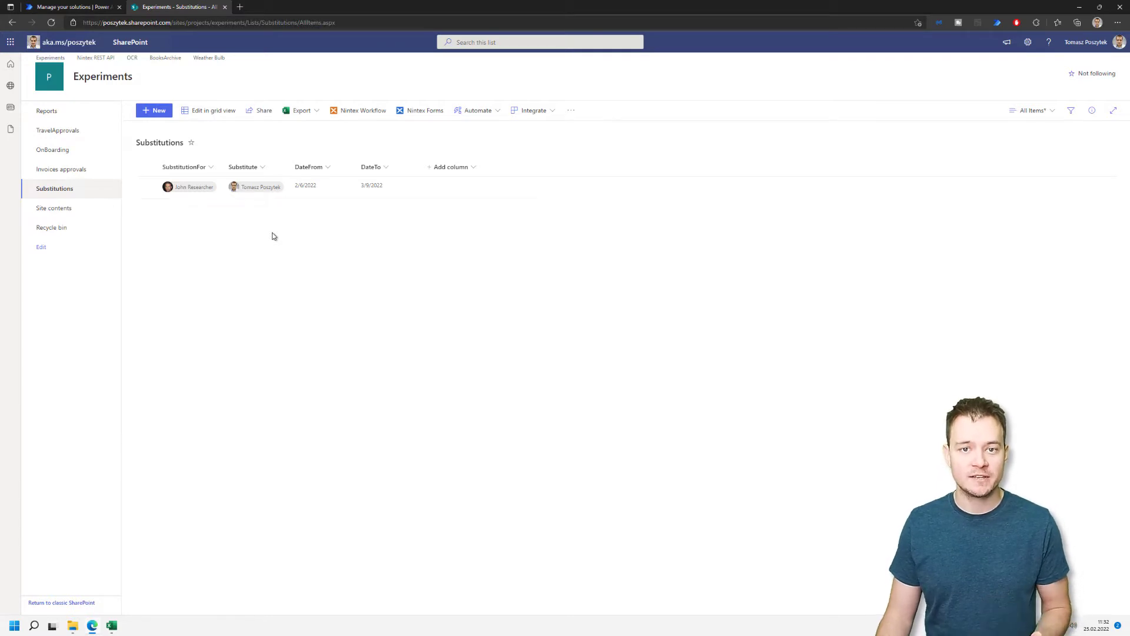
pyautogui.moveTo(470, 241)
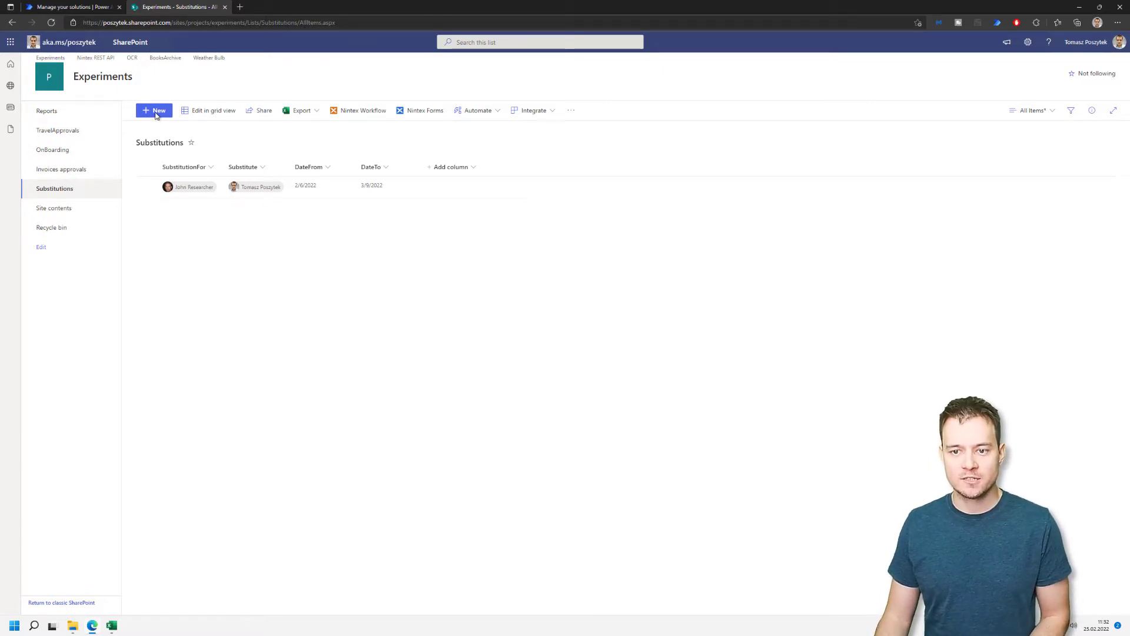
# Start a new substitution entry with John Researcher as SubstitutionFor, then fill in the substitute.
pyautogui.click(154, 110)
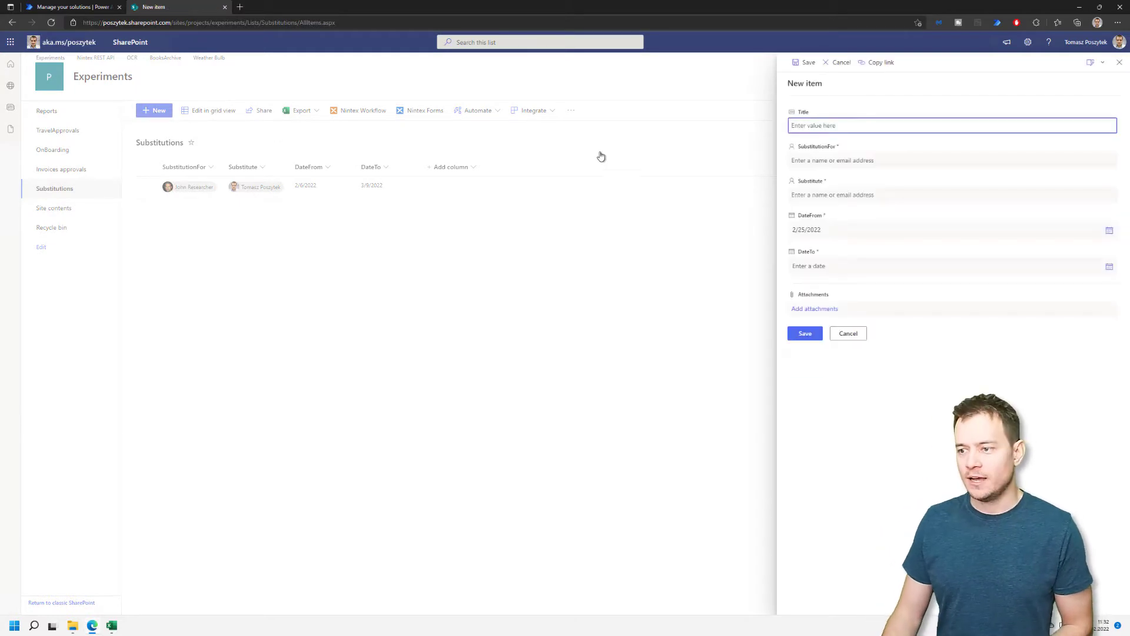
pyautogui.click(951, 161)
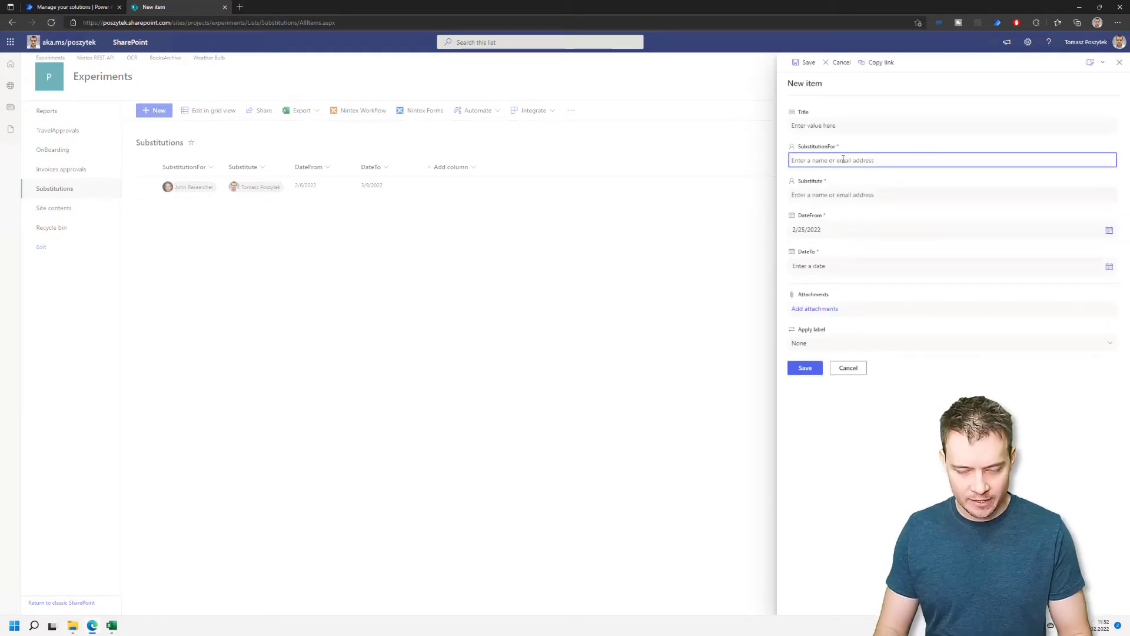
pyautogui.write('jo')
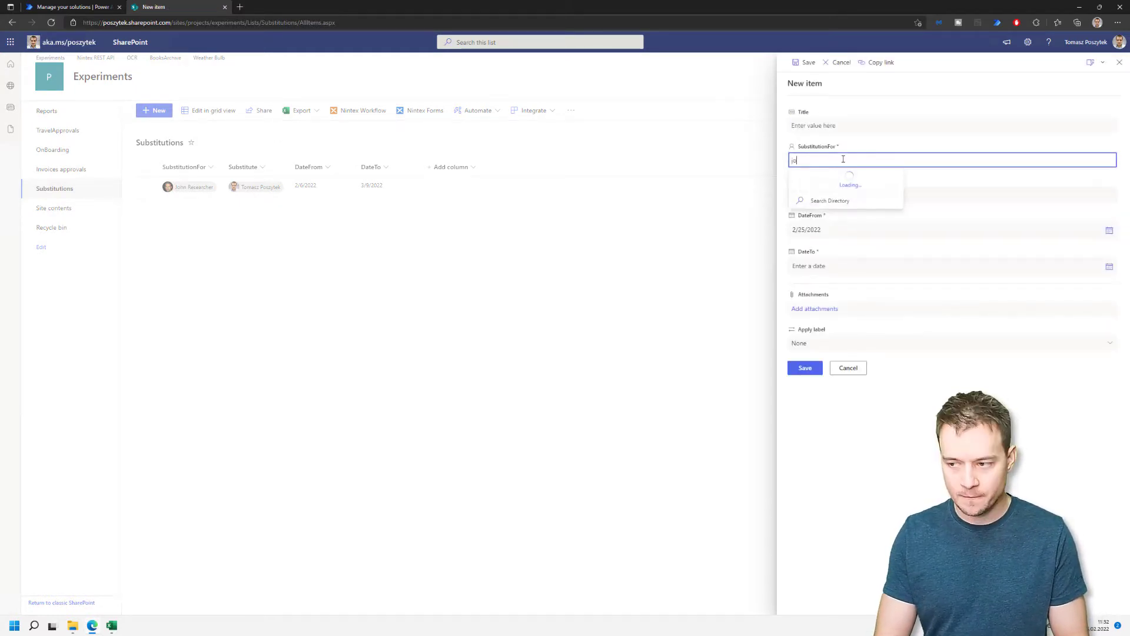
pyautogui.write('john')
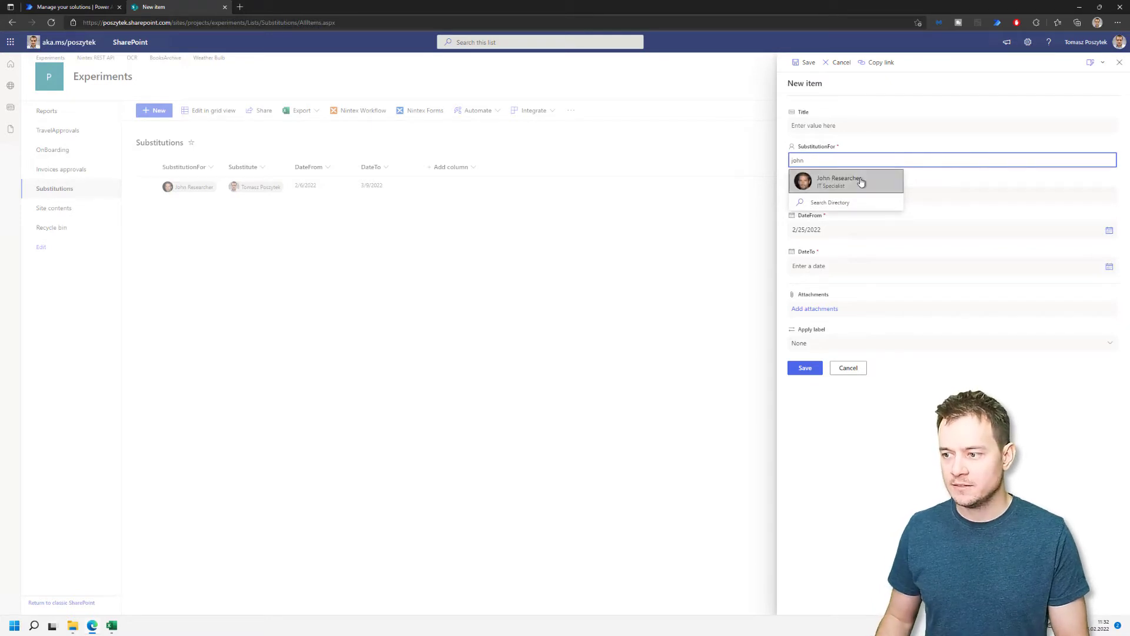
pyautogui.click(840, 181)
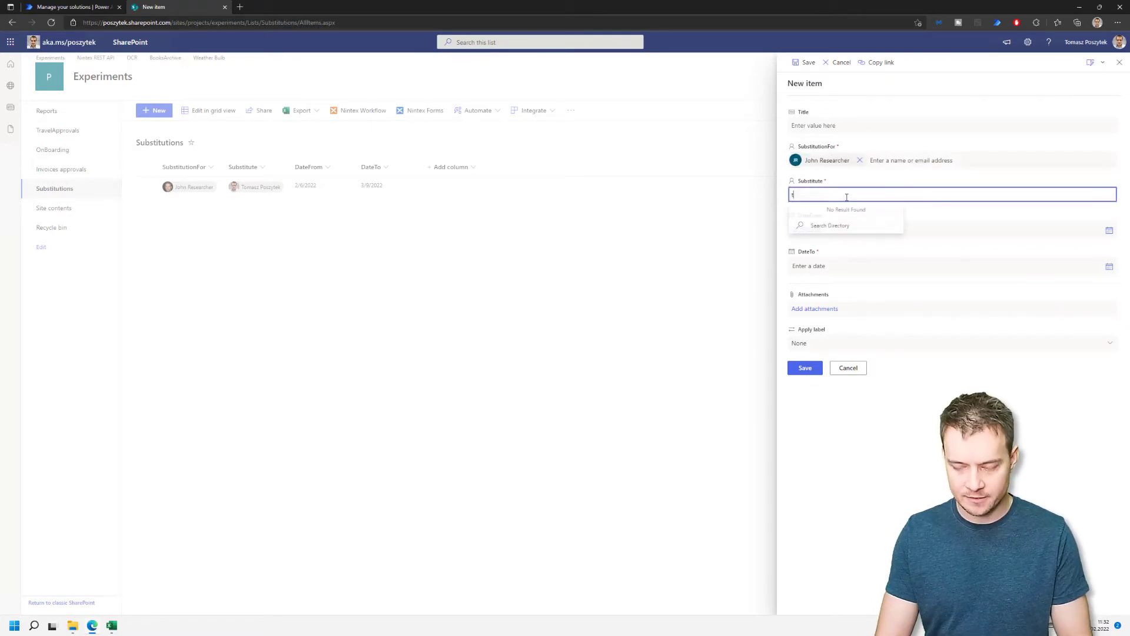
pyautogui.click(822, 209)
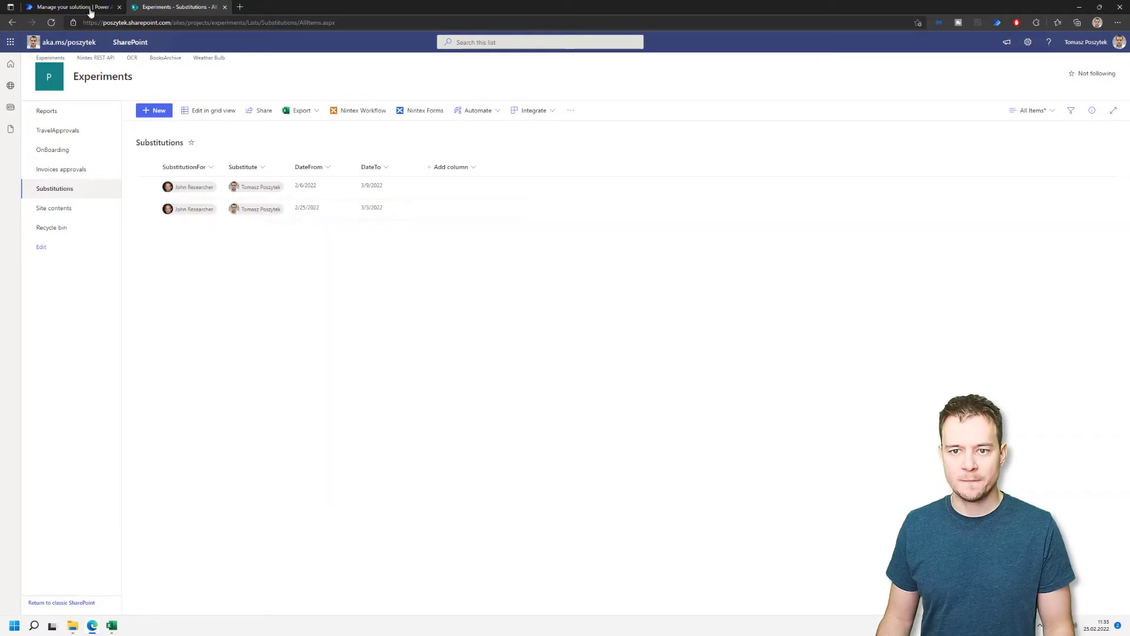
# Glance at the Tasks manager solution's cloud flows, then open My flows.
pyautogui.click(64, 6)
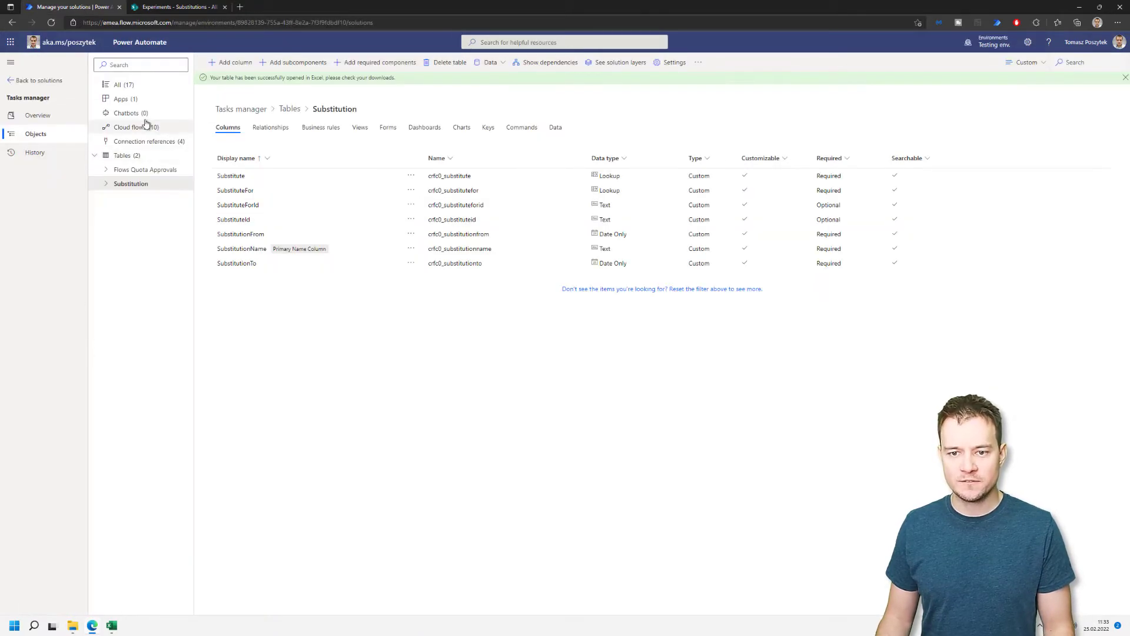
pyautogui.click(131, 127)
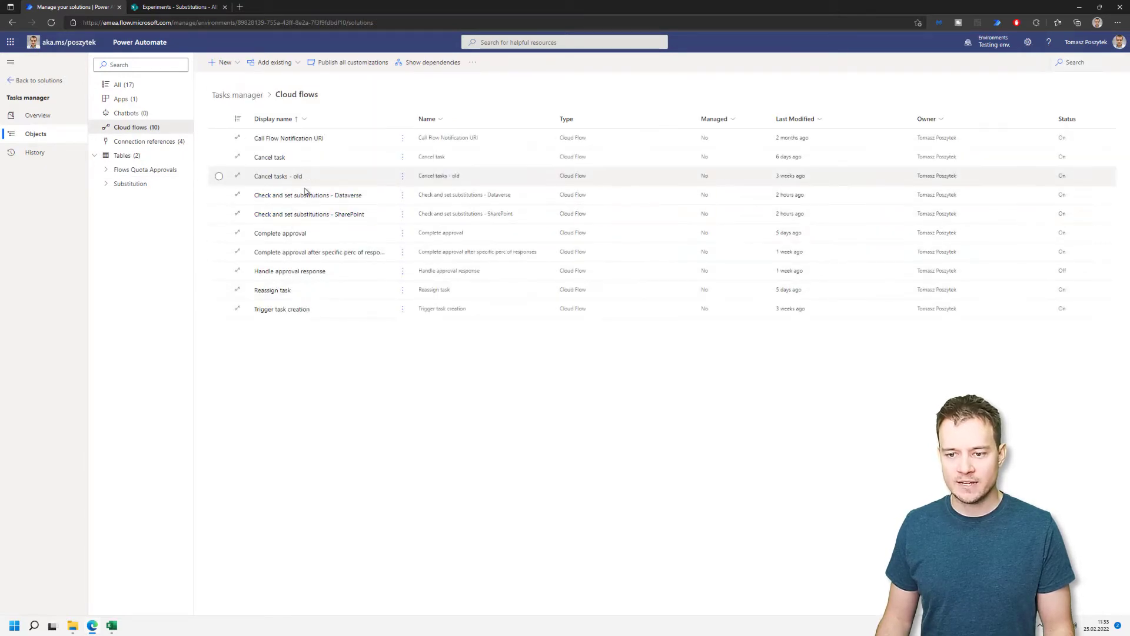
pyautogui.moveTo(281, 308)
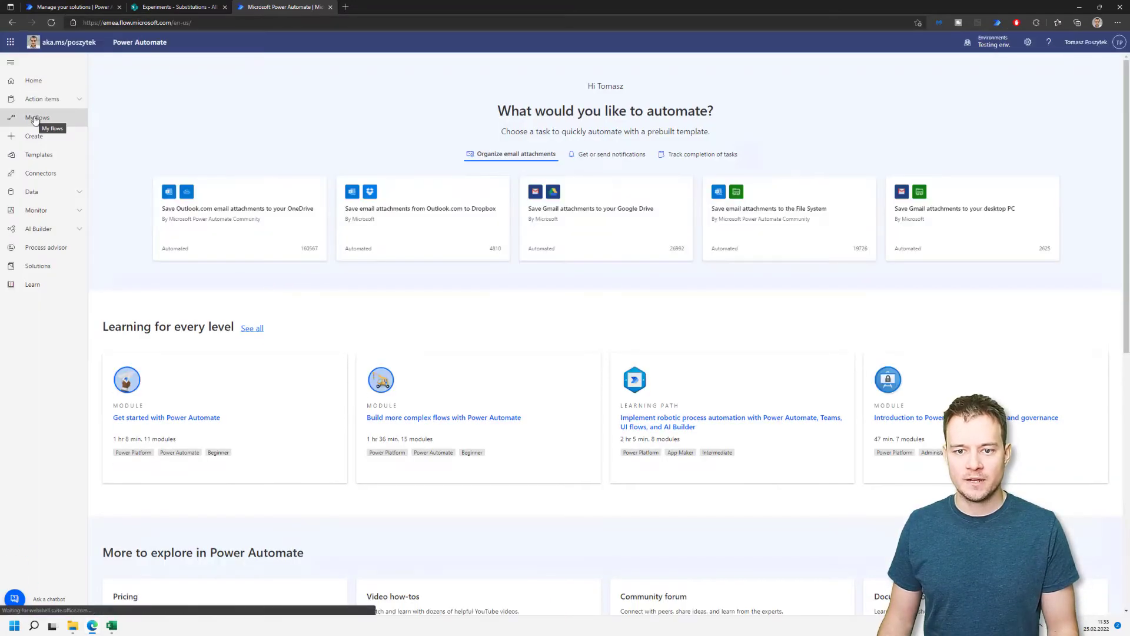
pyautogui.click(38, 118)
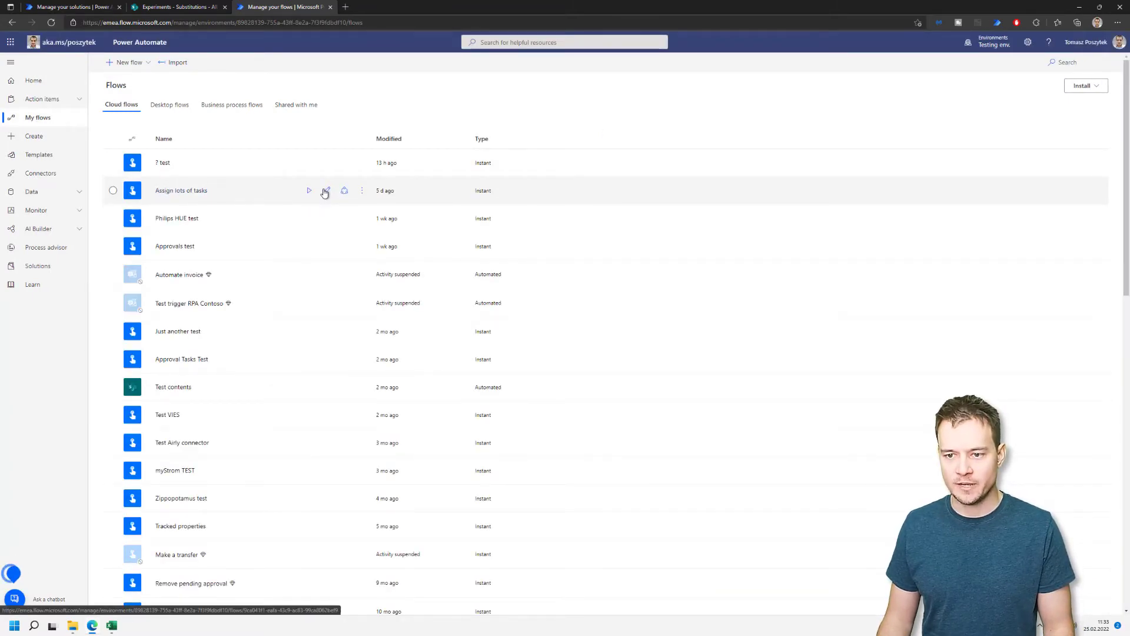
# Retitle the Assign lots of tasks approval 'Assign tasks for reassignment 1' and remove the last assignee.
pyautogui.click(325, 190)
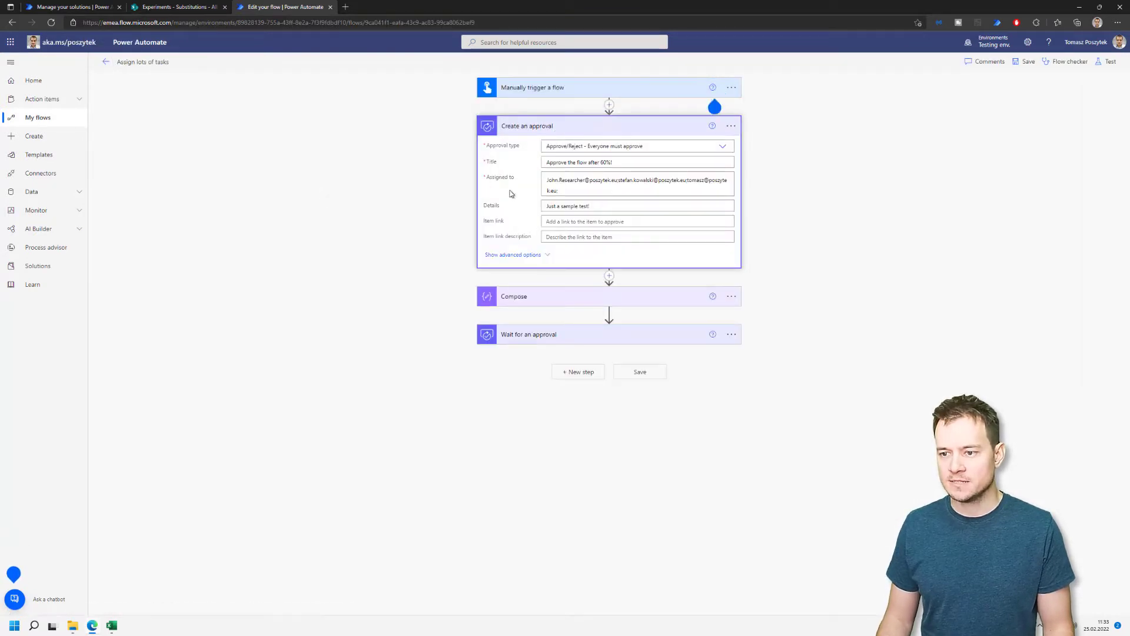
pyautogui.click(637, 162)
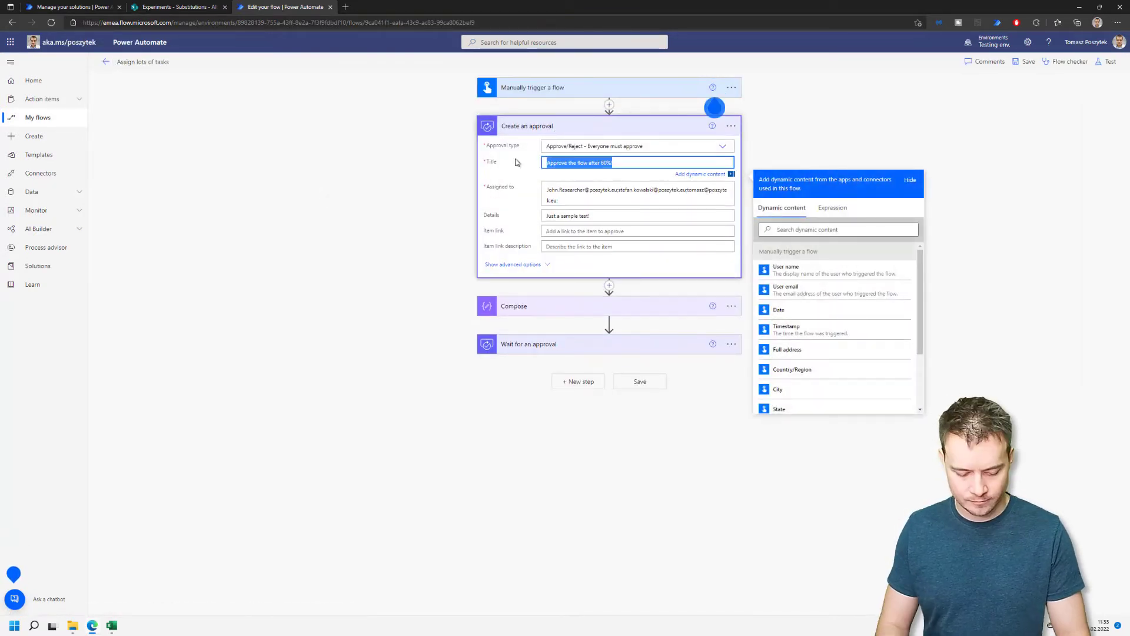
pyautogui.write('Assign tasks')
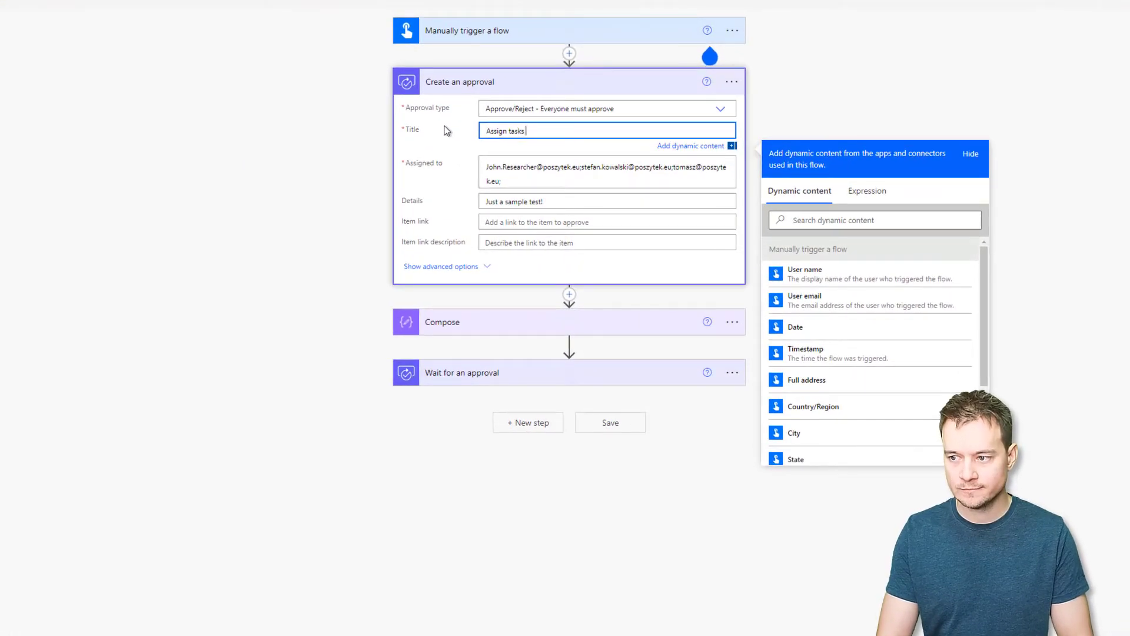
pyautogui.write('for reassignment 1')
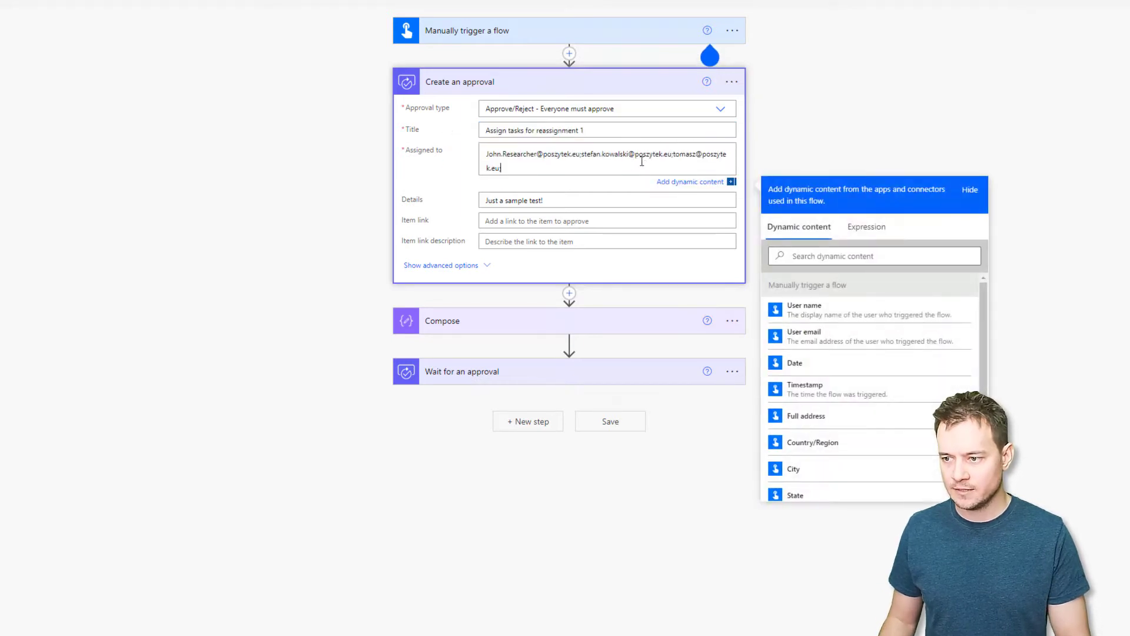
pyautogui.press('backspace')
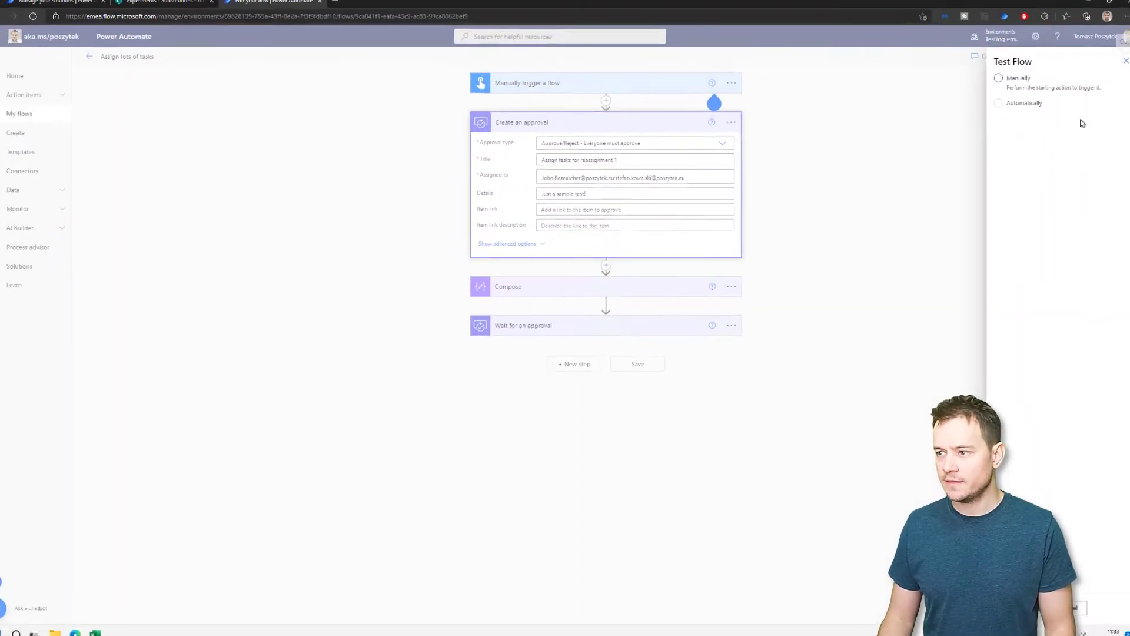
# Run a manual test of the flow and open the Flow Runs page.
pyautogui.click(998, 78)
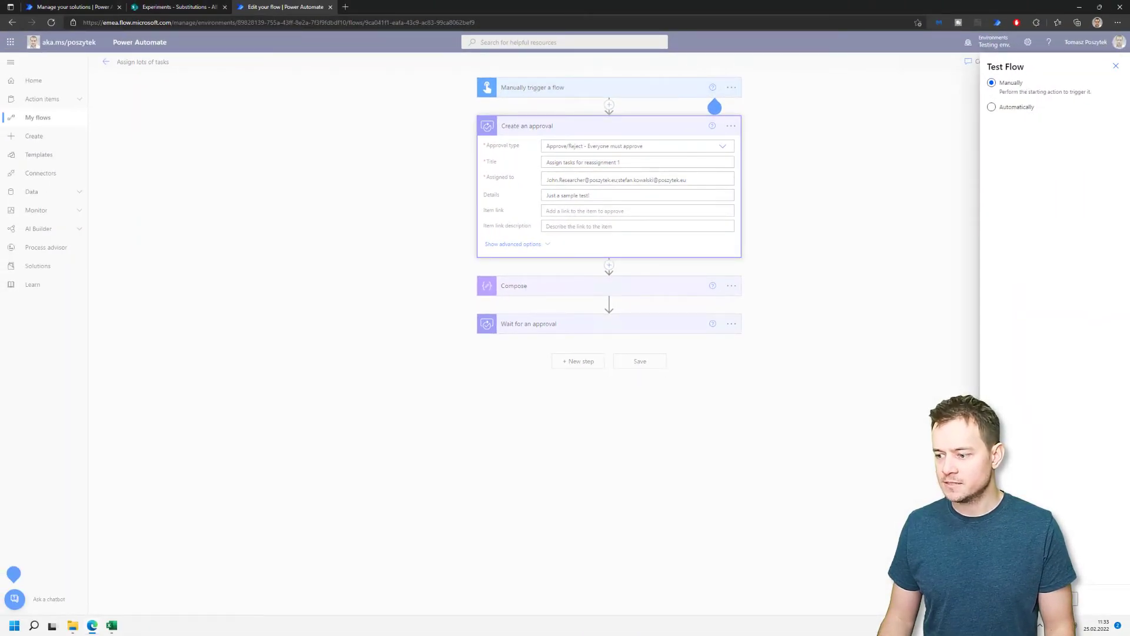
pyautogui.click(638, 360)
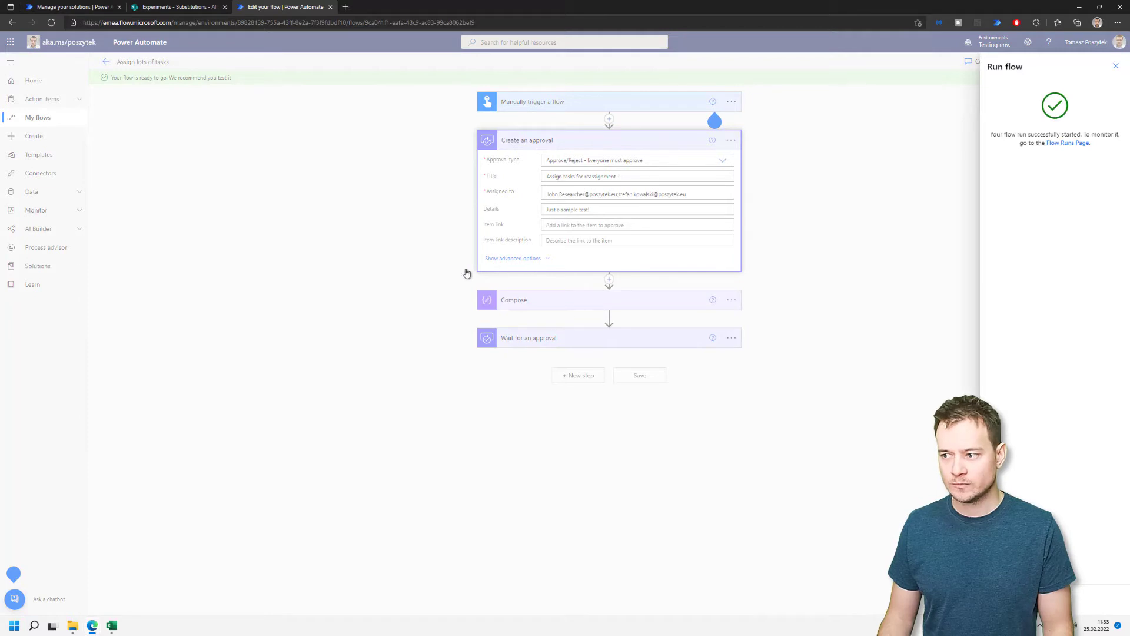
pyautogui.click(1116, 65)
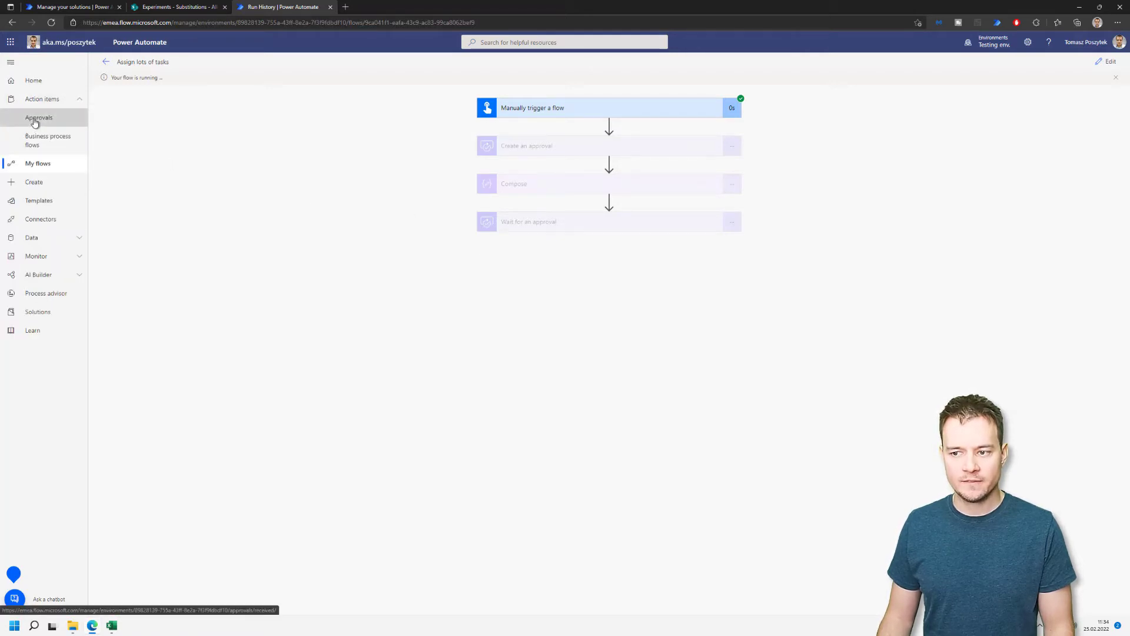
# Open Approvals in another tab, then return to the run awaiting approval.
pyautogui.click(39, 118)
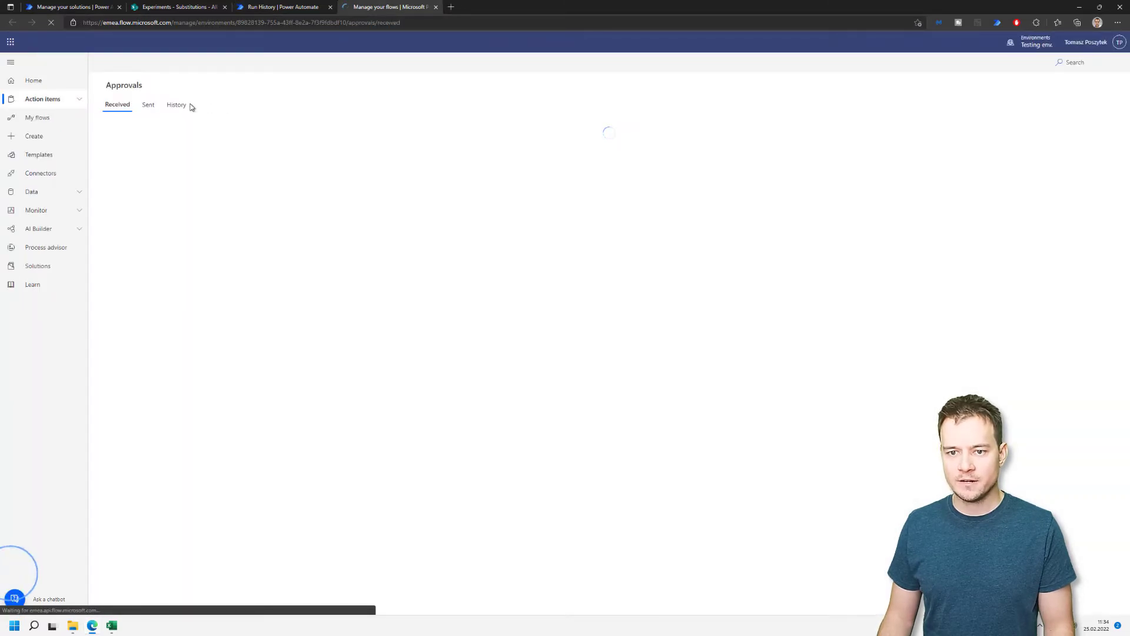
pyautogui.click(148, 105)
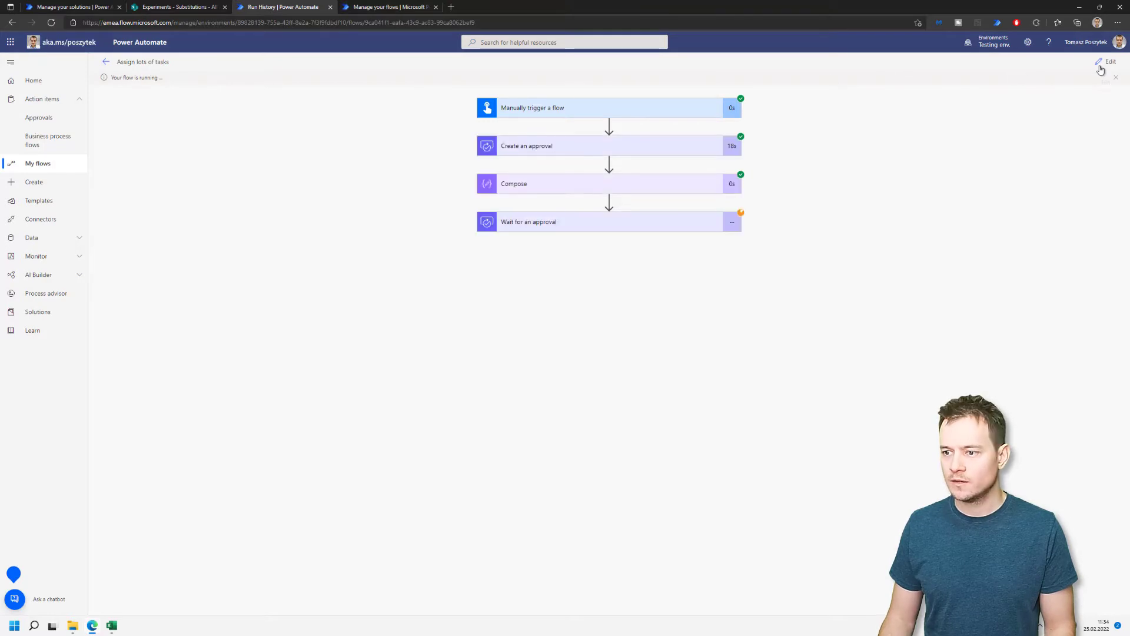
# Retitle the approval 'Assign tasks for reassignment 2' and rerun the test with a recent trigger.
pyautogui.click(1110, 61)
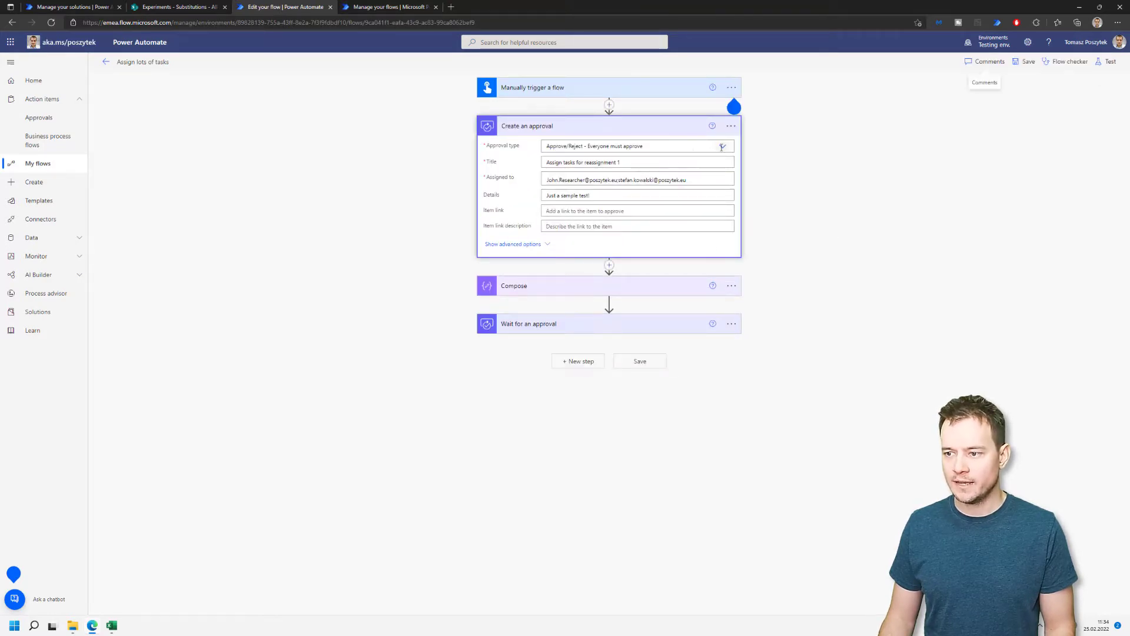
pyautogui.click(637, 163)
pyautogui.write('2')
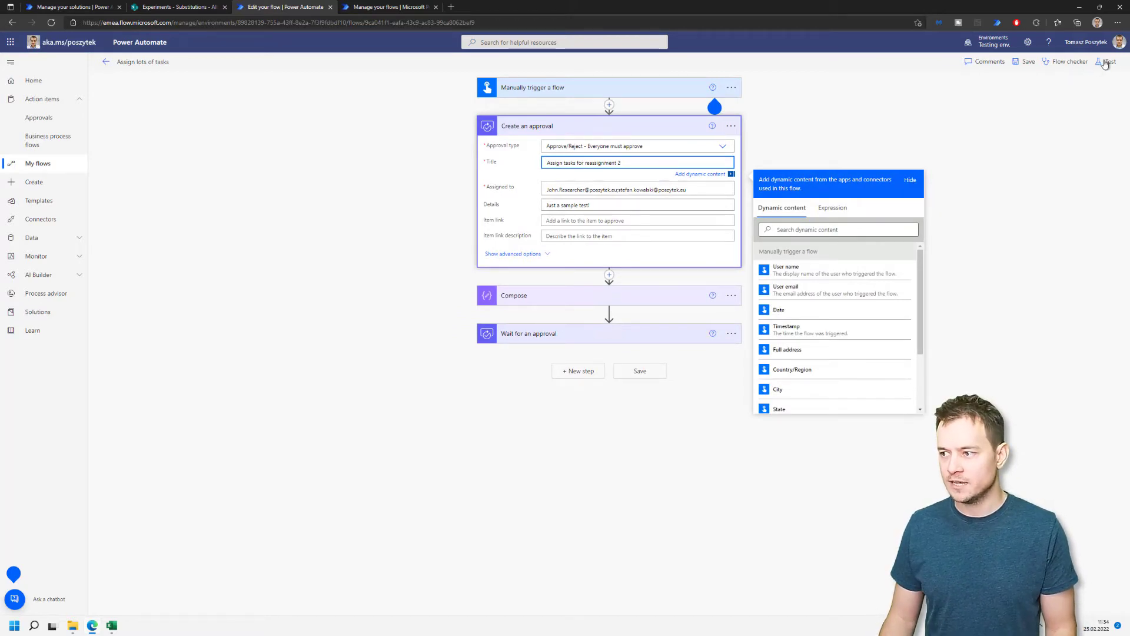
pyautogui.click(1108, 62)
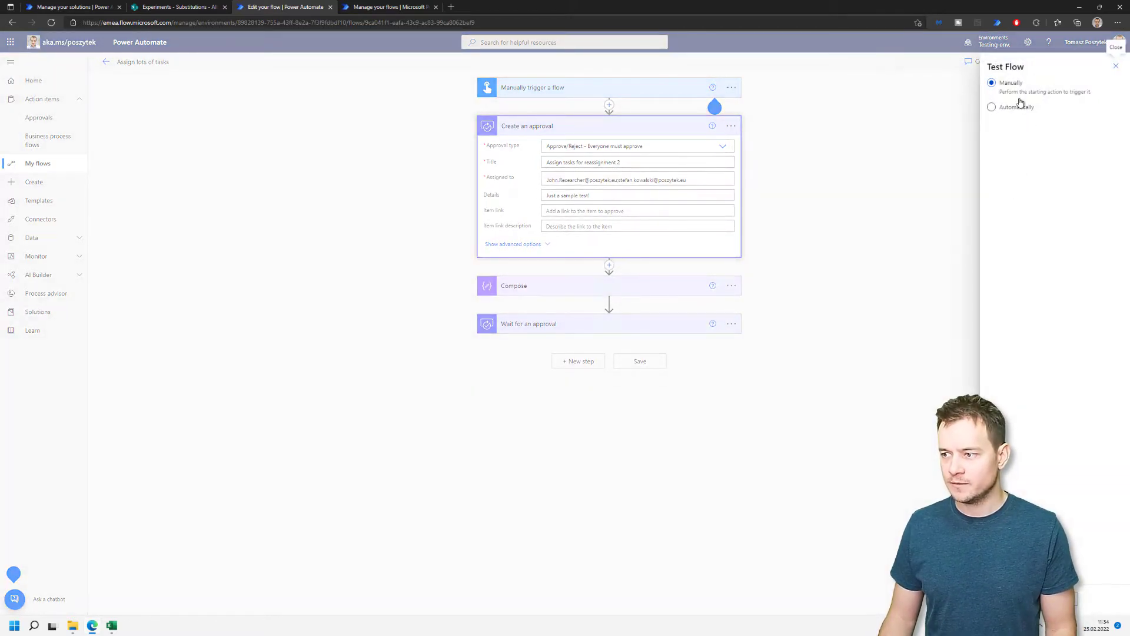
pyautogui.click(992, 106)
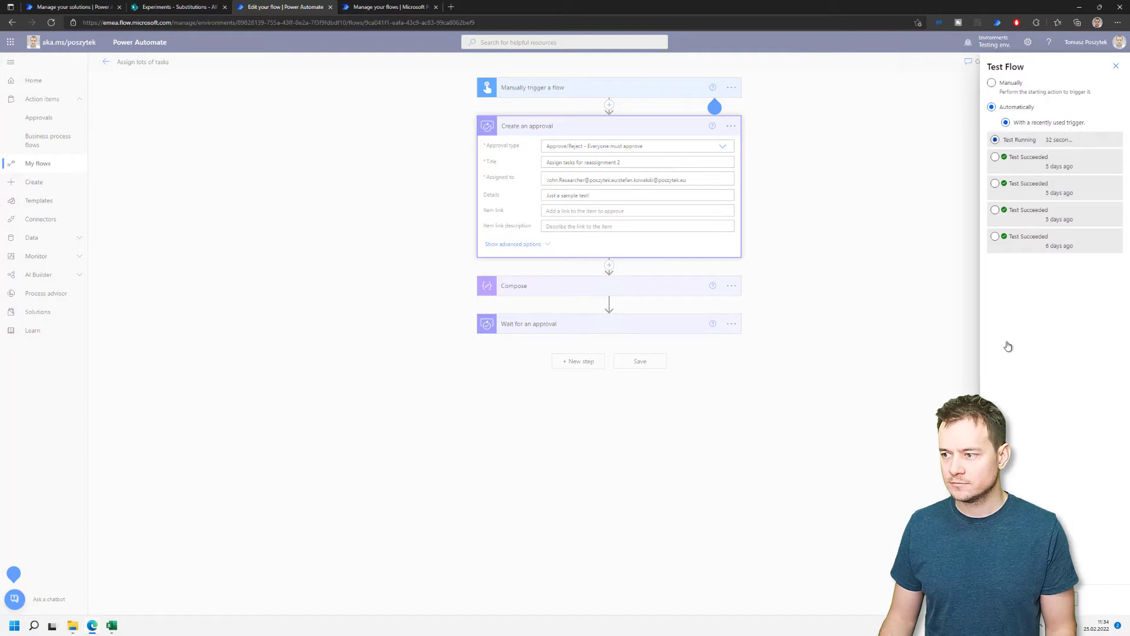
pyautogui.click(640, 360)
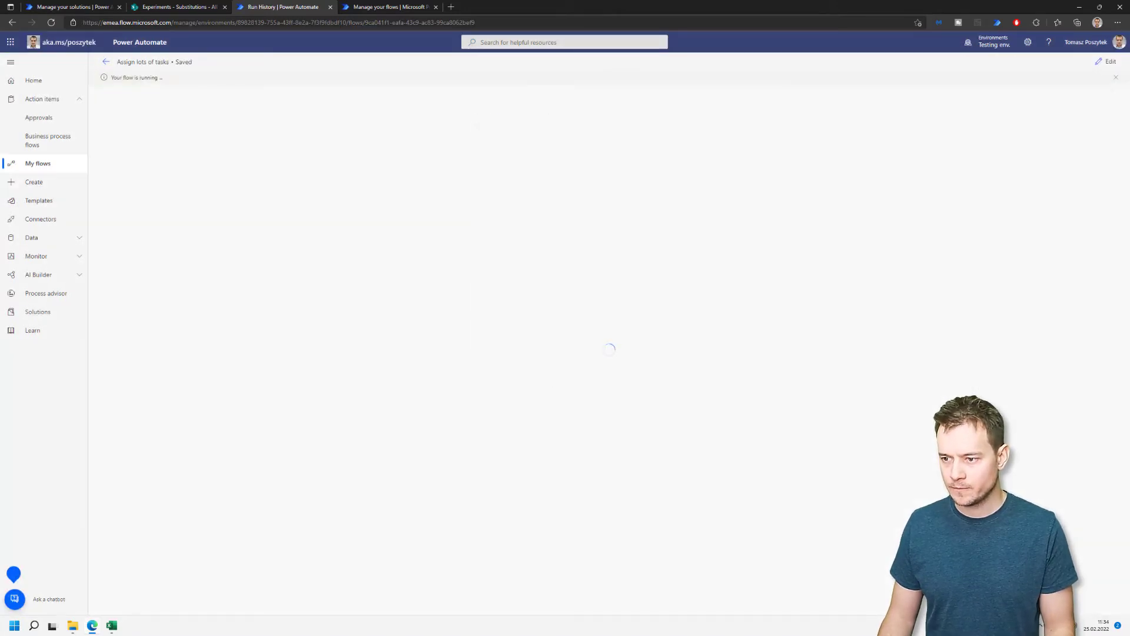
# Review both reassignment approvals under Sent, then switch to the Received list.
pyautogui.click(39, 117)
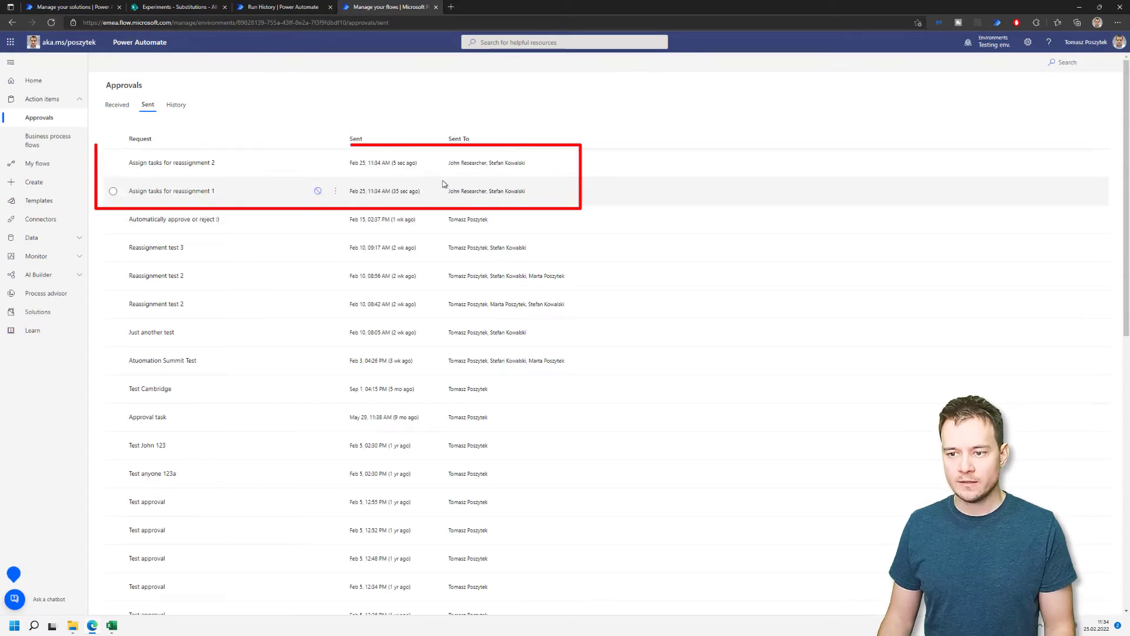
pyautogui.moveTo(116, 105)
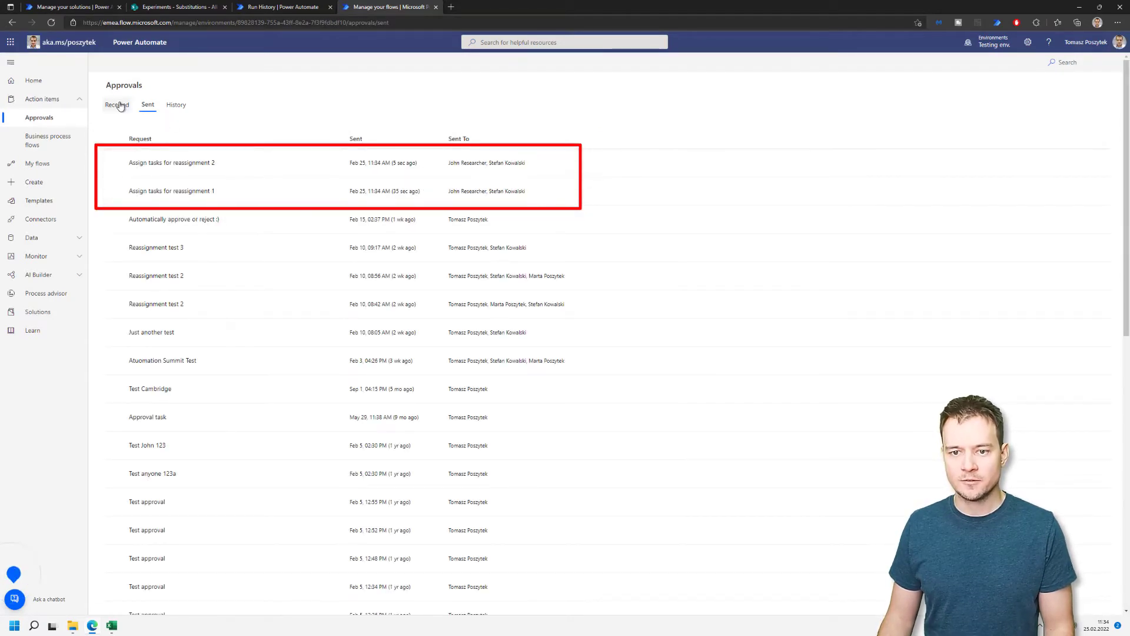
pyautogui.click(117, 104)
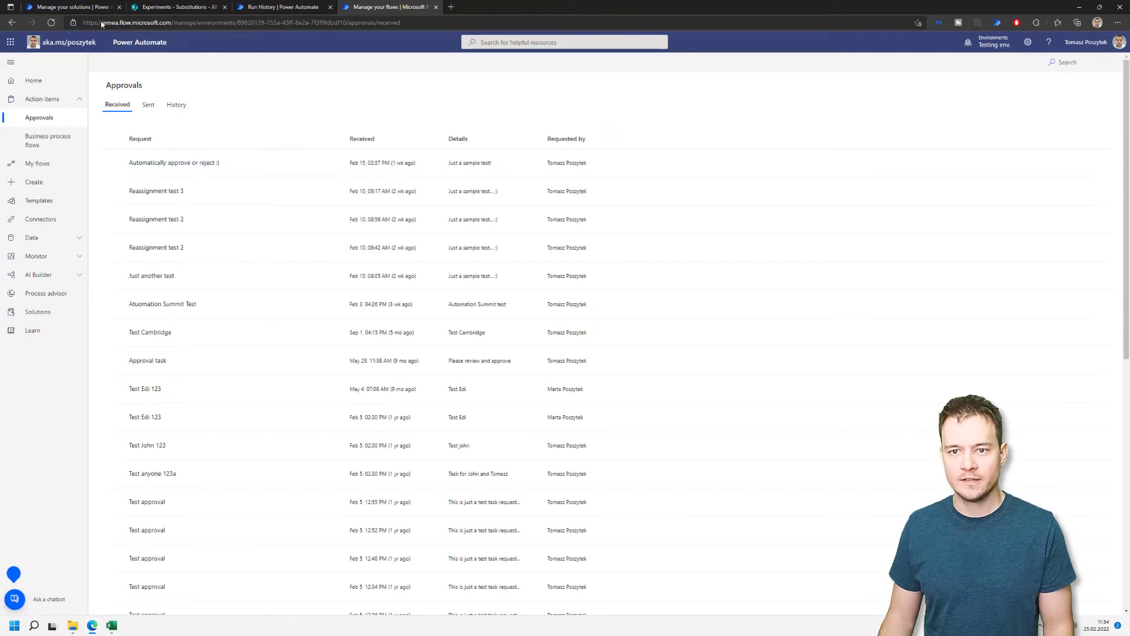
# Edit 'Check and set substitutions - SharePoint' from the solution's cloud flows list.
pyautogui.click(72, 6)
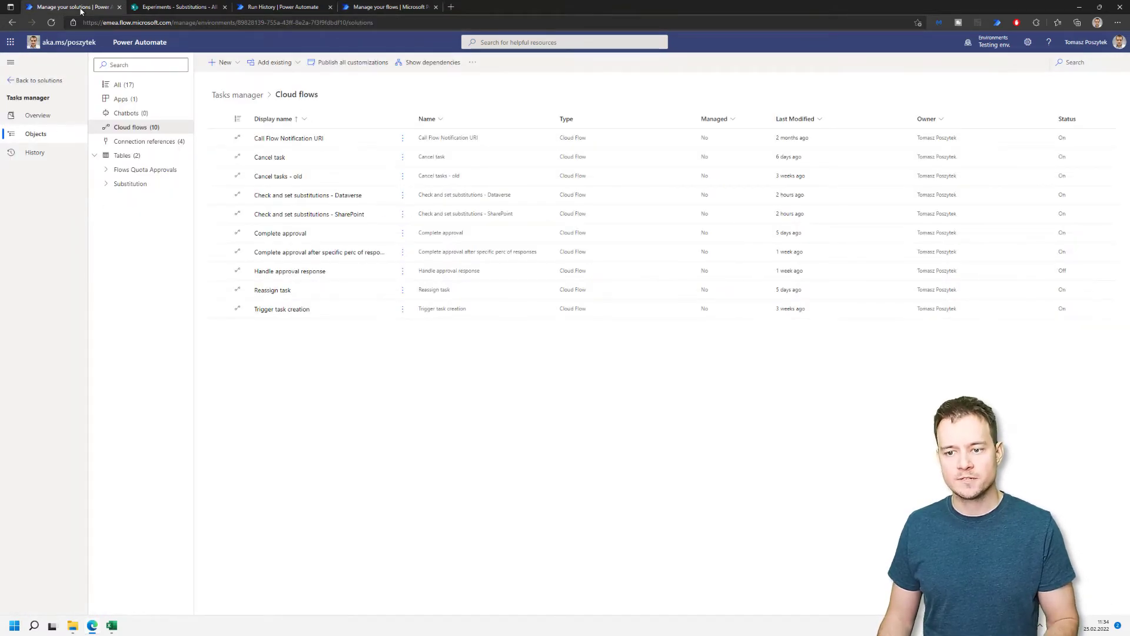
pyautogui.moveTo(308, 213)
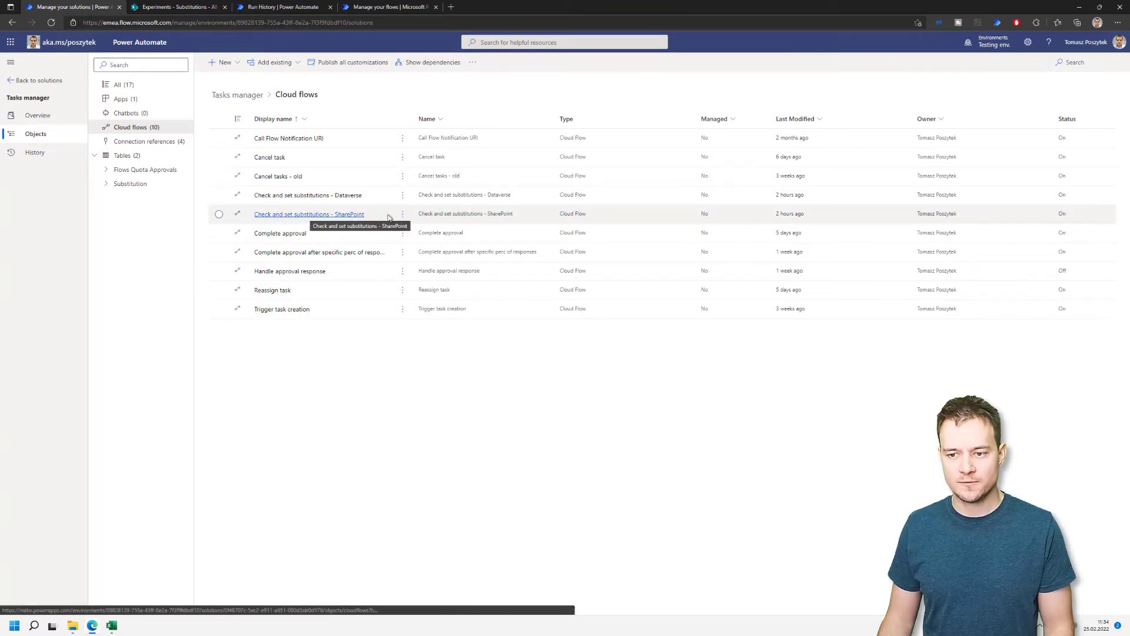
pyautogui.click(402, 214)
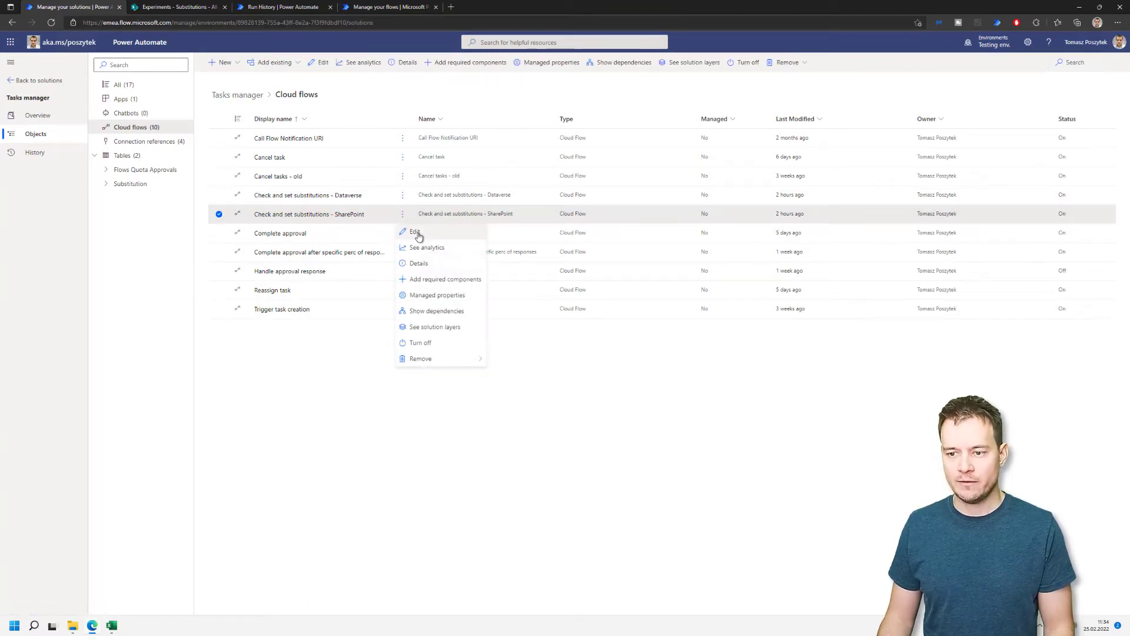
pyautogui.click(415, 232)
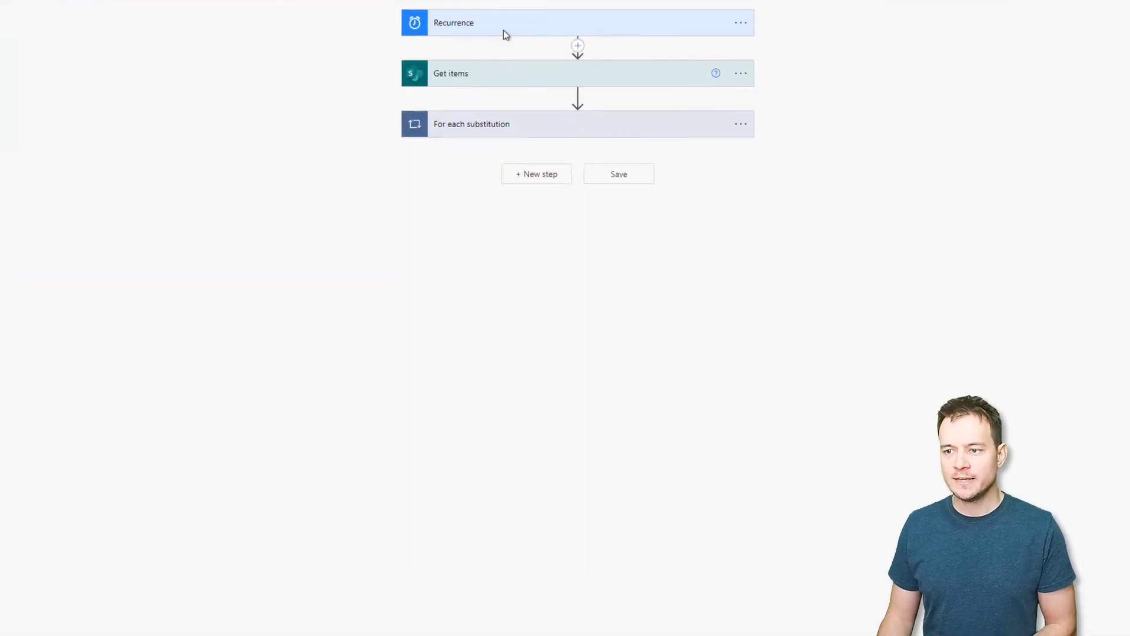
pyautogui.click(504, 22)
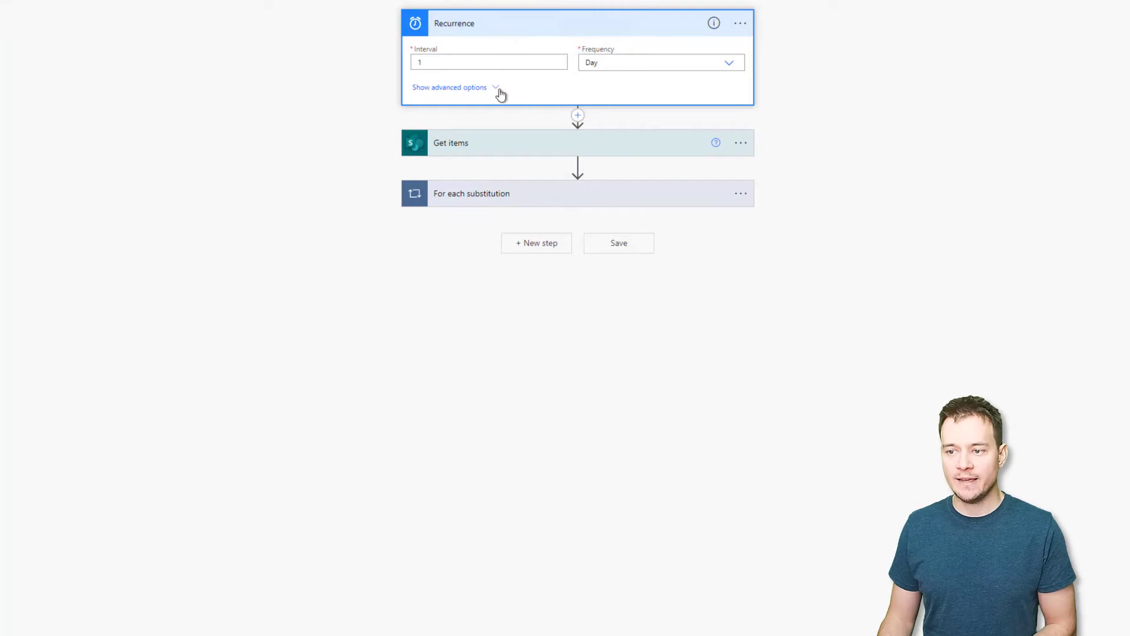
pyautogui.click(448, 87)
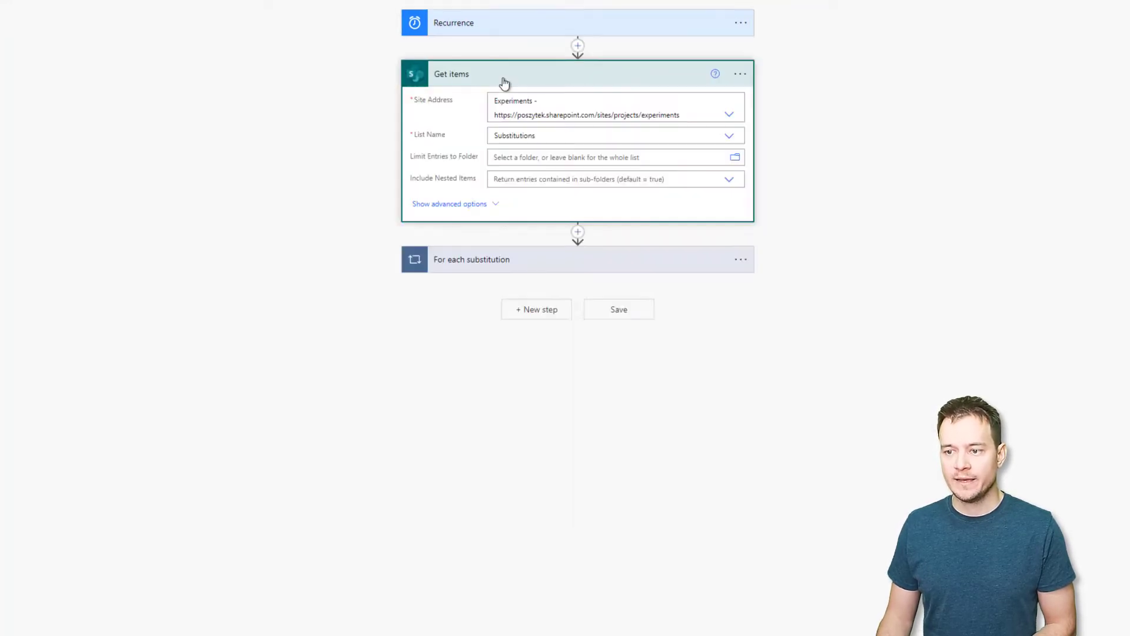
pyautogui.moveTo(479, 199)
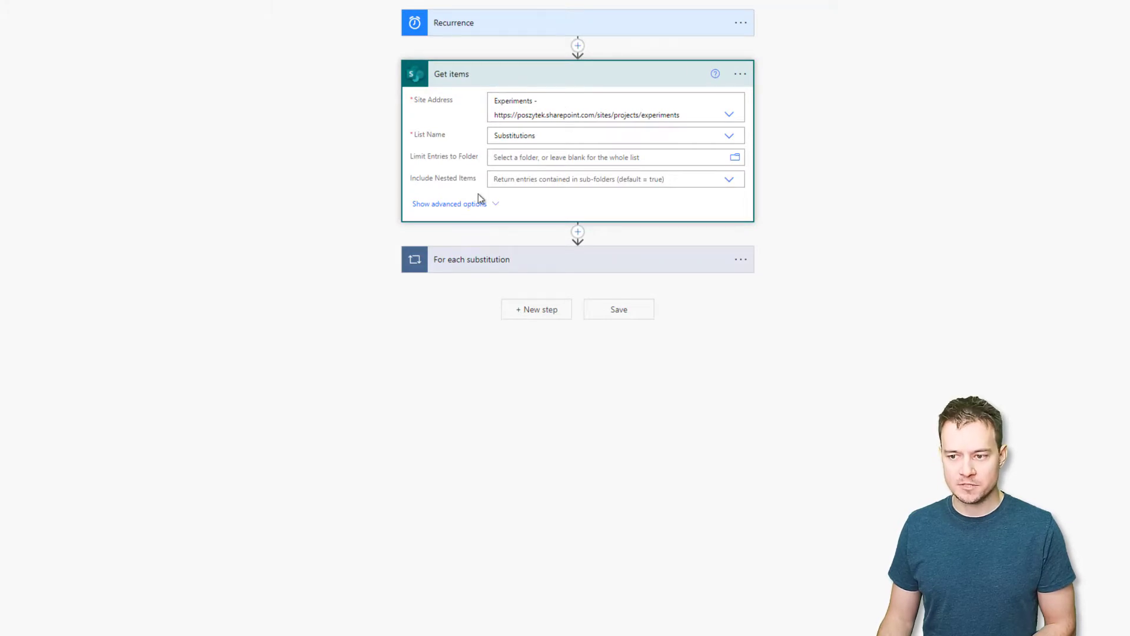
pyautogui.click(449, 203)
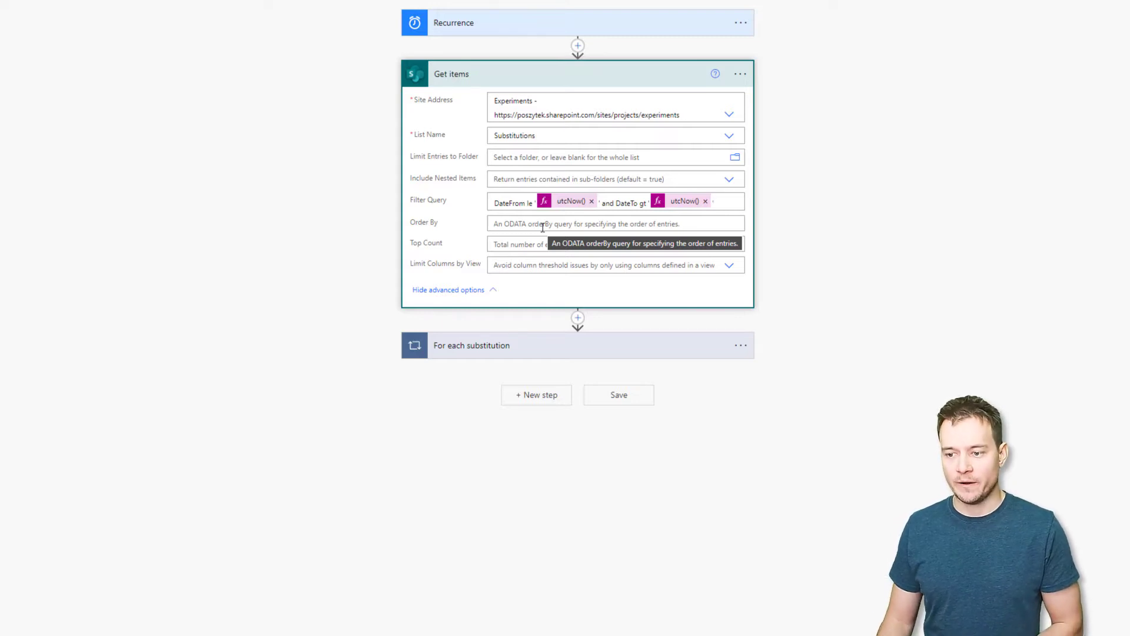
pyautogui.moveTo(407, 164)
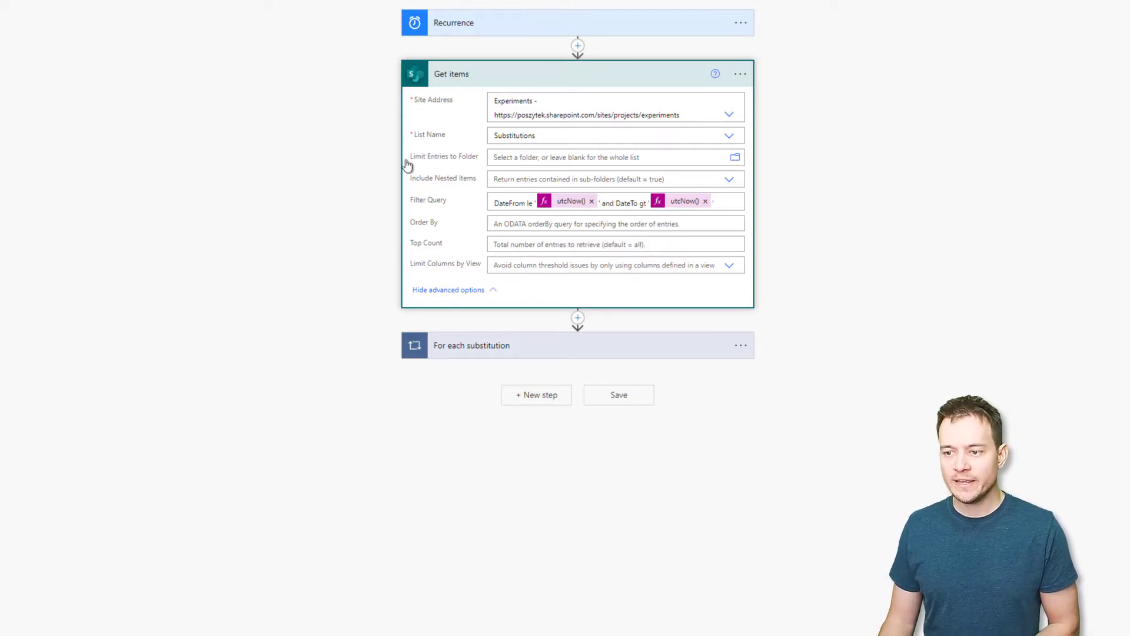
pyautogui.moveTo(515, 364)
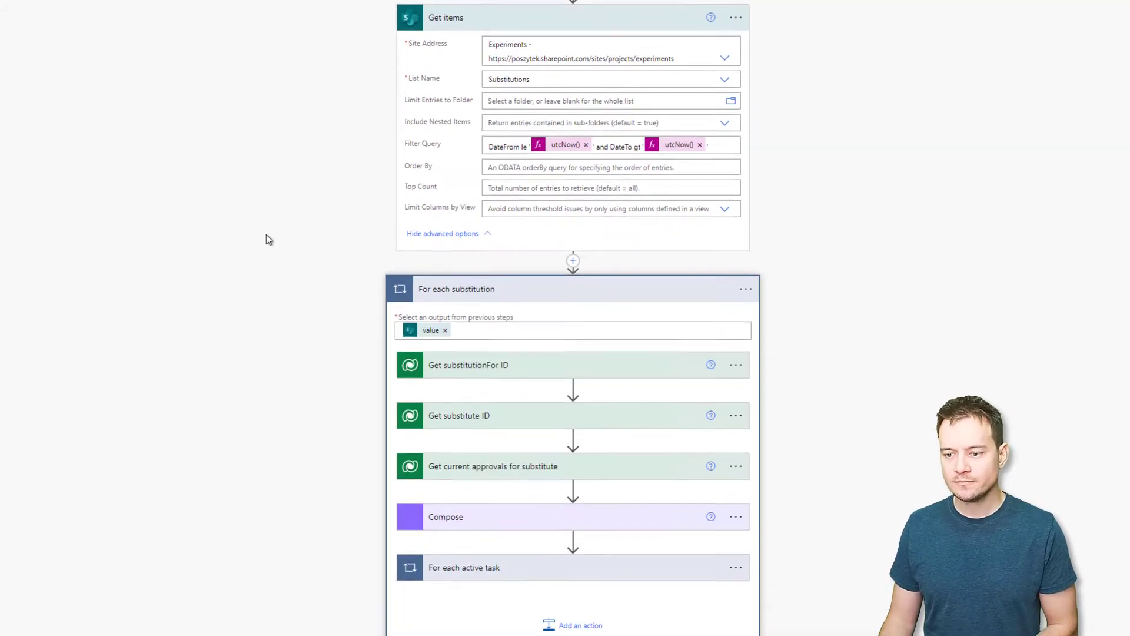
pyautogui.scroll(-3)
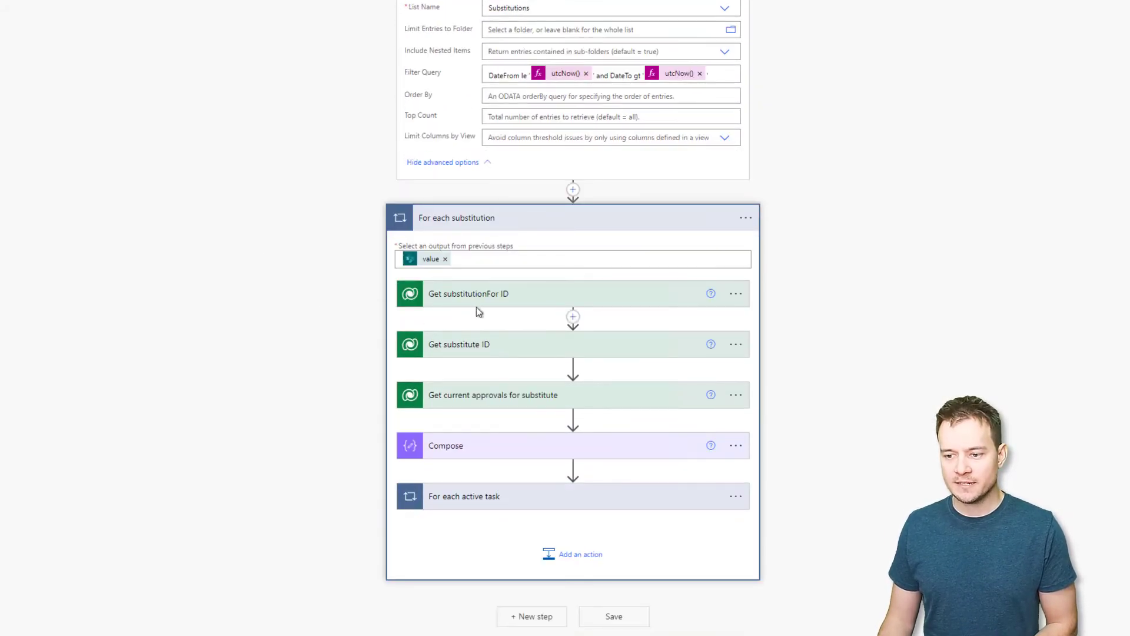
pyautogui.click(468, 293)
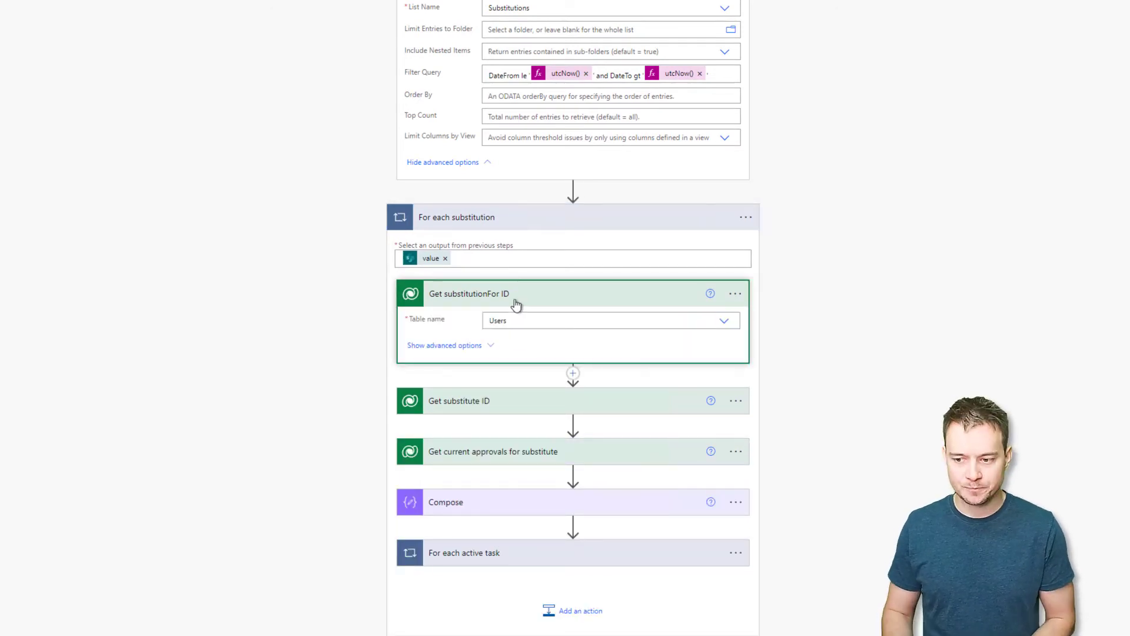
pyautogui.moveTo(462, 353)
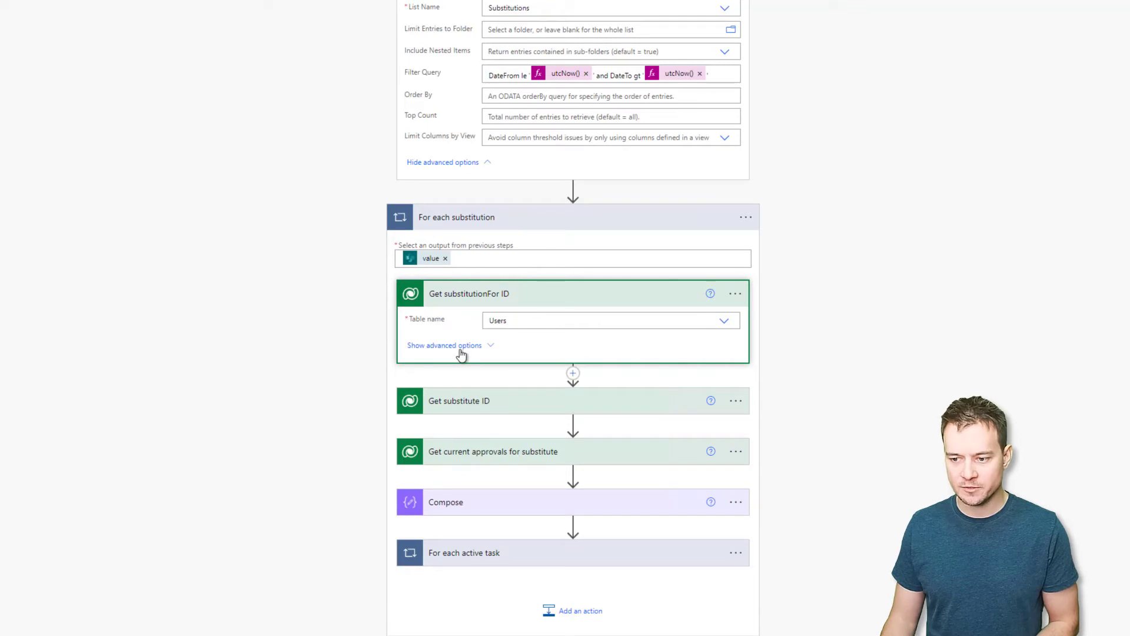
pyautogui.click(444, 344)
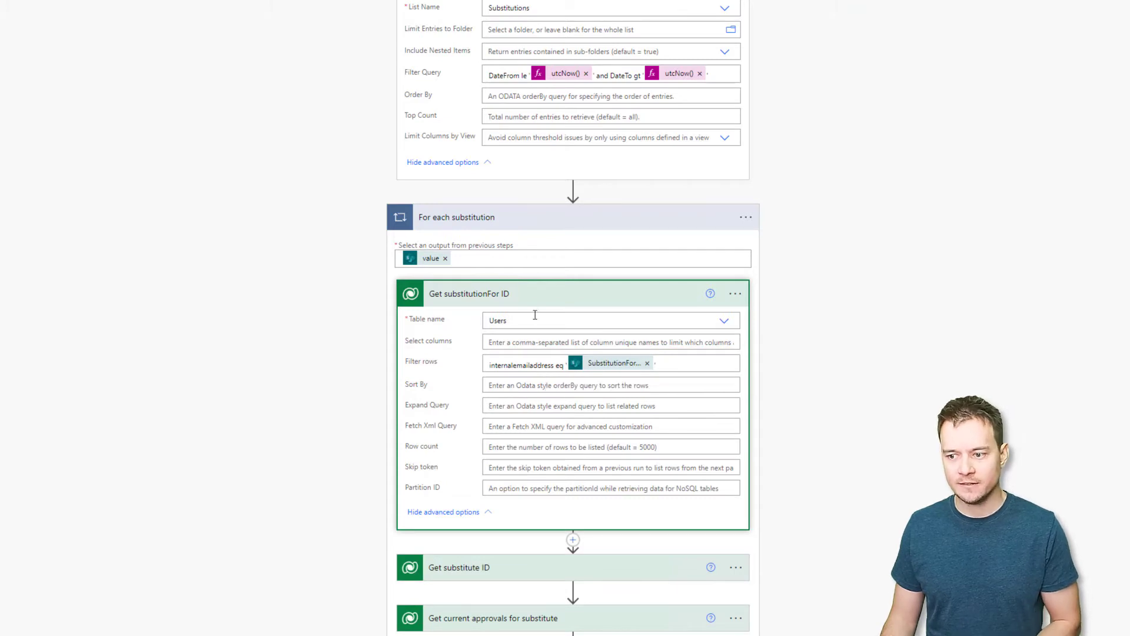
pyautogui.click(468, 293)
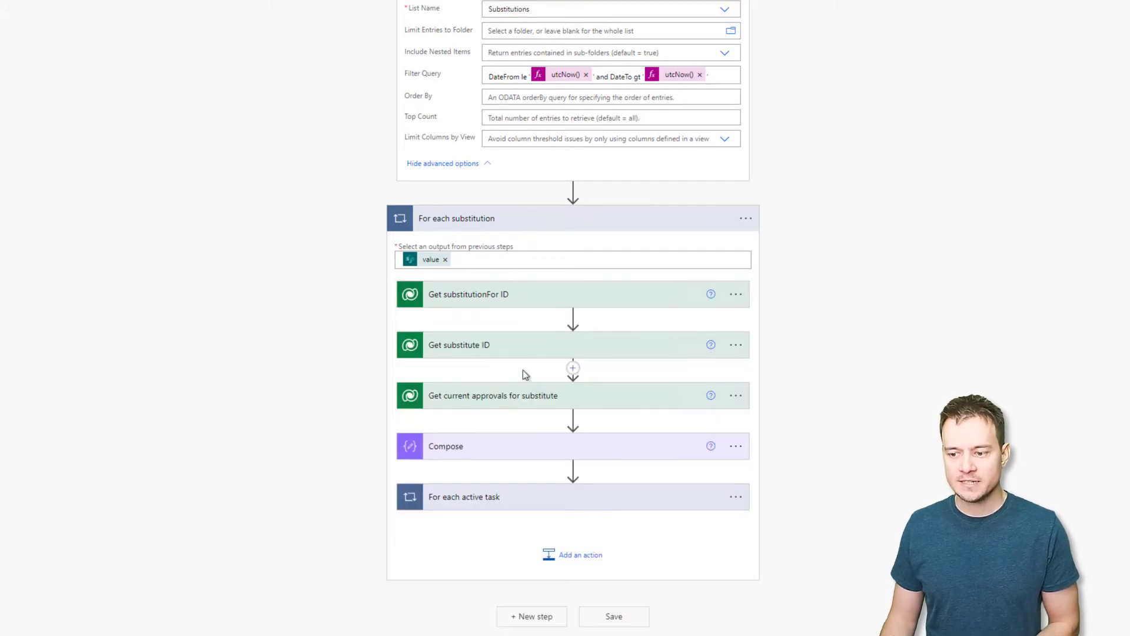
pyautogui.click(459, 344)
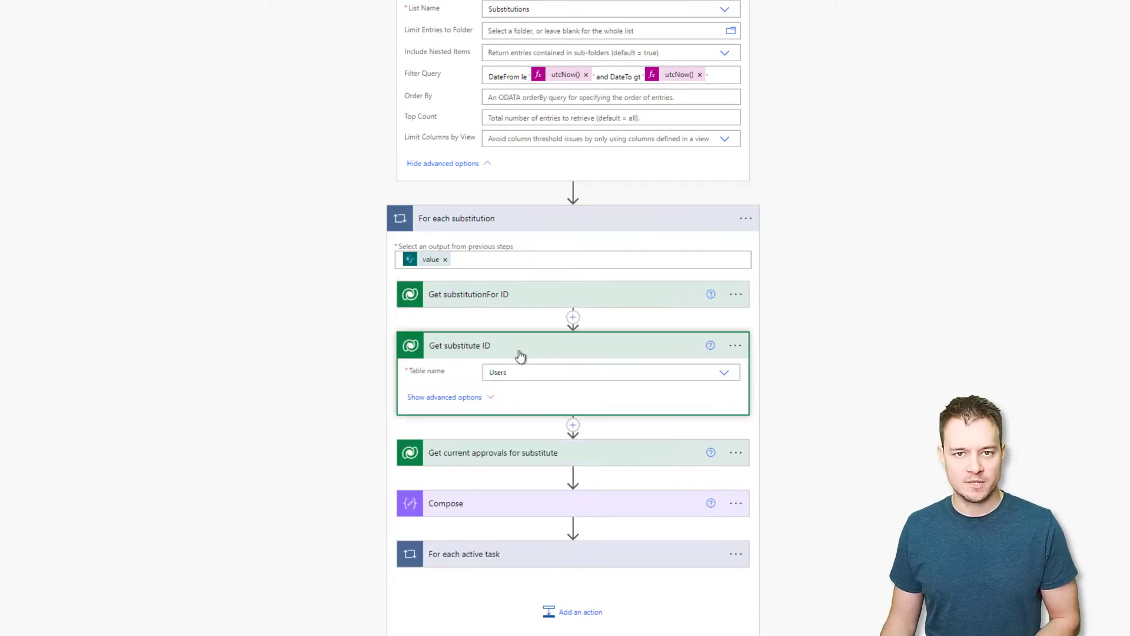
pyautogui.click(493, 452)
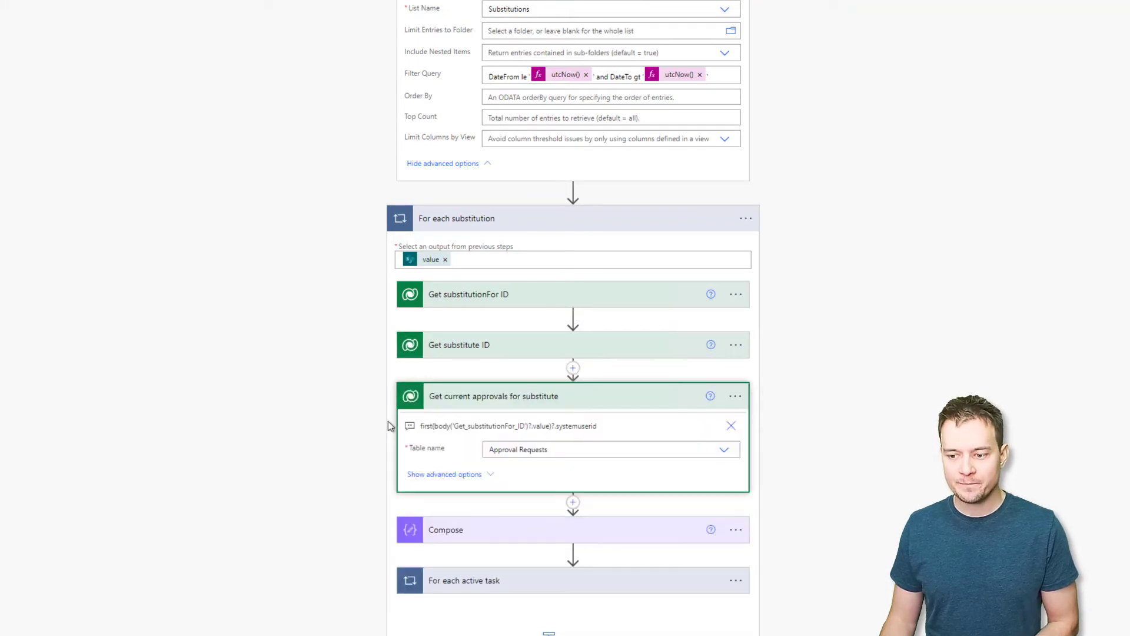
pyautogui.click(444, 473)
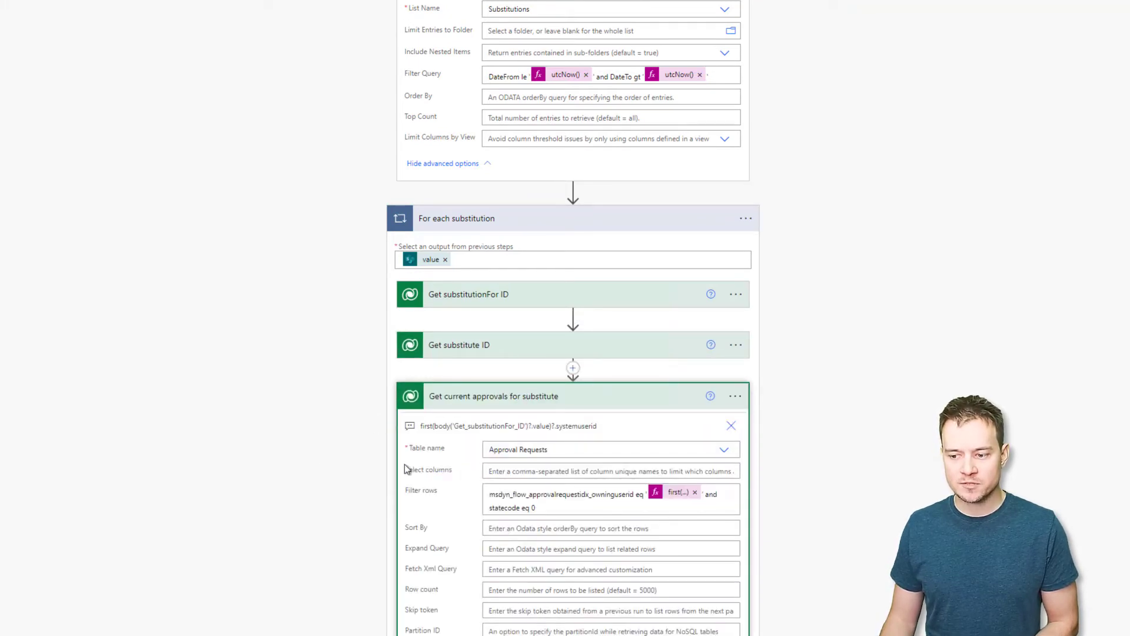
pyautogui.scroll(-3)
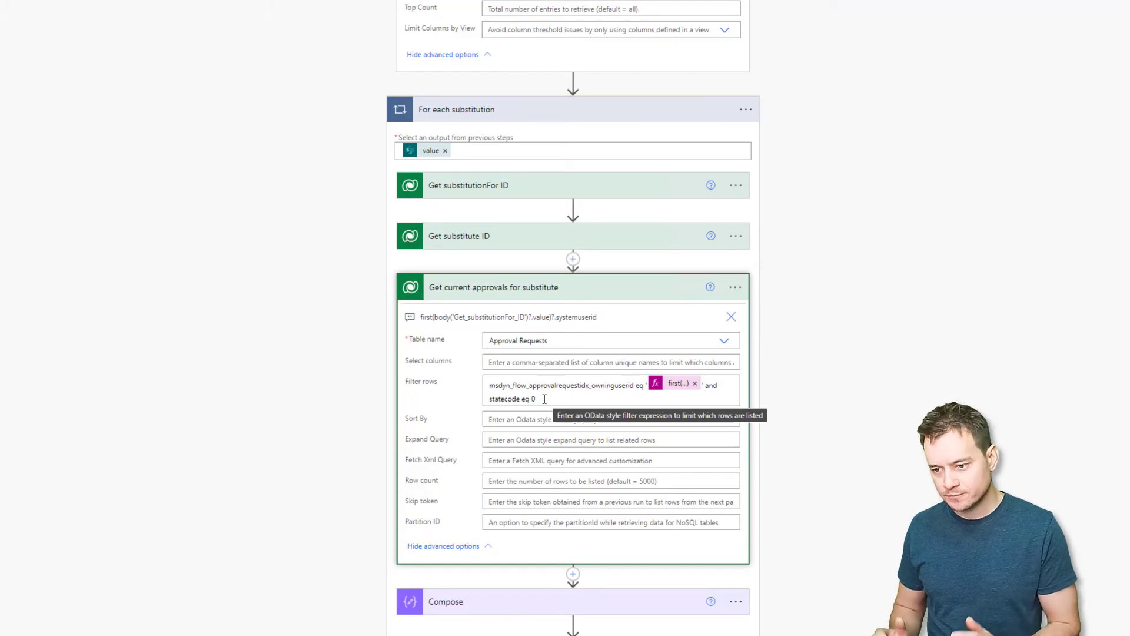
pyautogui.moveTo(602, 298)
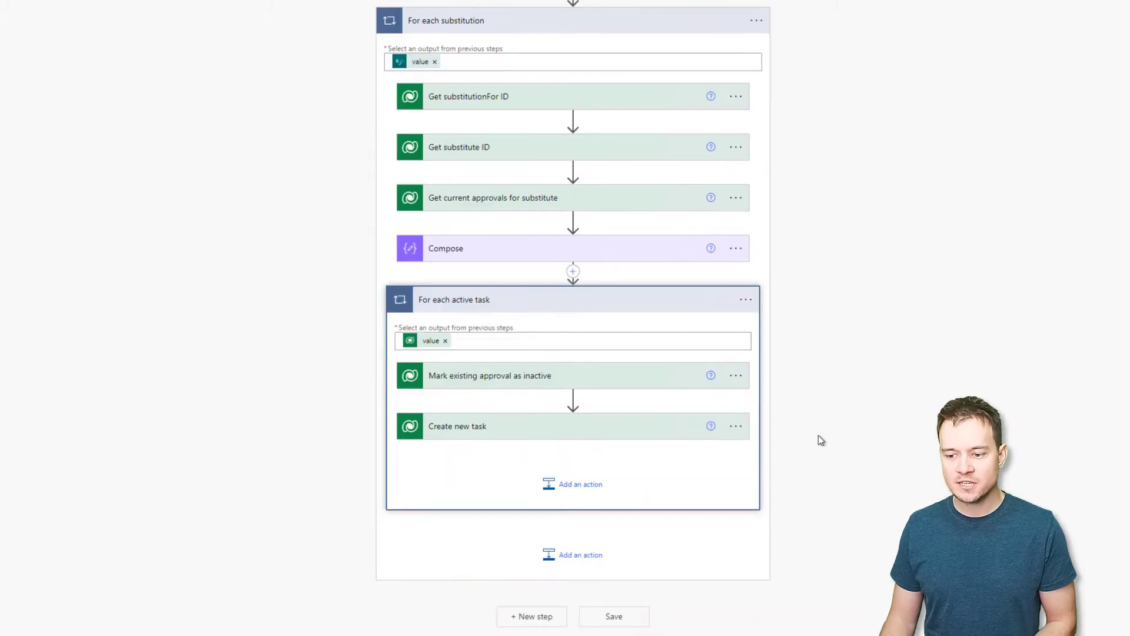
pyautogui.moveTo(624, 381)
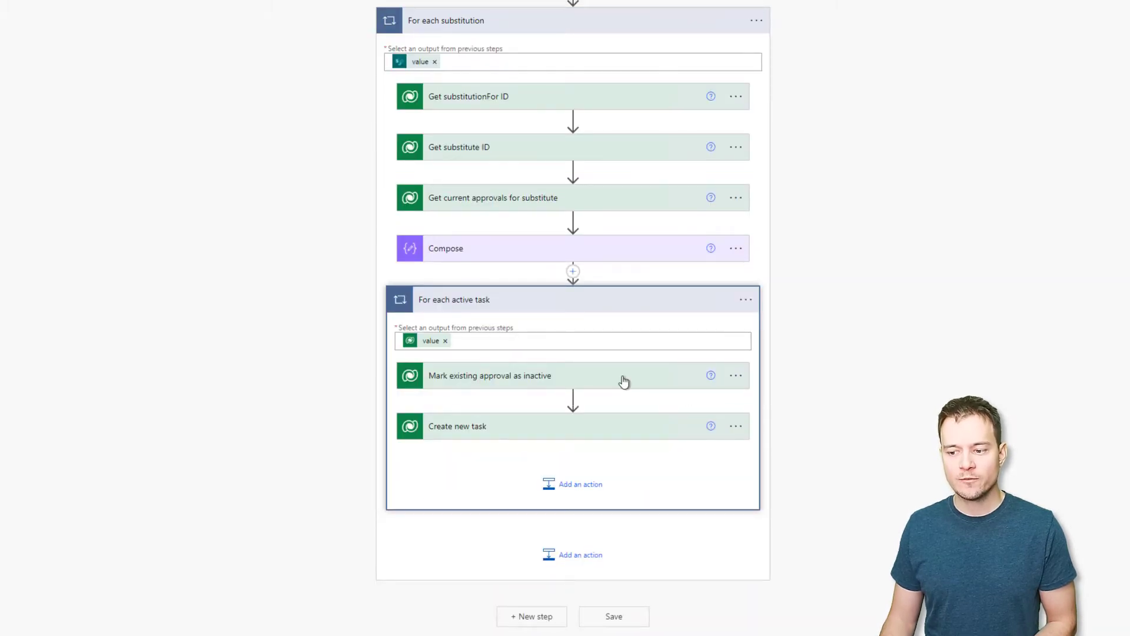
# Show all fields of the Mark existing approval as inactive and Create new task steps.
pyautogui.click(489, 375)
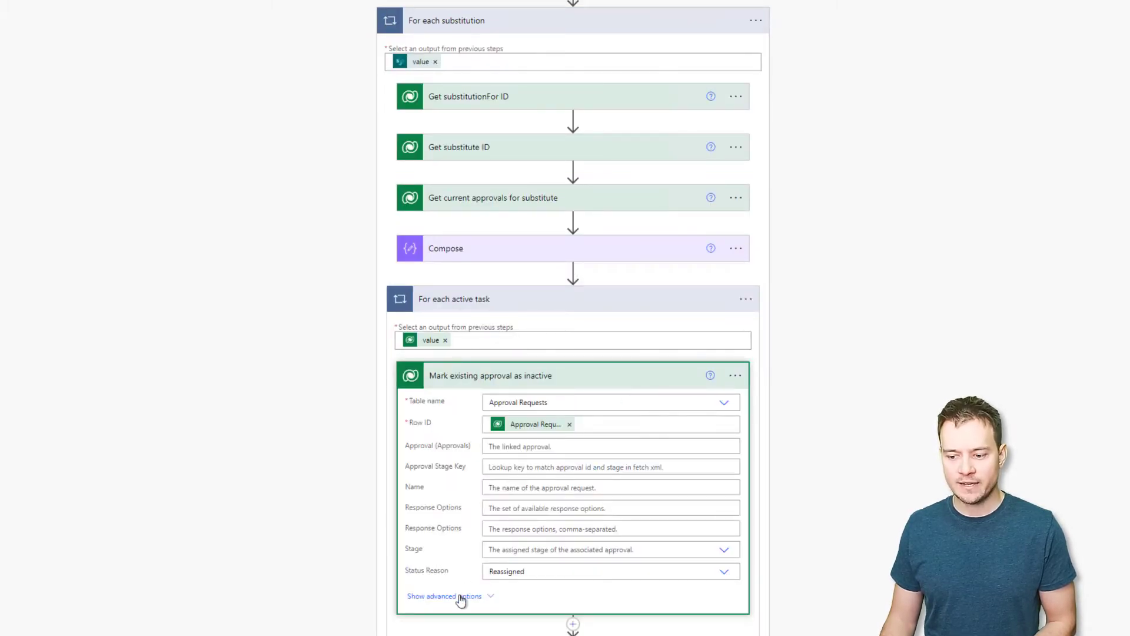
pyautogui.click(444, 595)
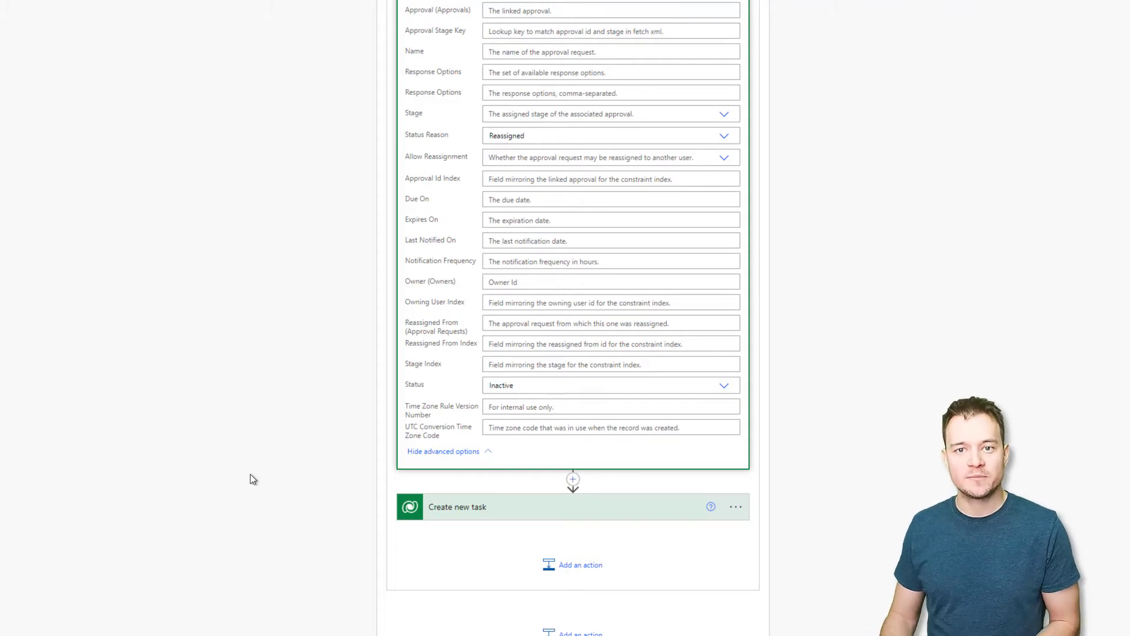
pyautogui.moveTo(306, 318)
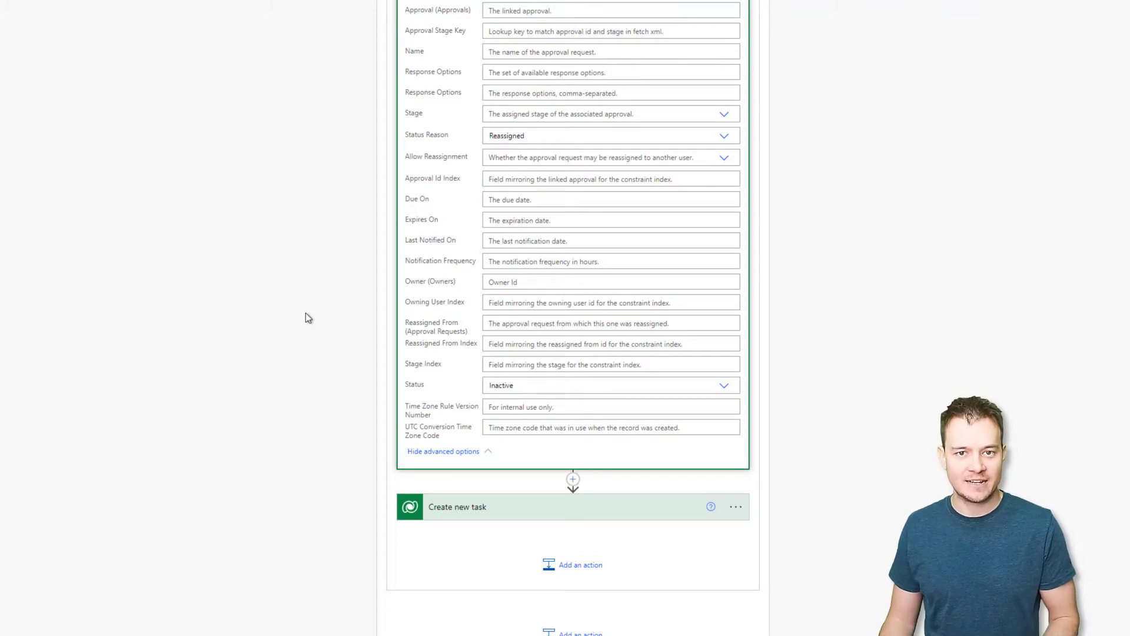
pyautogui.moveTo(462, 494)
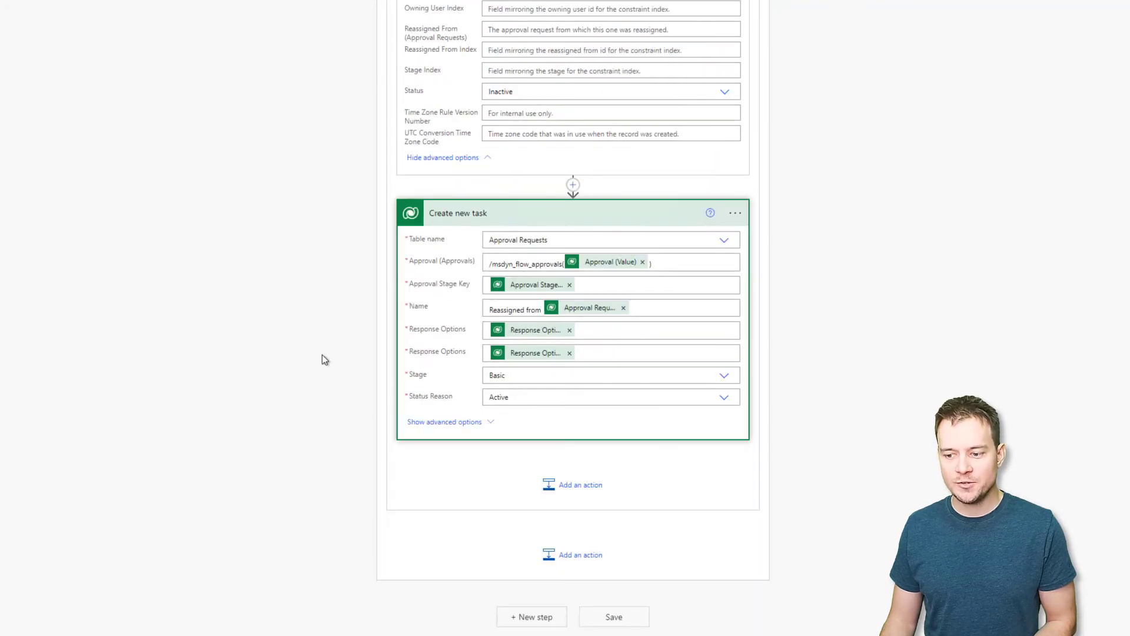
pyautogui.click(444, 422)
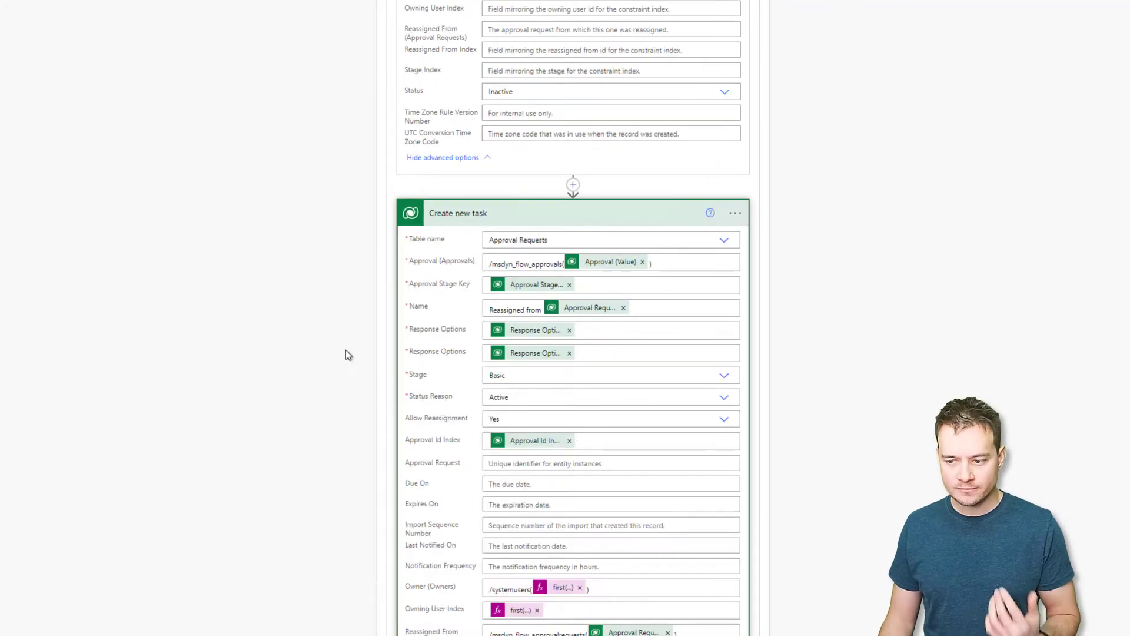
pyautogui.scroll(-3)
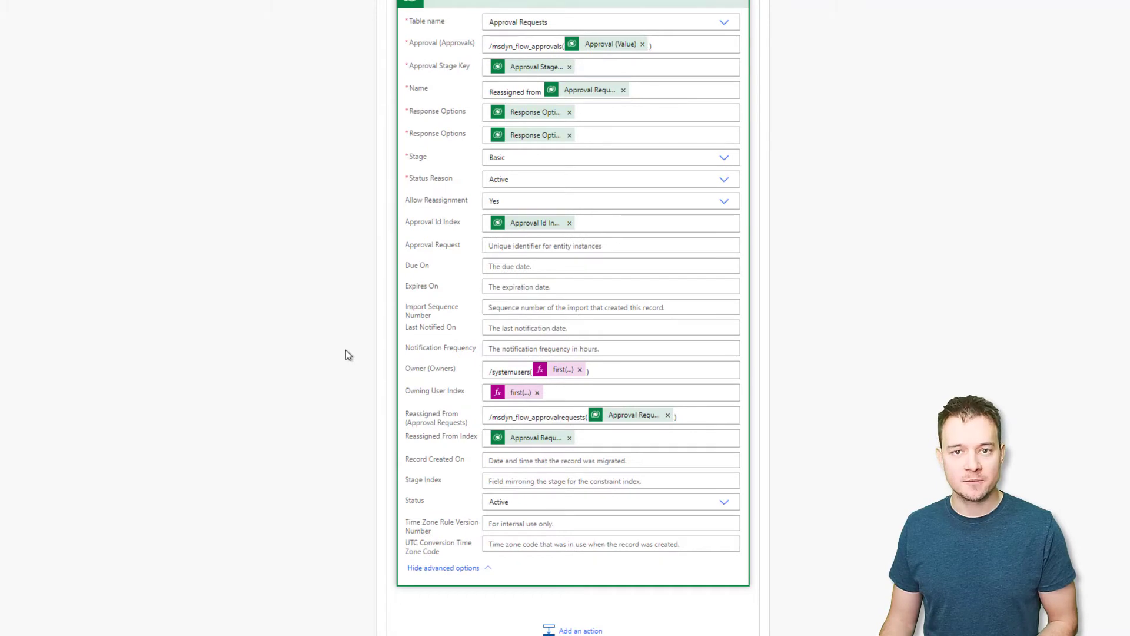
pyautogui.moveTo(408, 179)
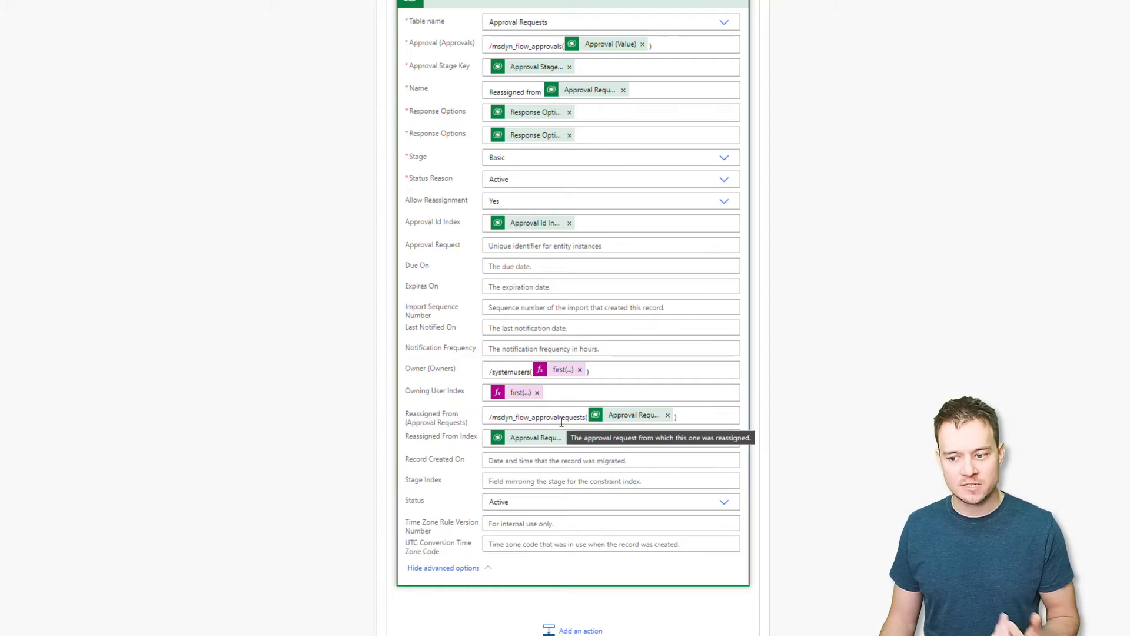
pyautogui.moveTo(425, 446)
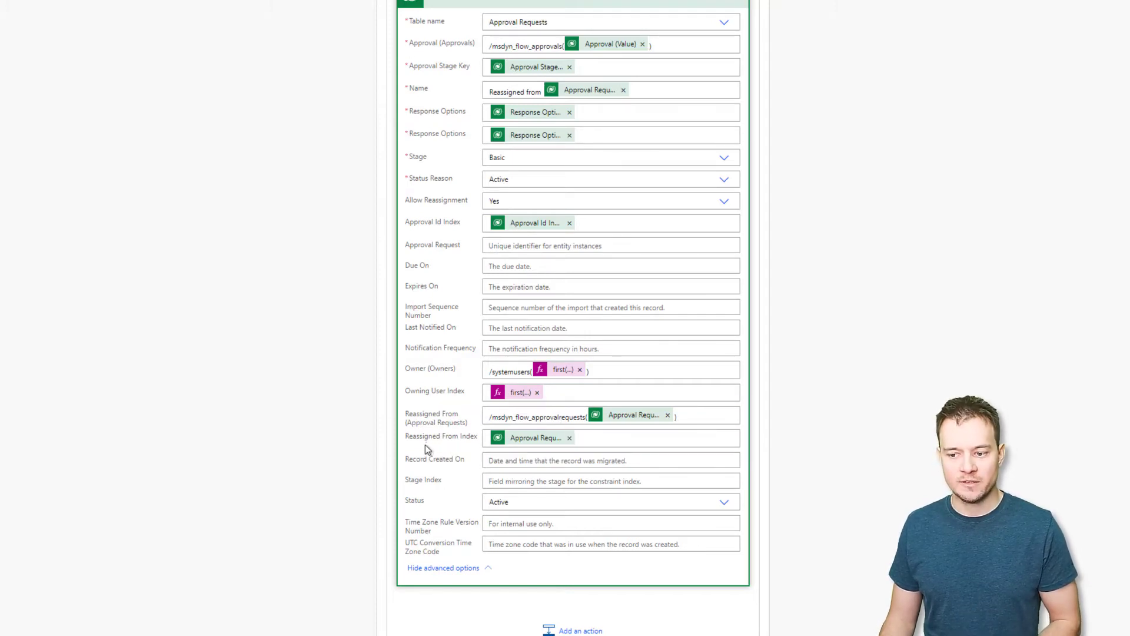
pyautogui.moveTo(507, 110)
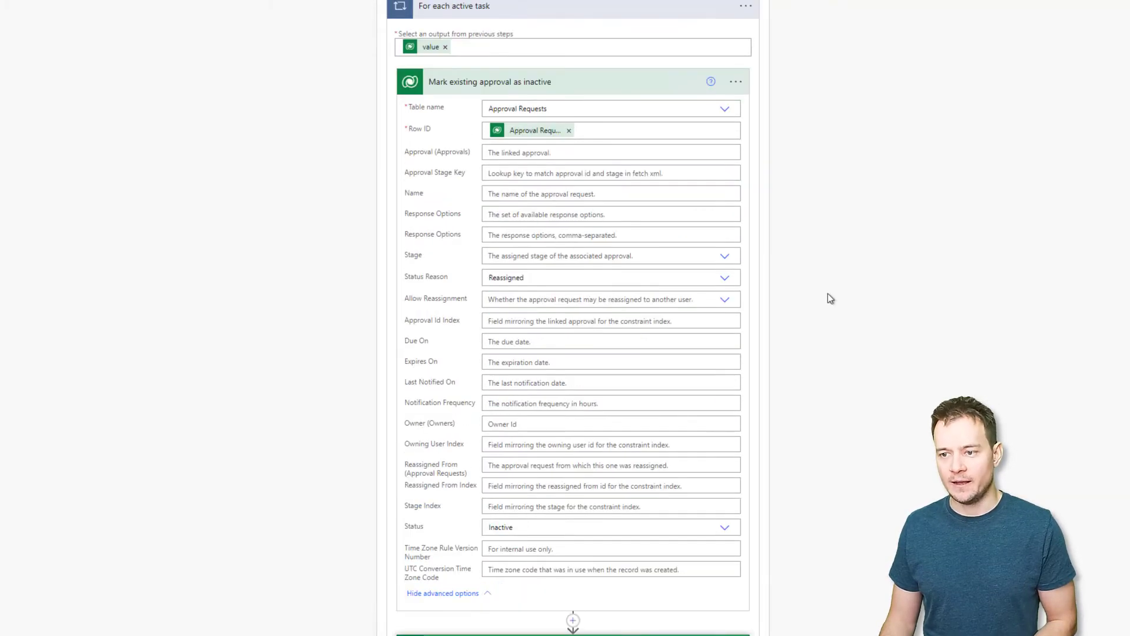
pyautogui.scroll(3)
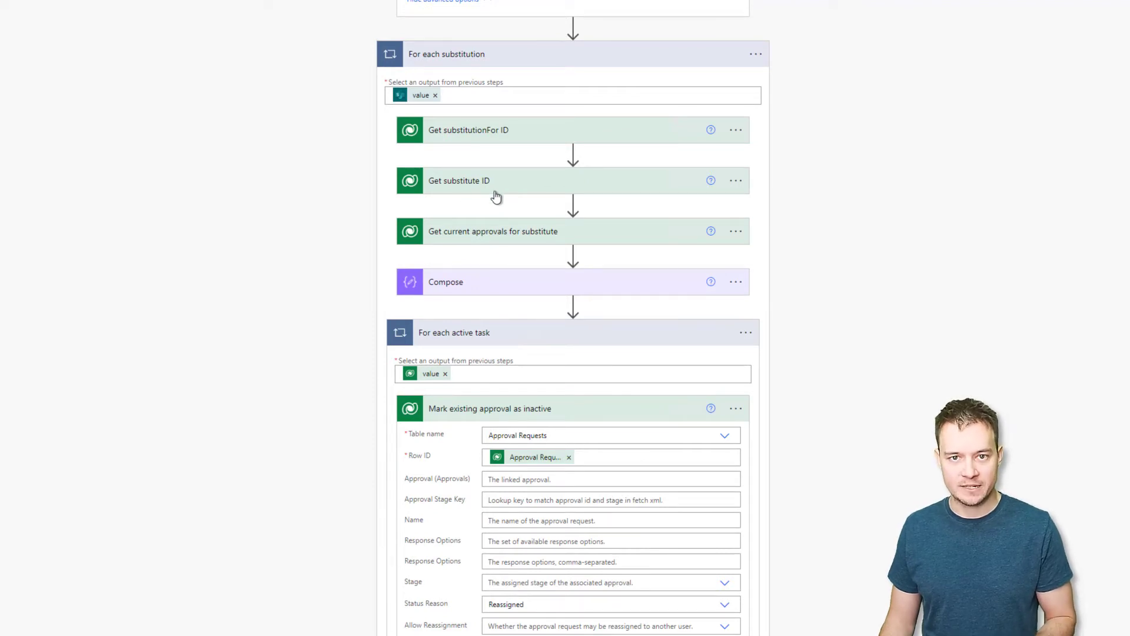
pyautogui.scroll(-3)
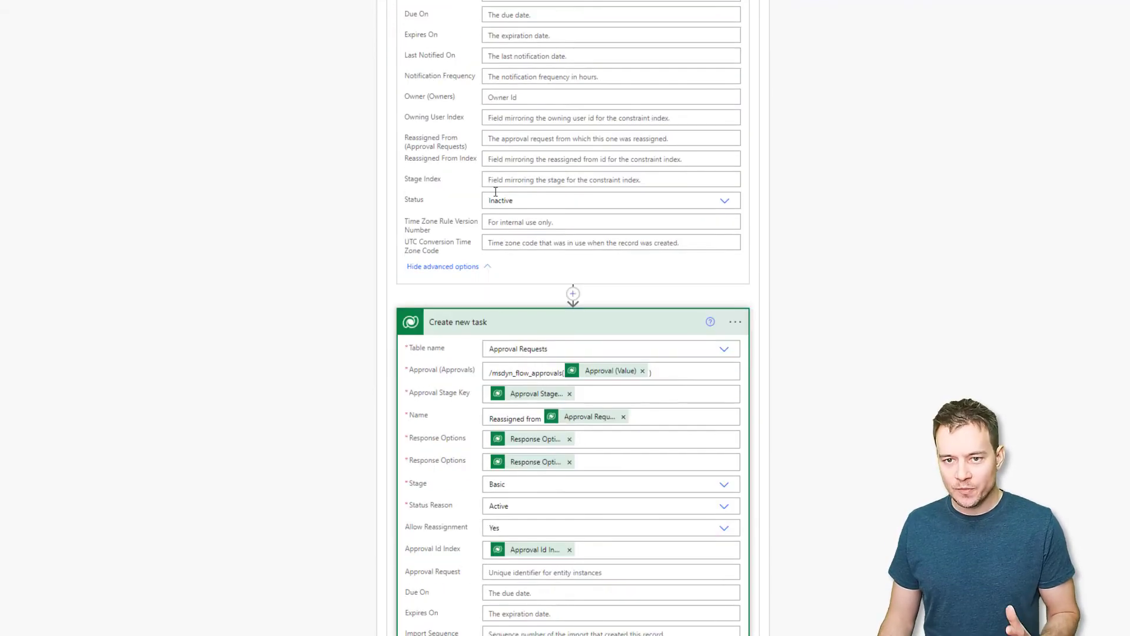
pyautogui.scroll(3)
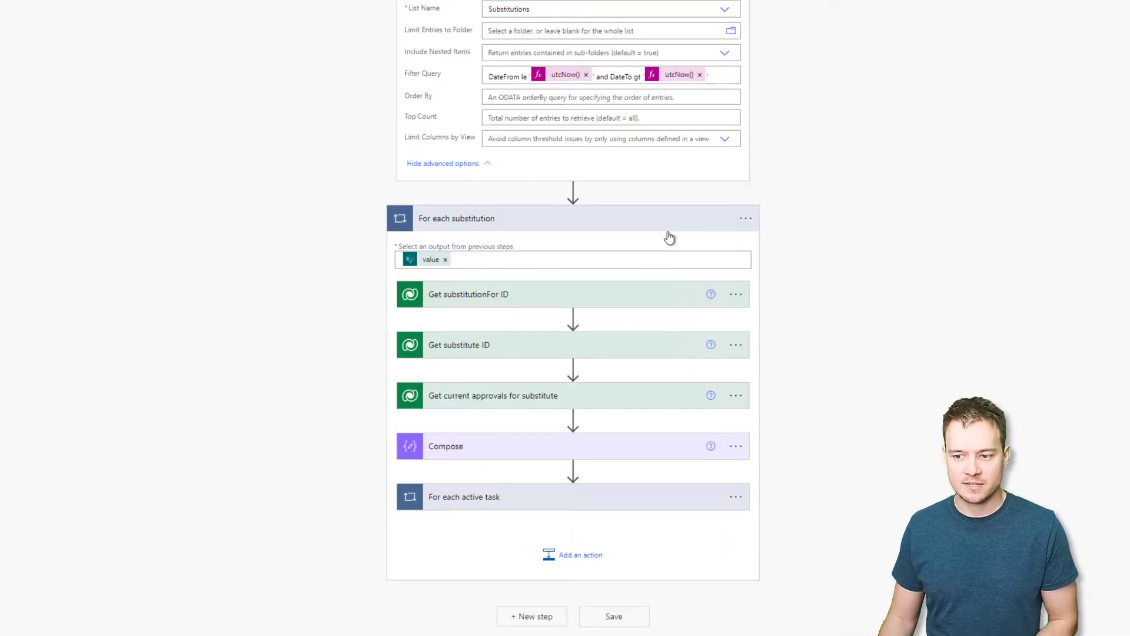
# Check the SharePoint Substitutions list, then test-run the substitution flow and open its run page.
pyautogui.scroll(3)
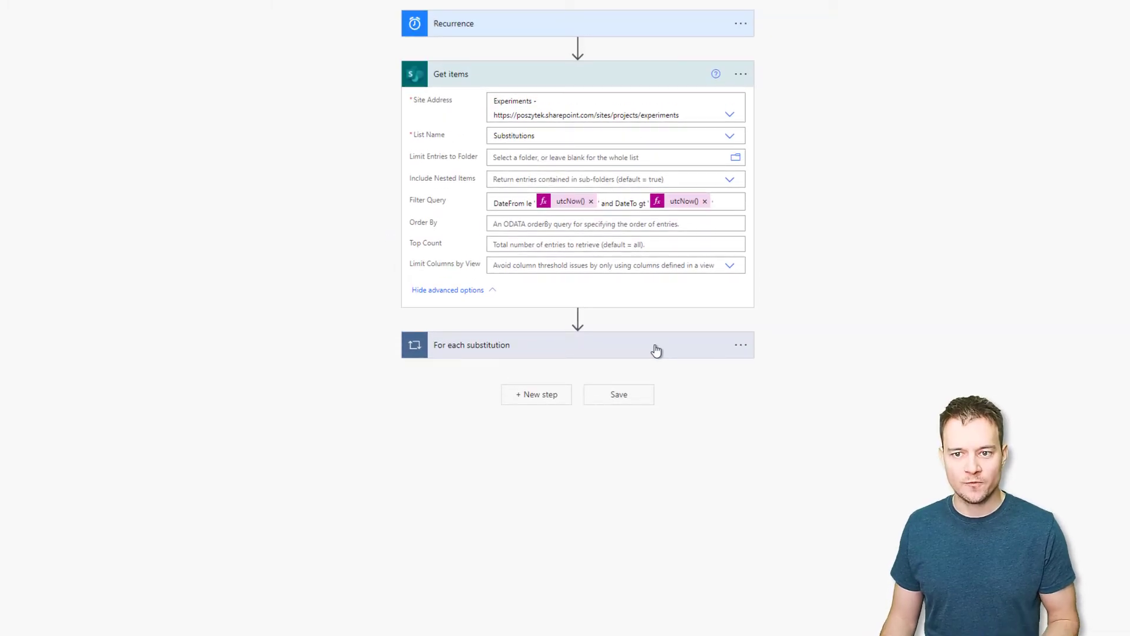
pyautogui.moveTo(1093, 150)
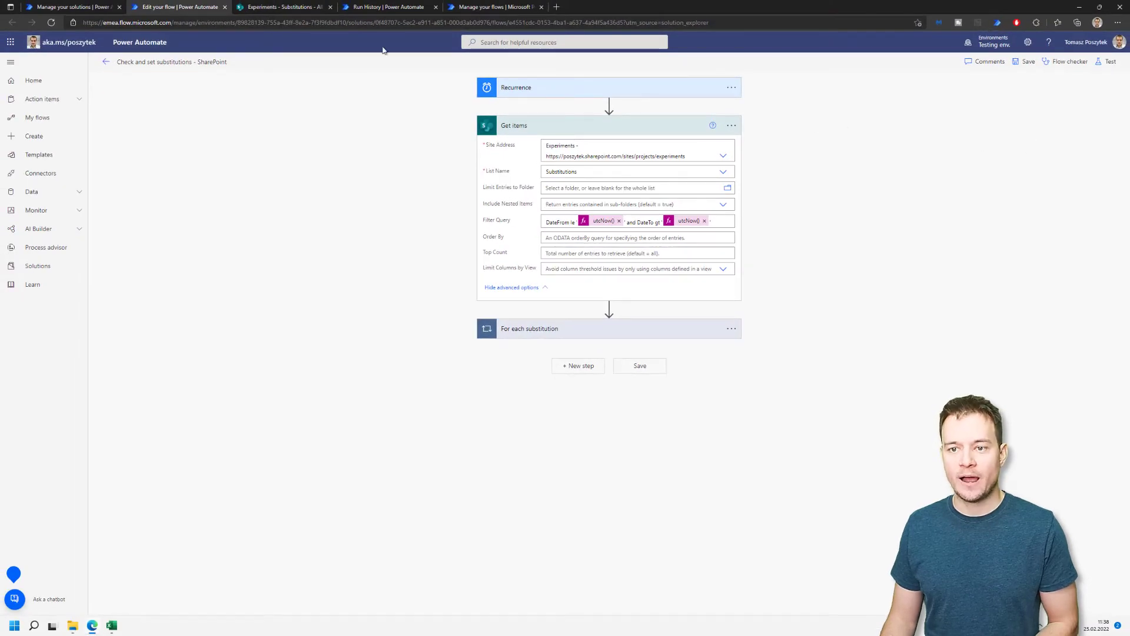
pyautogui.click(281, 6)
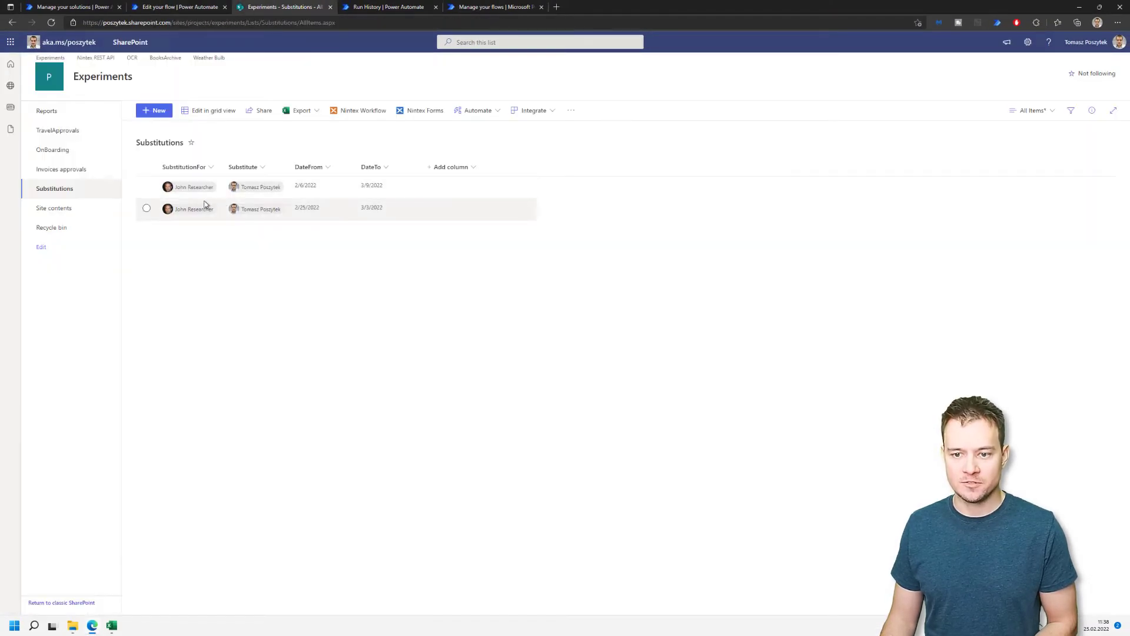
pyautogui.click(176, 6)
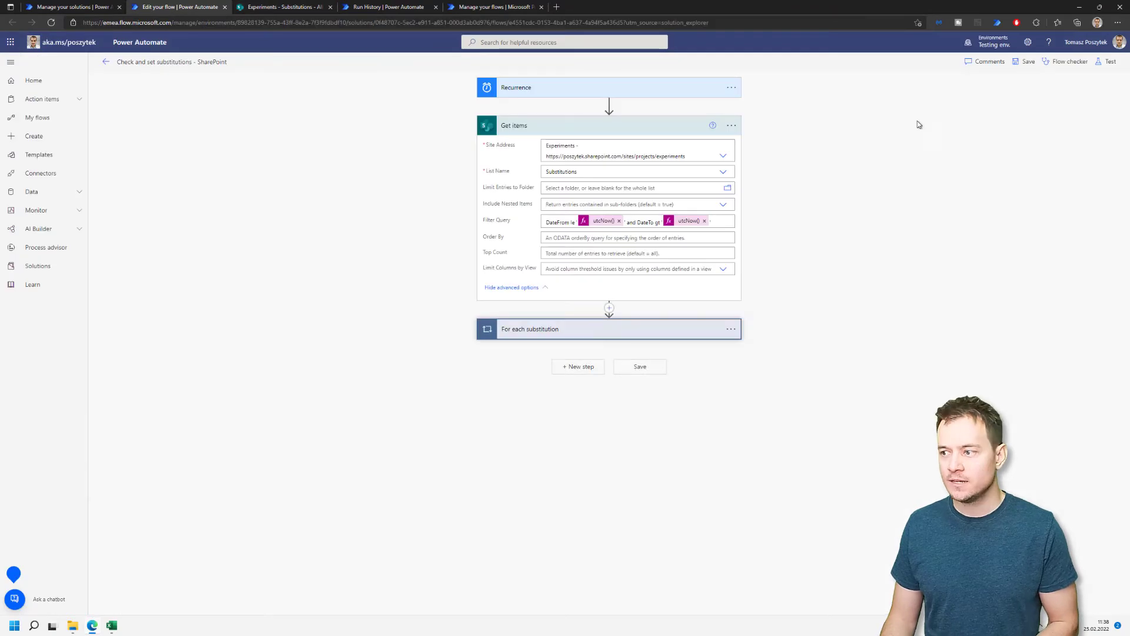
pyautogui.click(1111, 61)
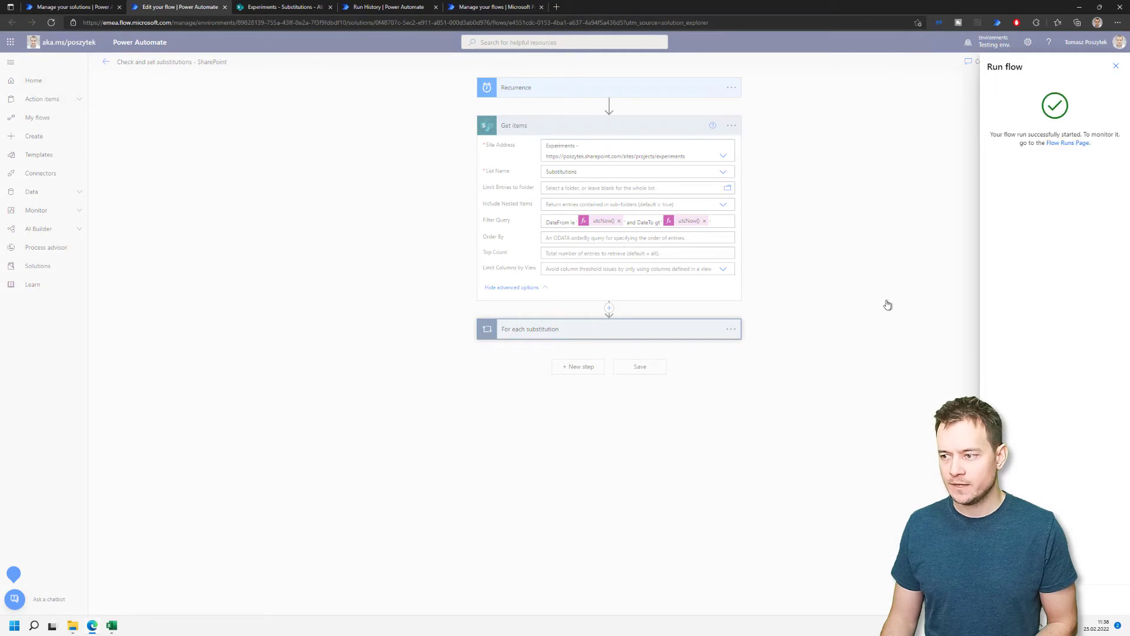
pyautogui.click(1116, 66)
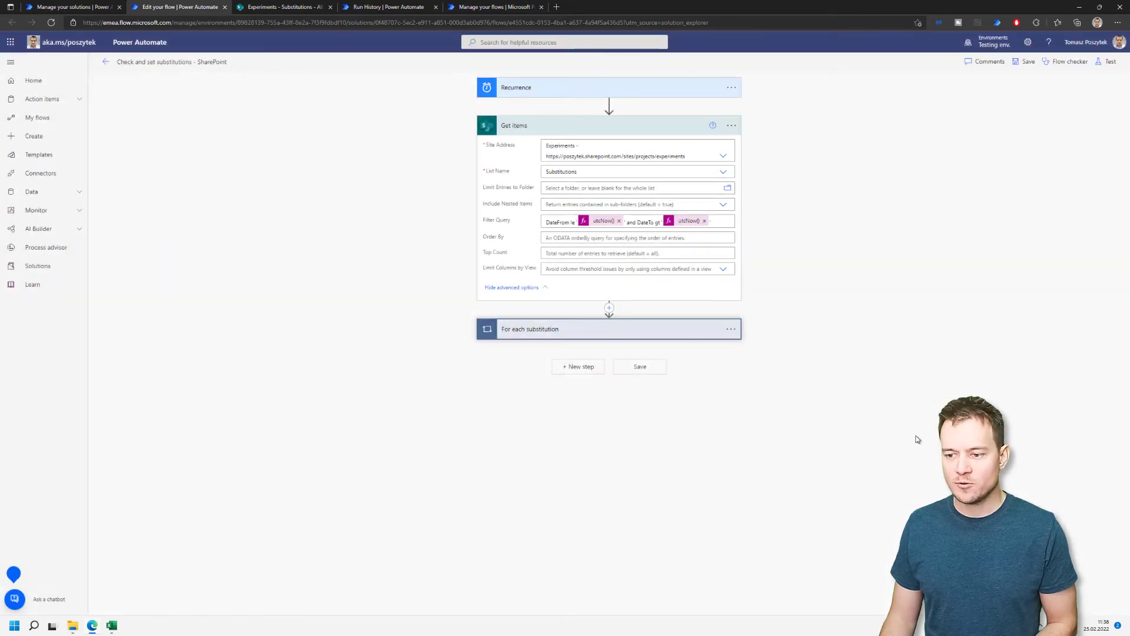
pyautogui.click(1109, 61)
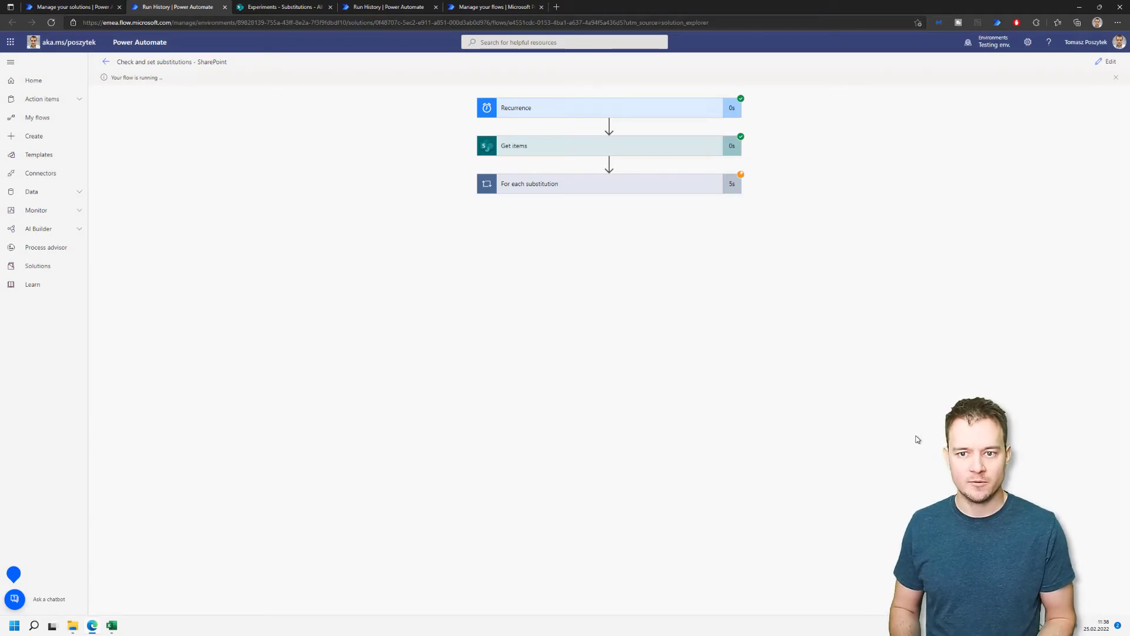
pyautogui.moveTo(677, 186)
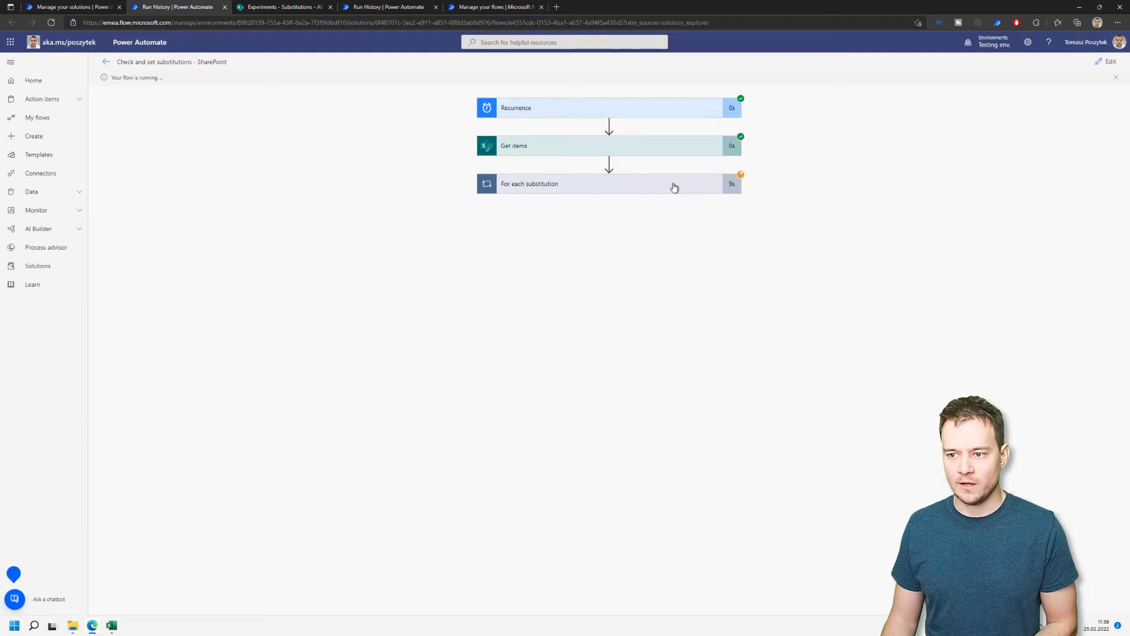
# Expand For each substitution and For each active task to show each step succeeded.
pyautogui.click(609, 183)
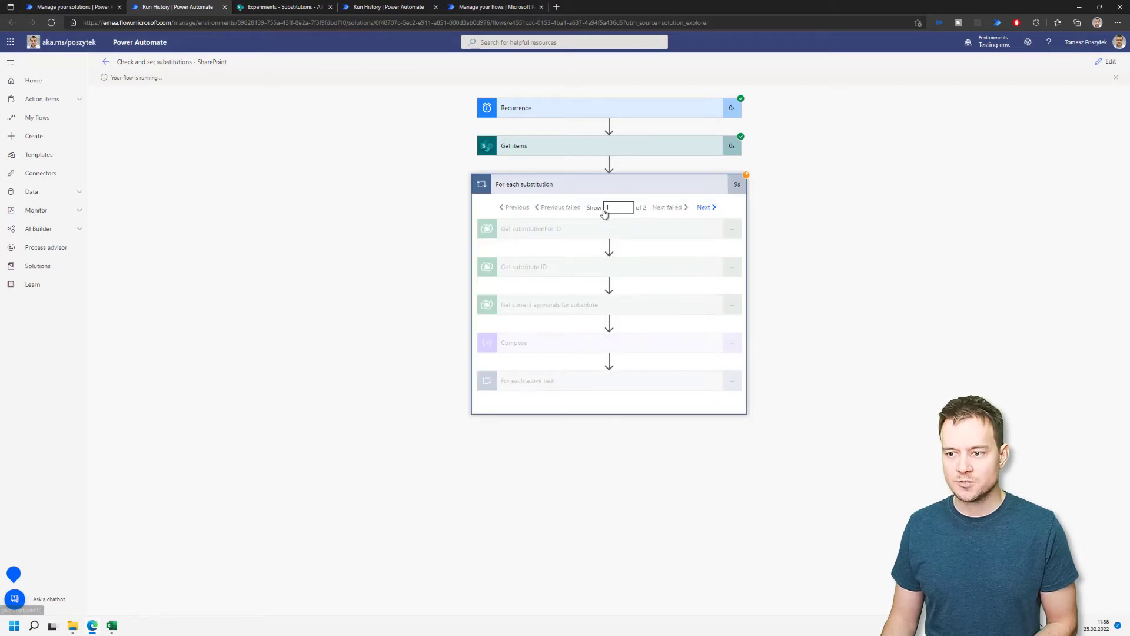
pyautogui.moveTo(643, 208)
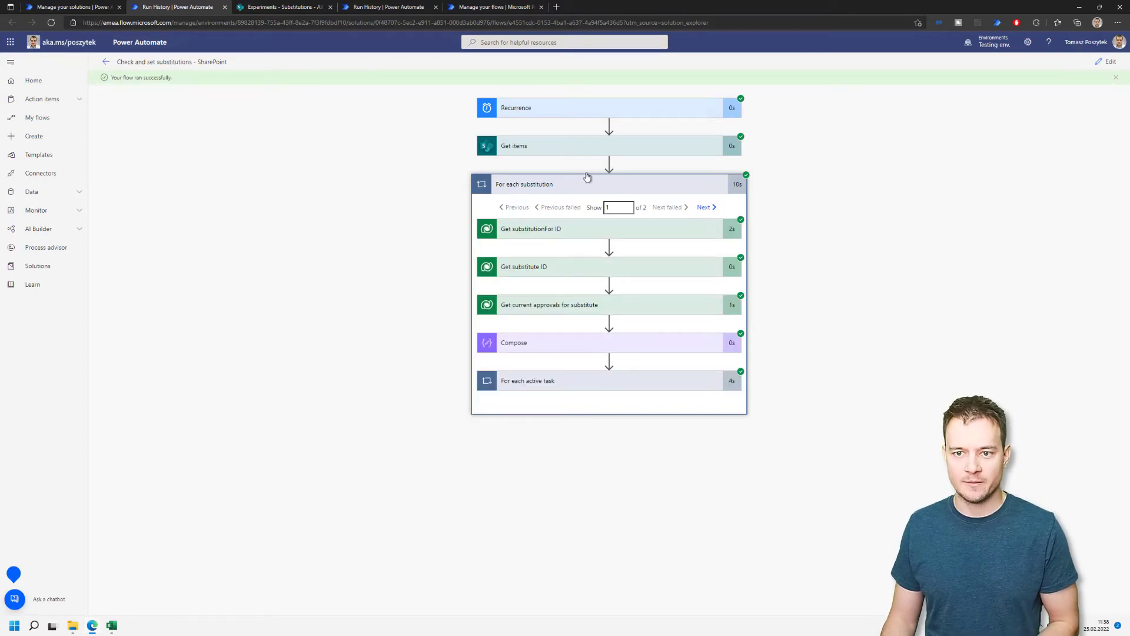
pyautogui.moveTo(572, 261)
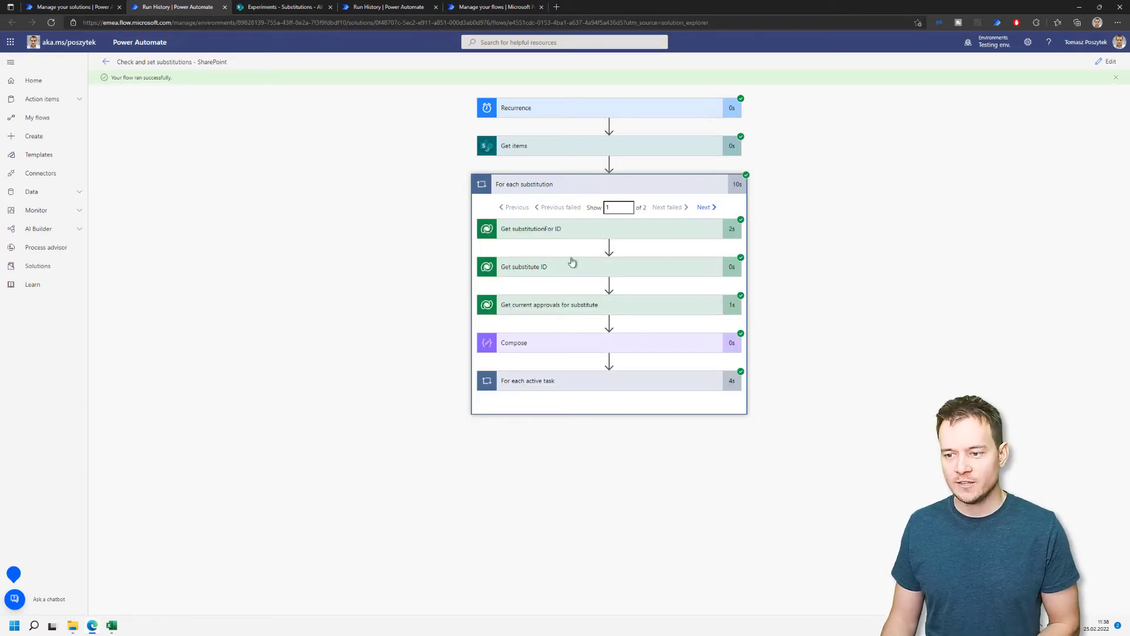
pyautogui.click(527, 381)
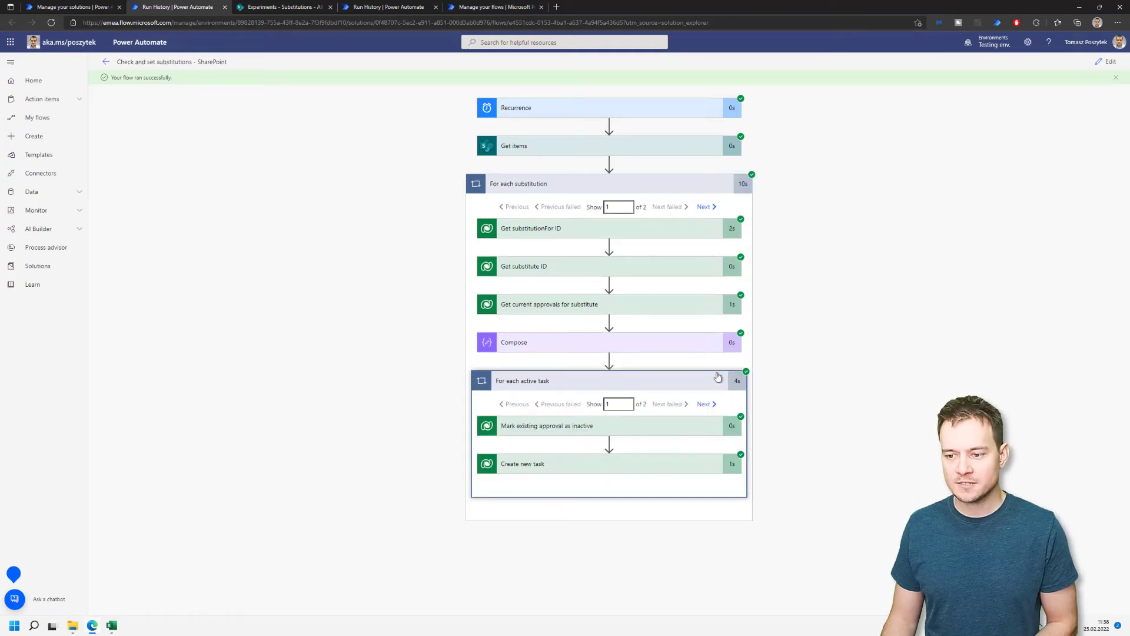
pyautogui.moveTo(551, 145)
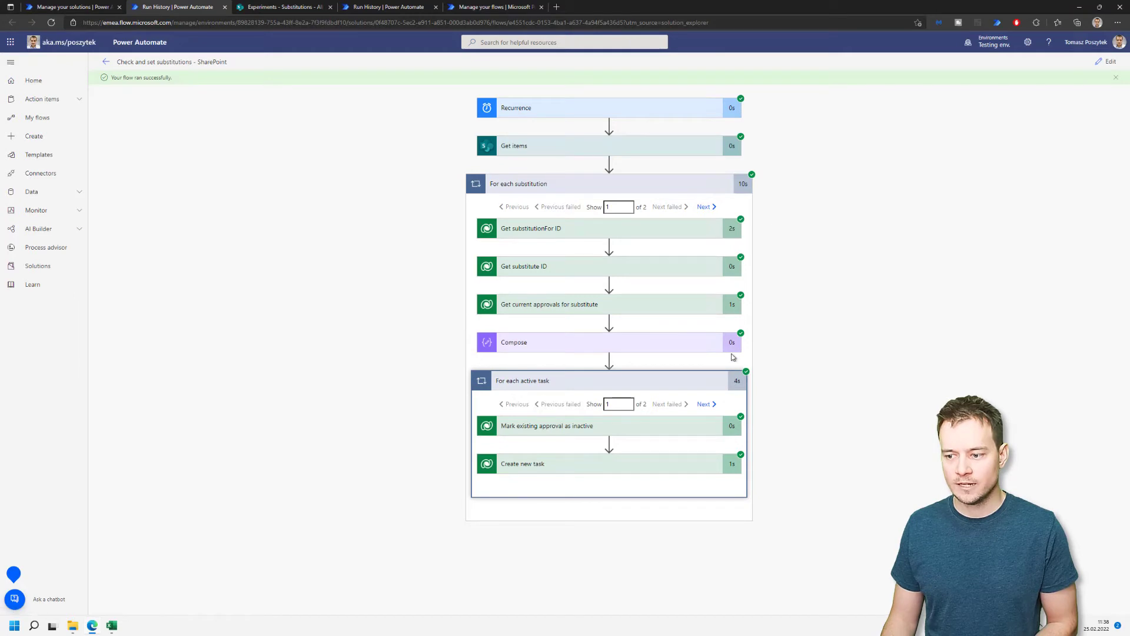
pyautogui.moveTo(630, 433)
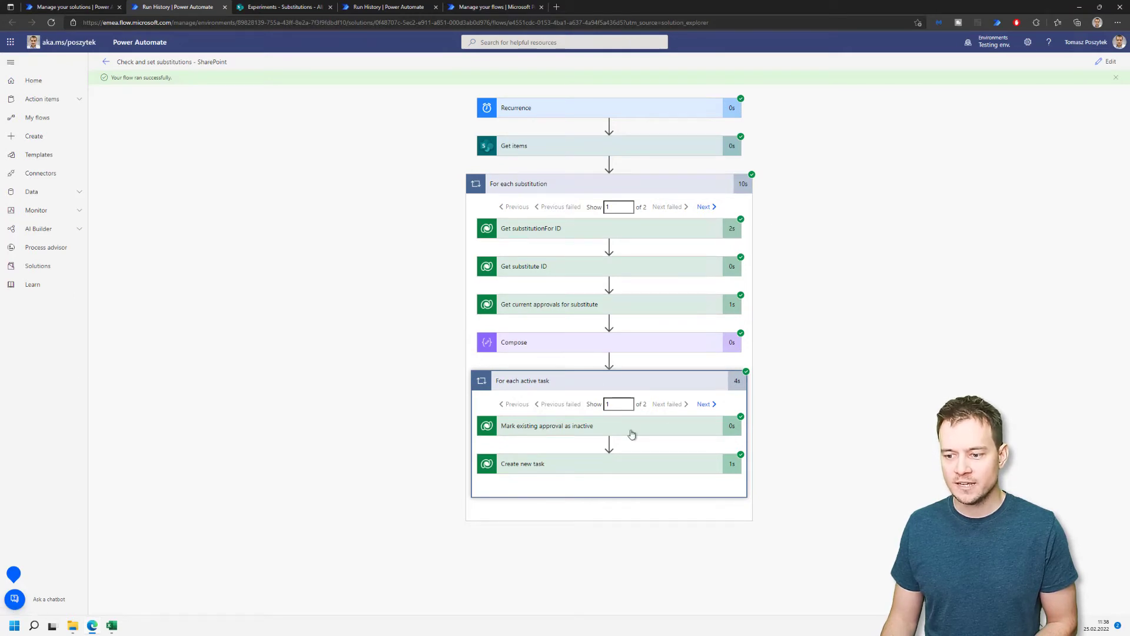
pyautogui.moveTo(568, 430)
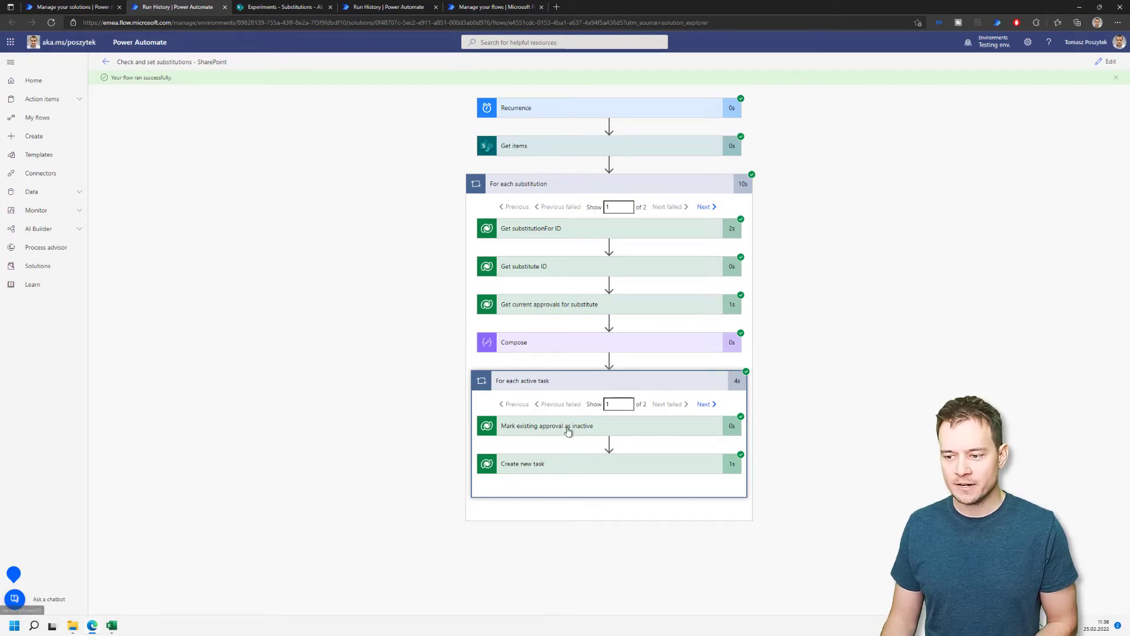
pyautogui.click(569, 425)
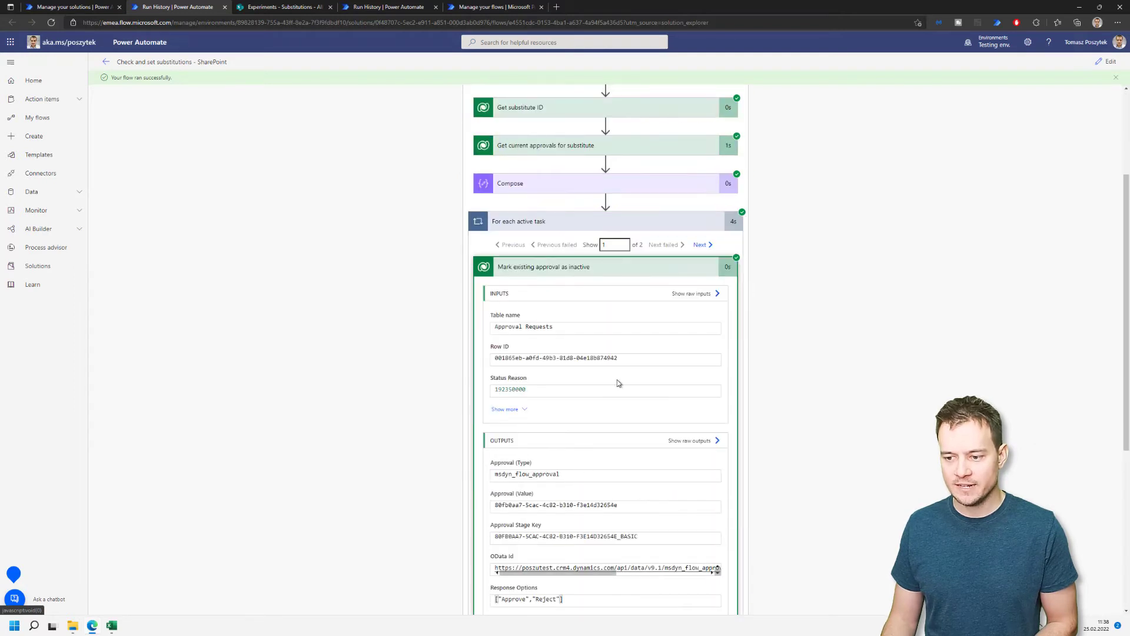
pyautogui.scroll(-3)
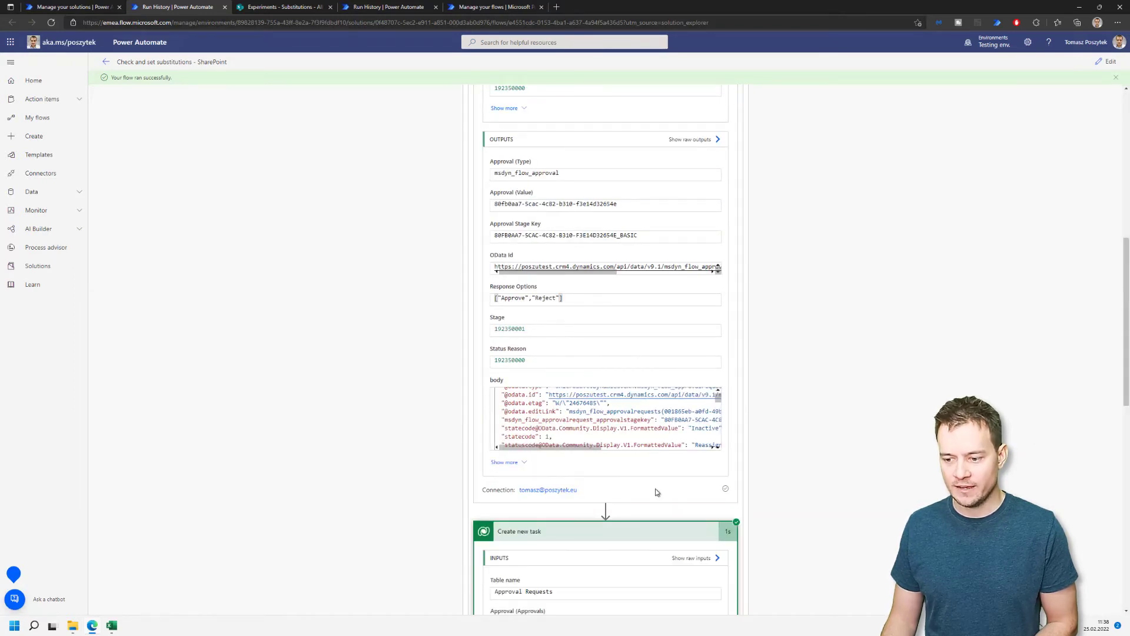
pyautogui.scroll(-3)
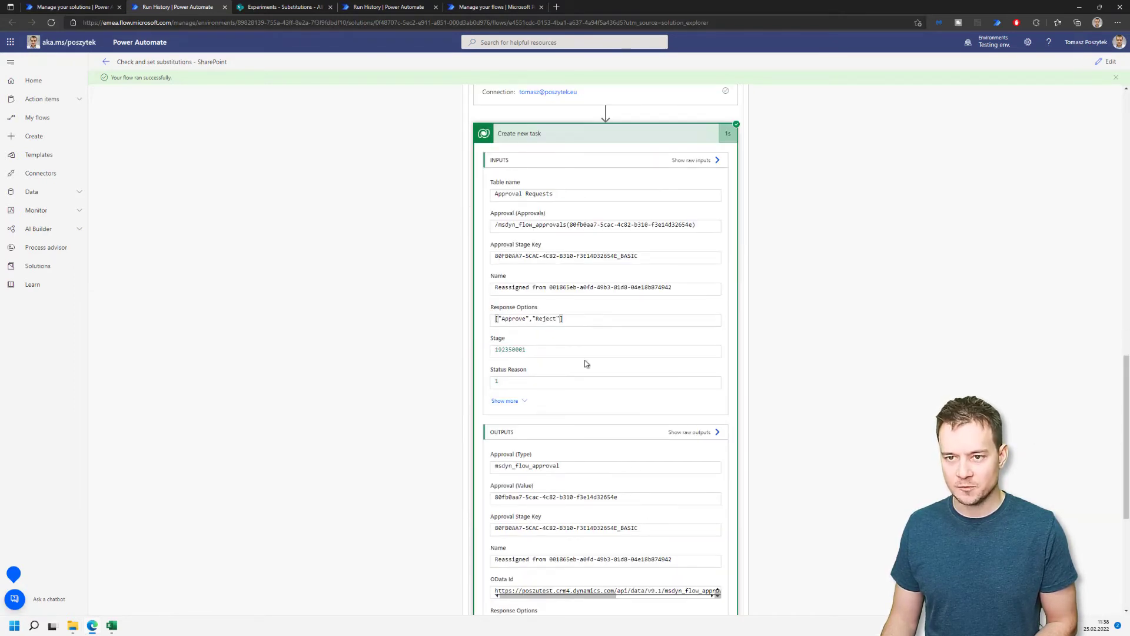
pyautogui.moveTo(460, 103)
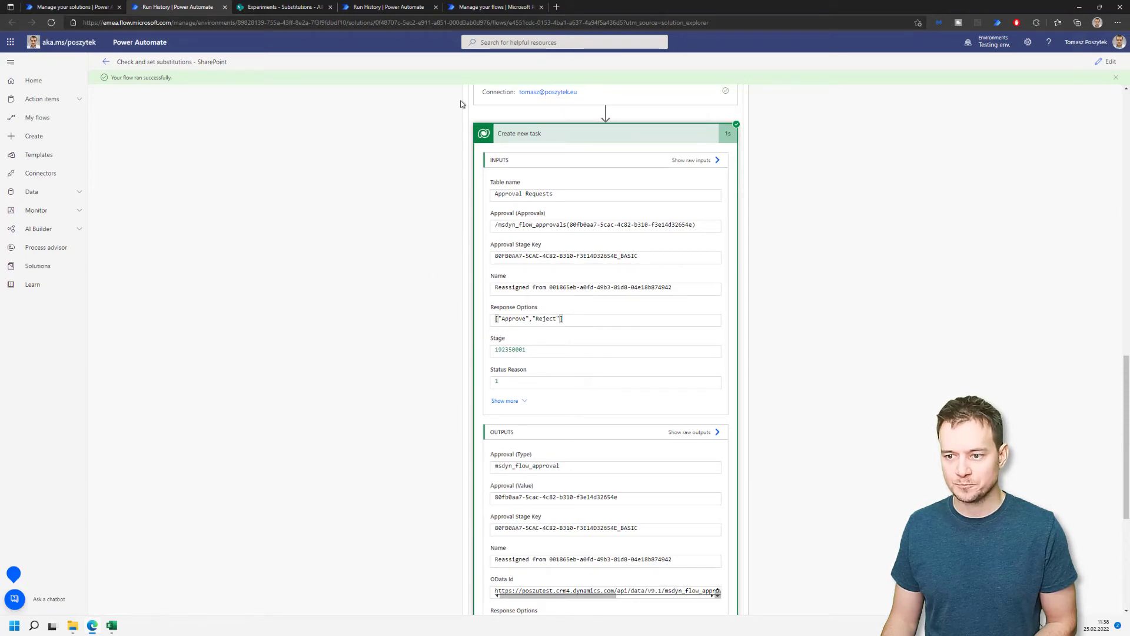
pyautogui.scroll(3)
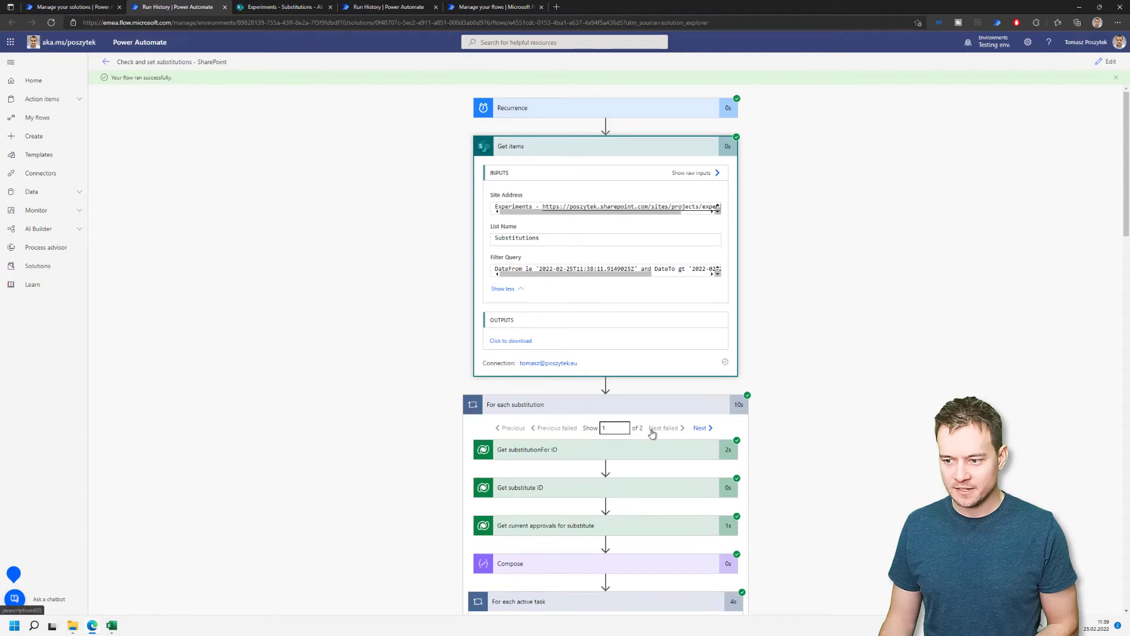
pyautogui.moveTo(257, 68)
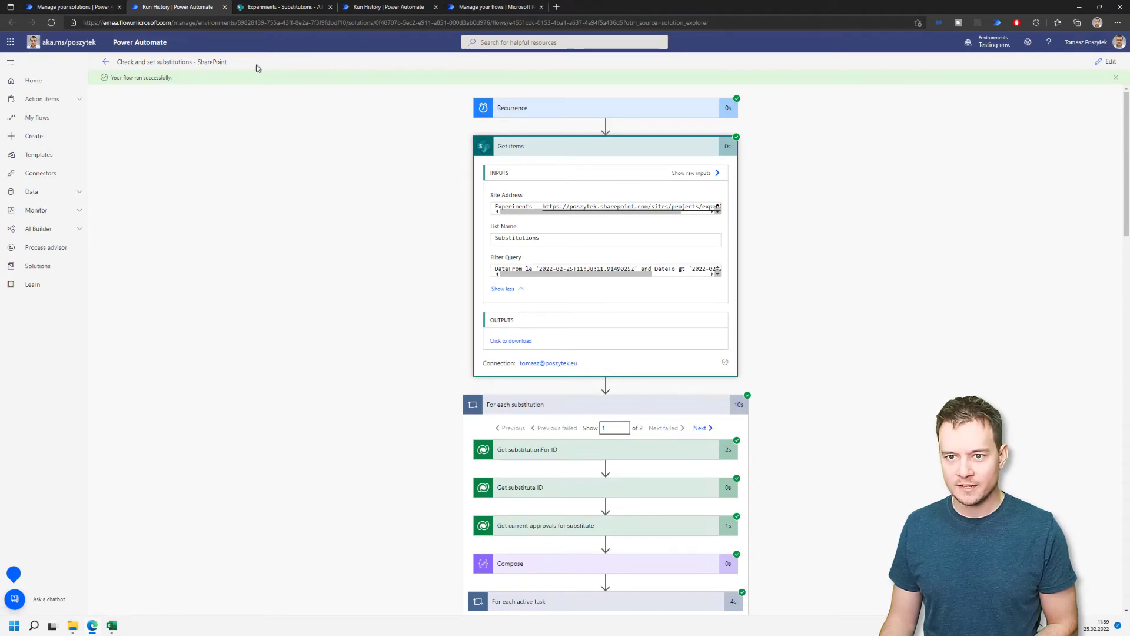
pyautogui.click(283, 6)
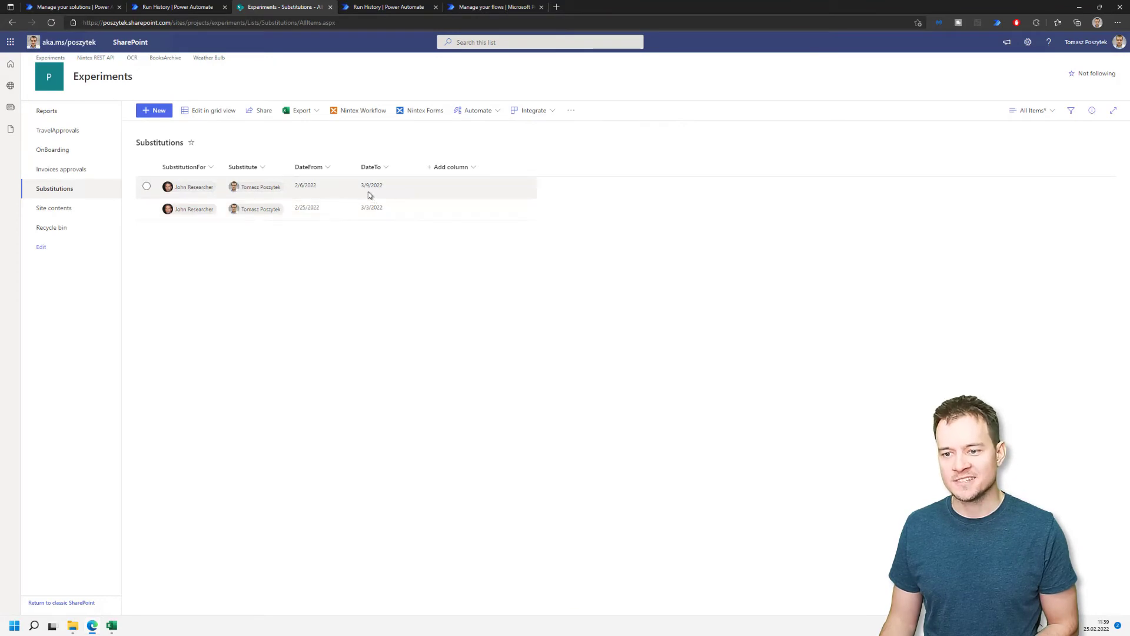
pyautogui.moveTo(373, 195)
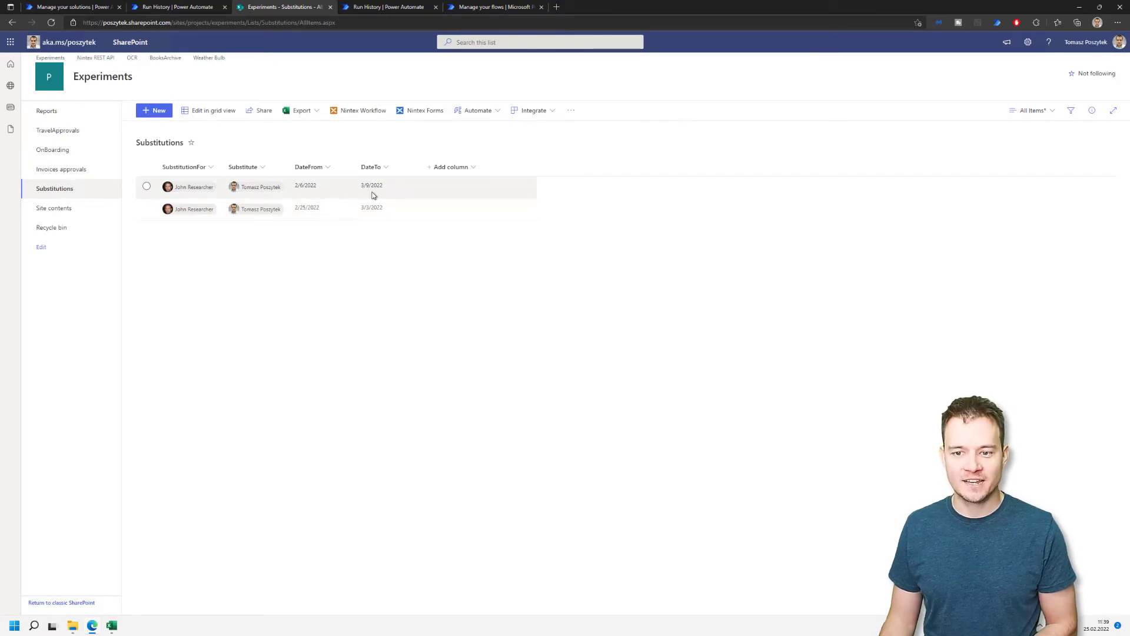
pyautogui.moveTo(369, 195)
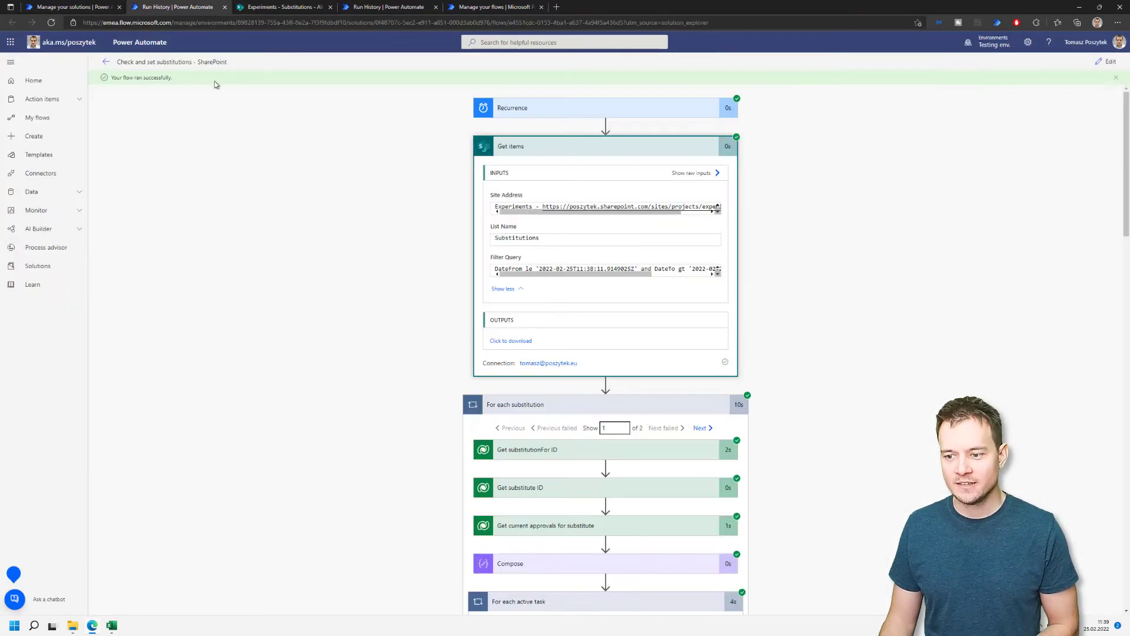
pyautogui.moveTo(359, 273)
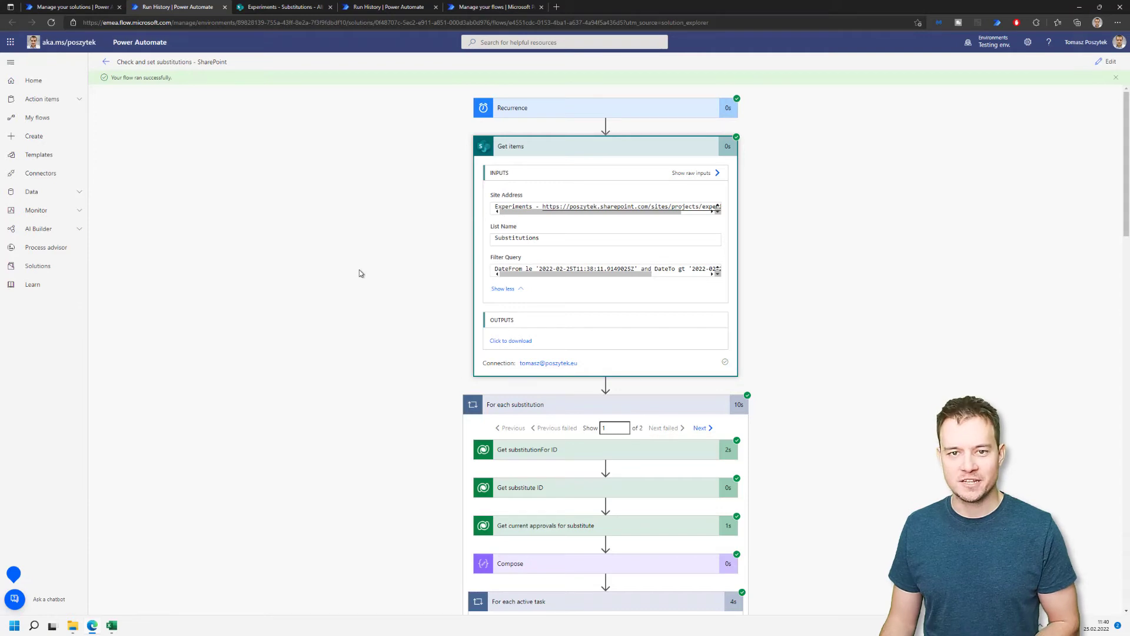
pyautogui.scroll(-3)
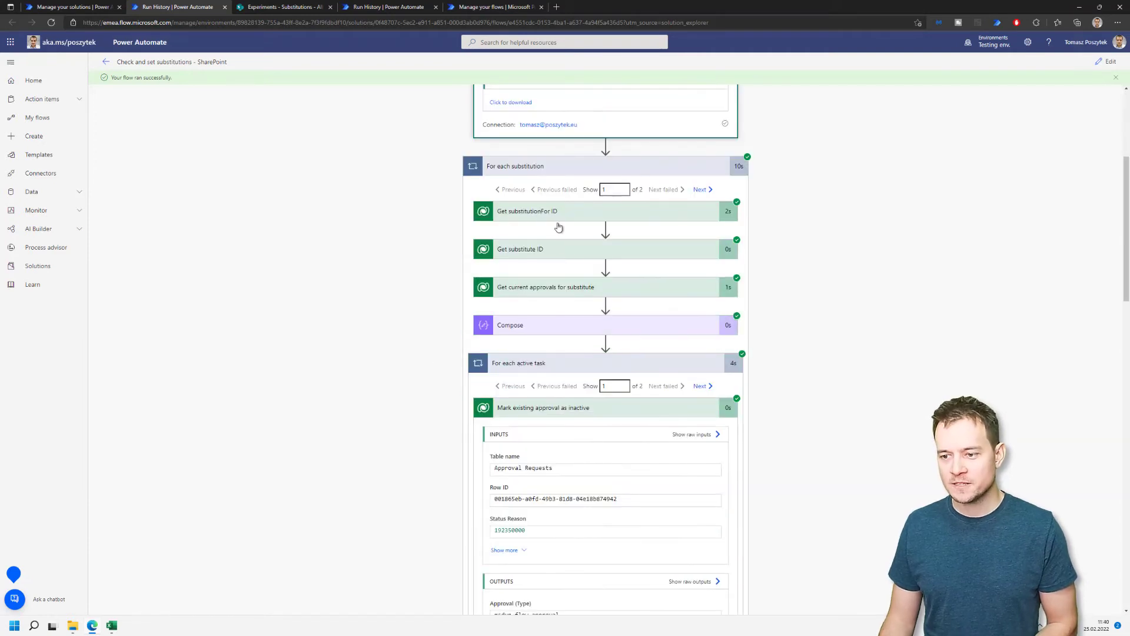
pyautogui.scroll(-3)
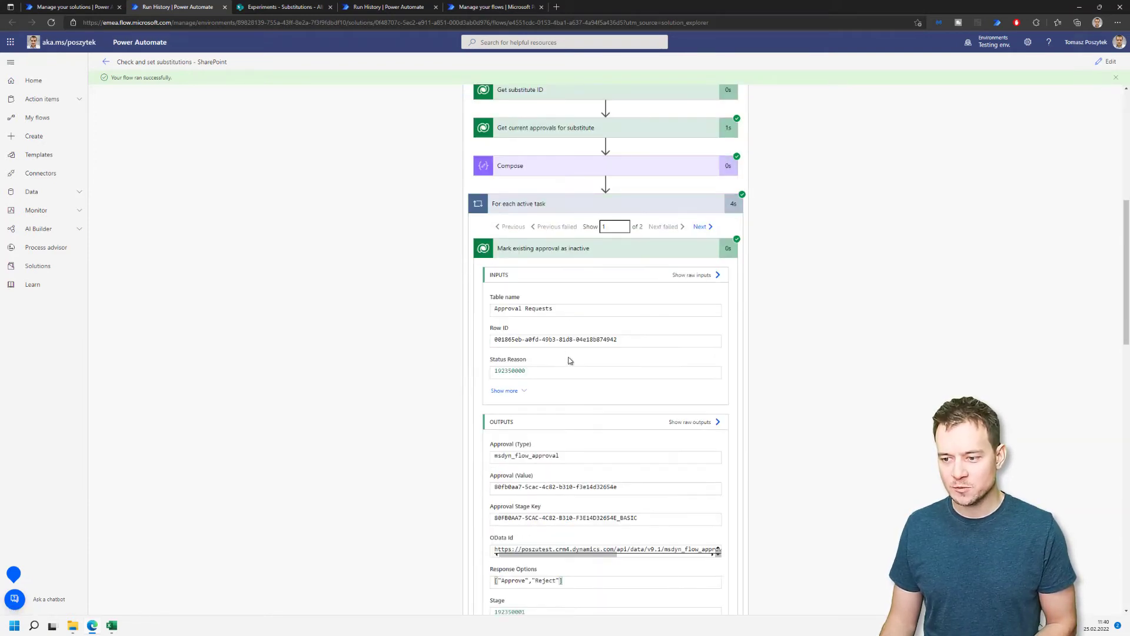
pyautogui.scroll(-3)
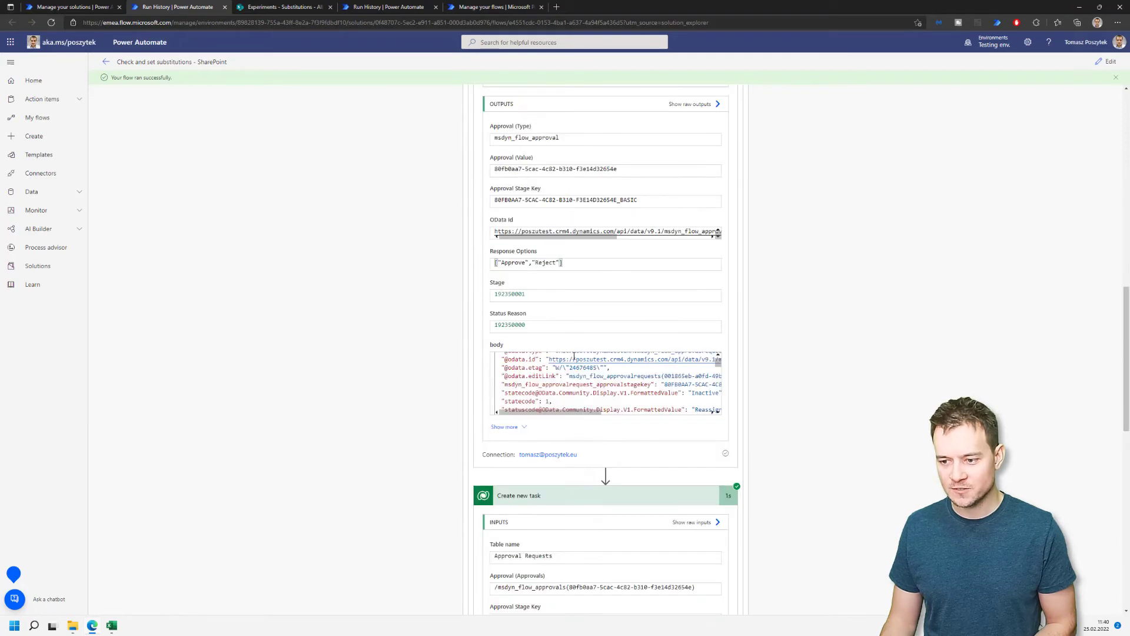
pyautogui.scroll(3)
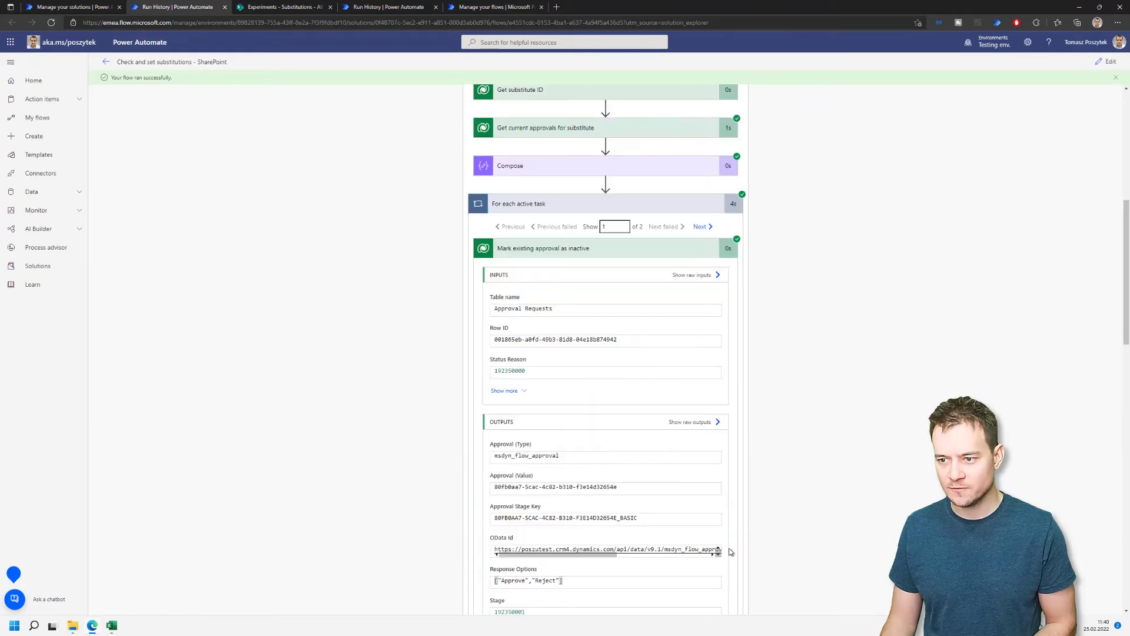
pyautogui.scroll(3)
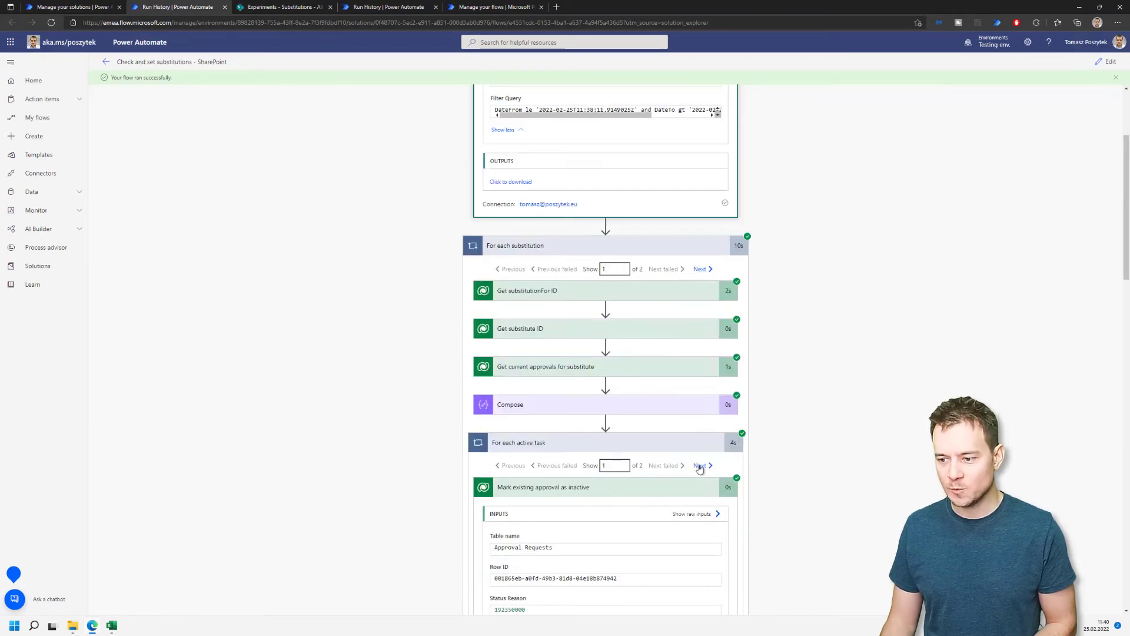
pyautogui.click(700, 269)
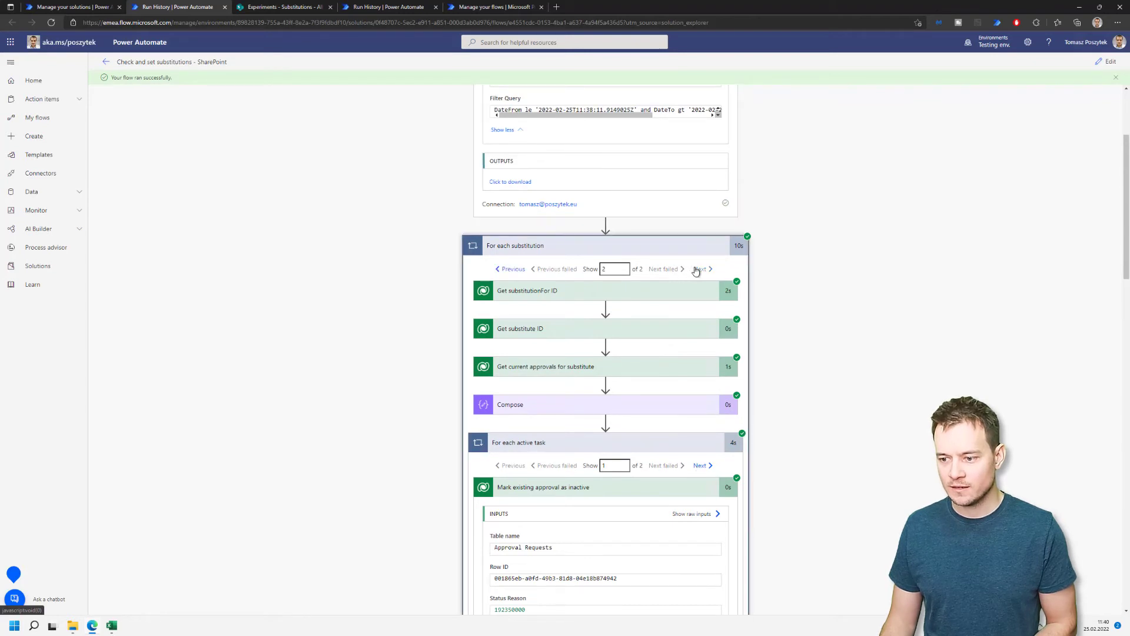
pyautogui.scroll(3)
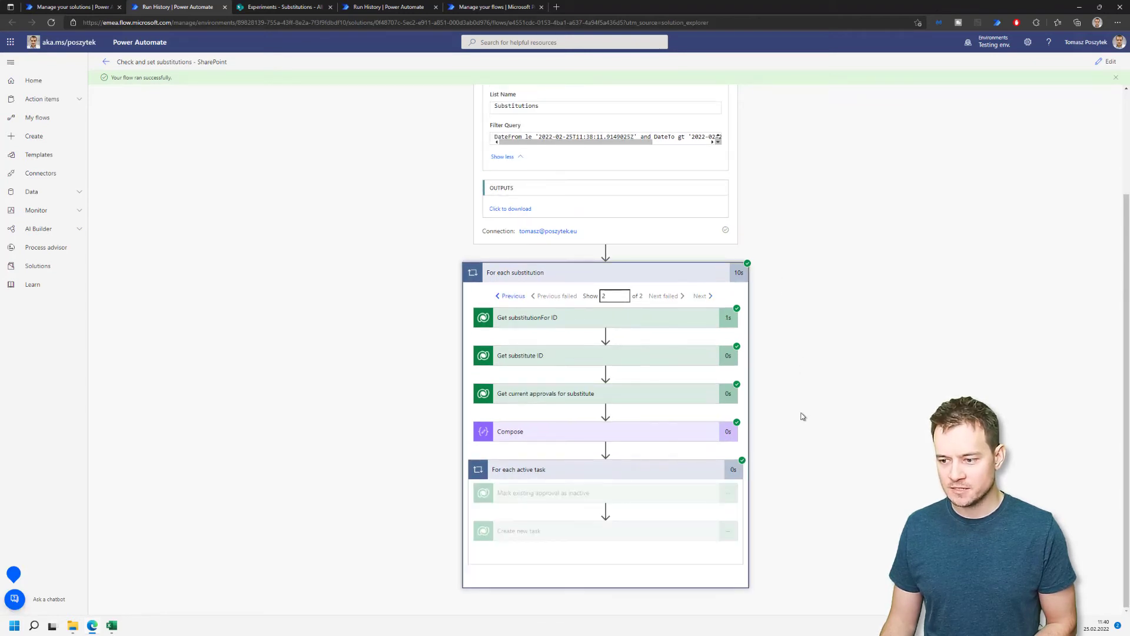
pyautogui.moveTo(479, 403)
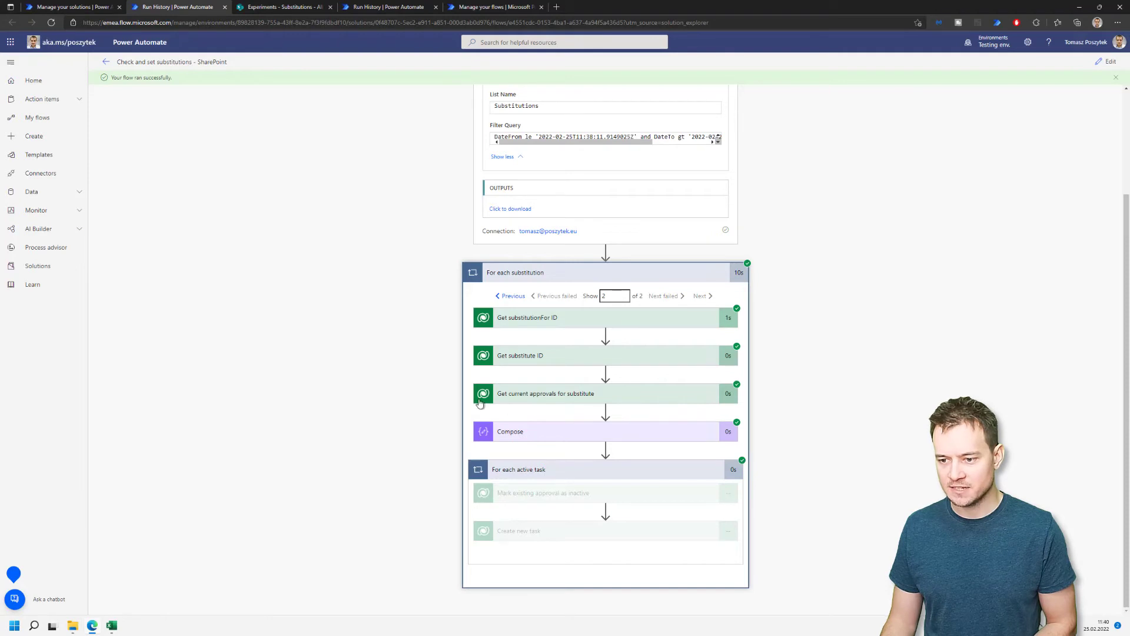
pyautogui.moveTo(584, 475)
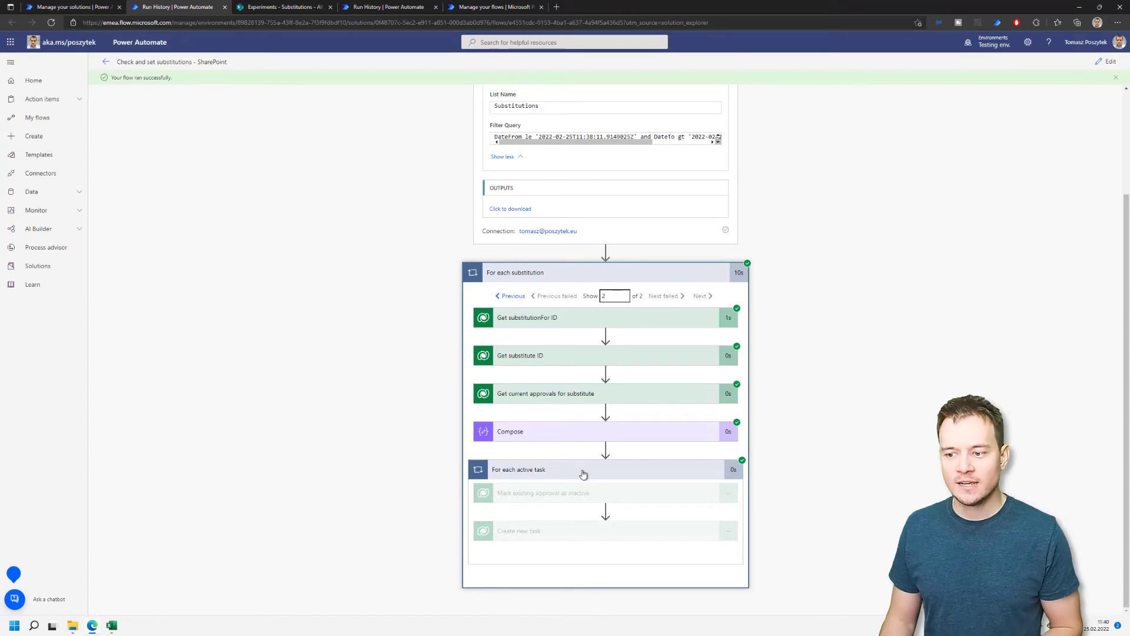
pyautogui.moveTo(619, 360)
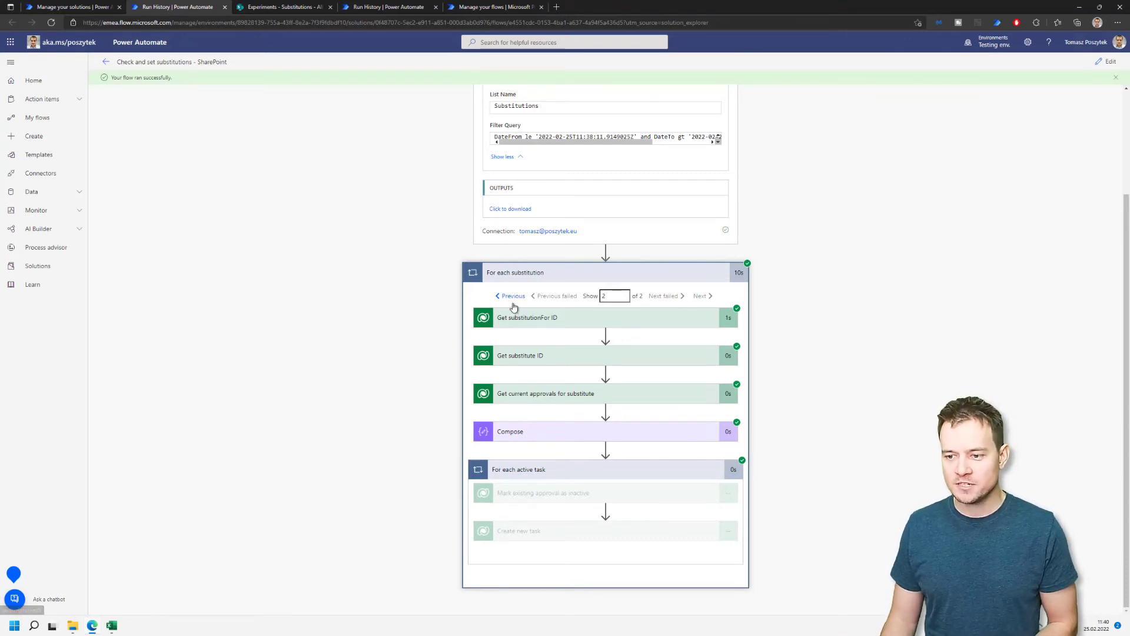
pyautogui.click(513, 296)
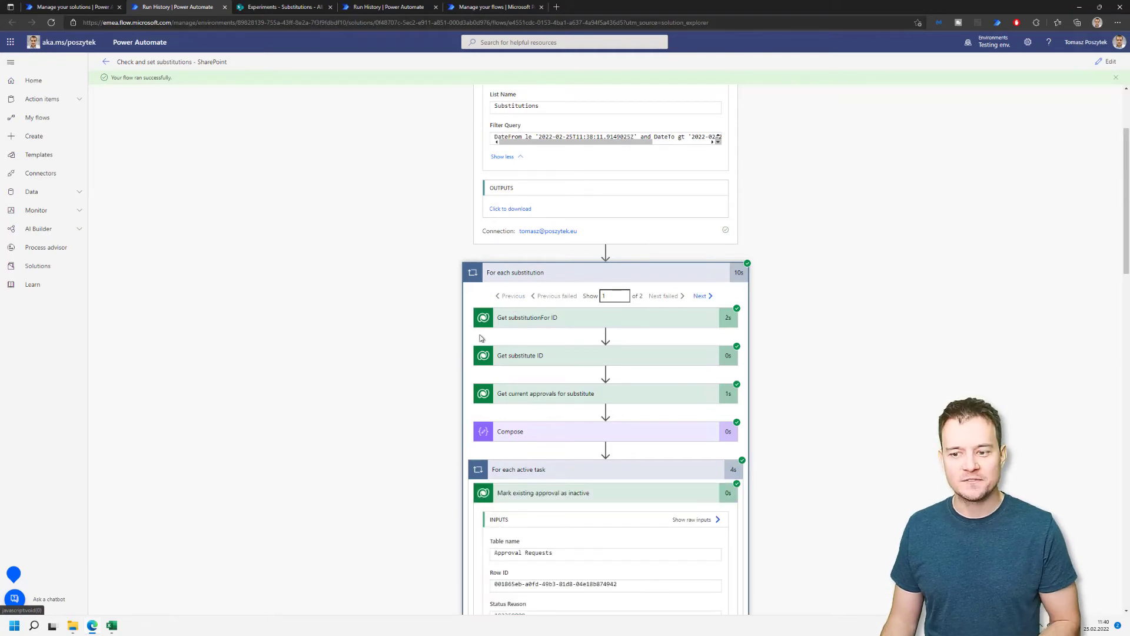
pyautogui.scroll(-3)
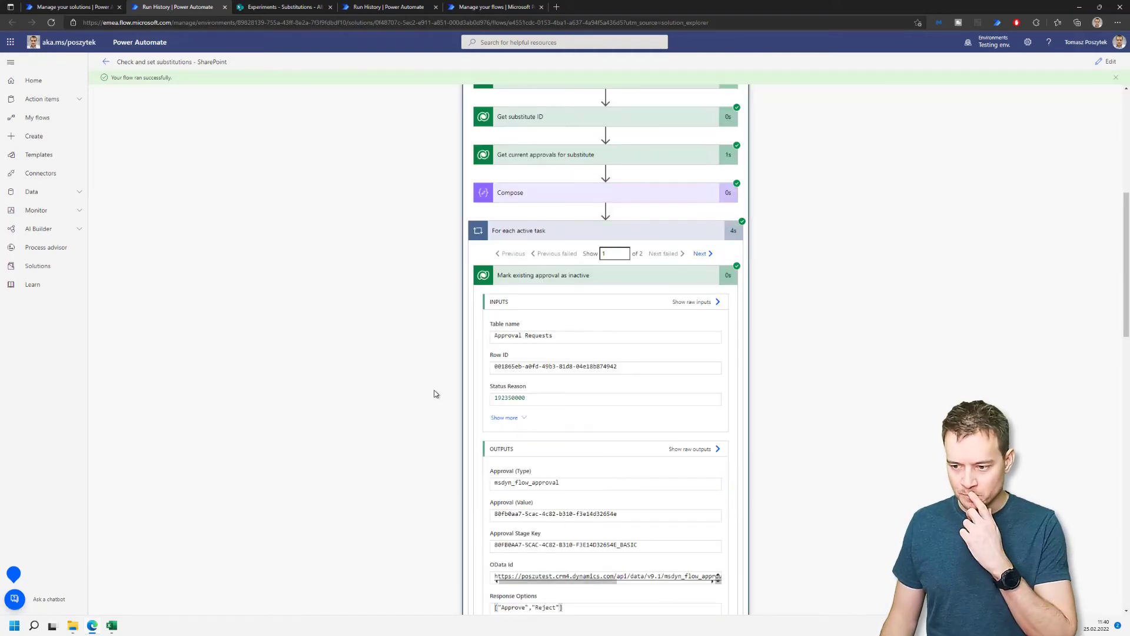
pyautogui.scroll(-3)
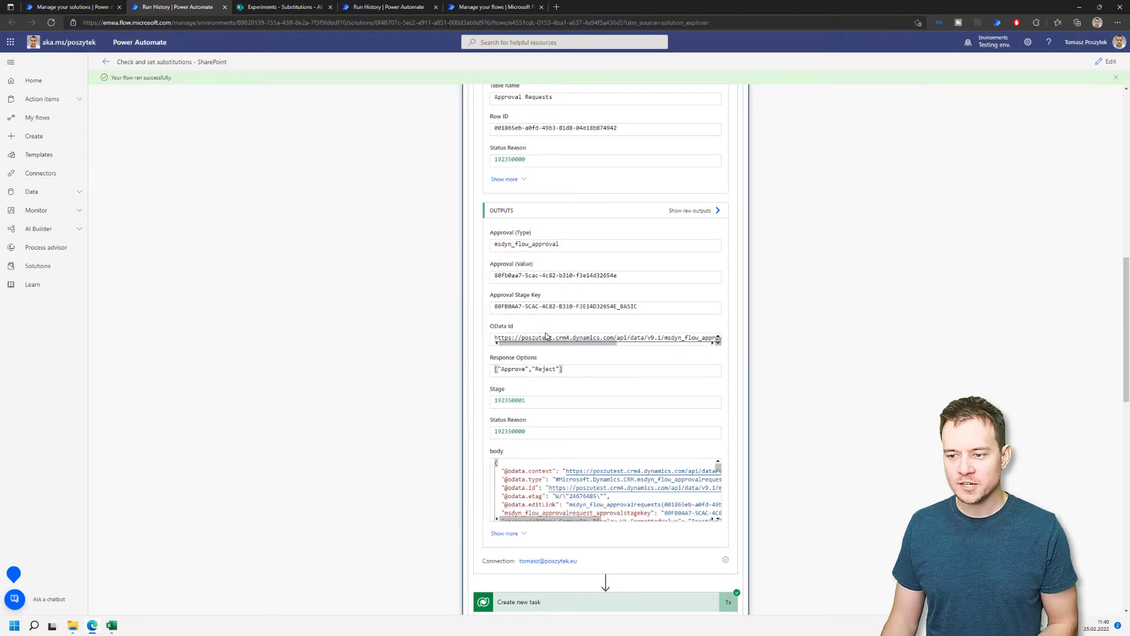
pyautogui.scroll(3)
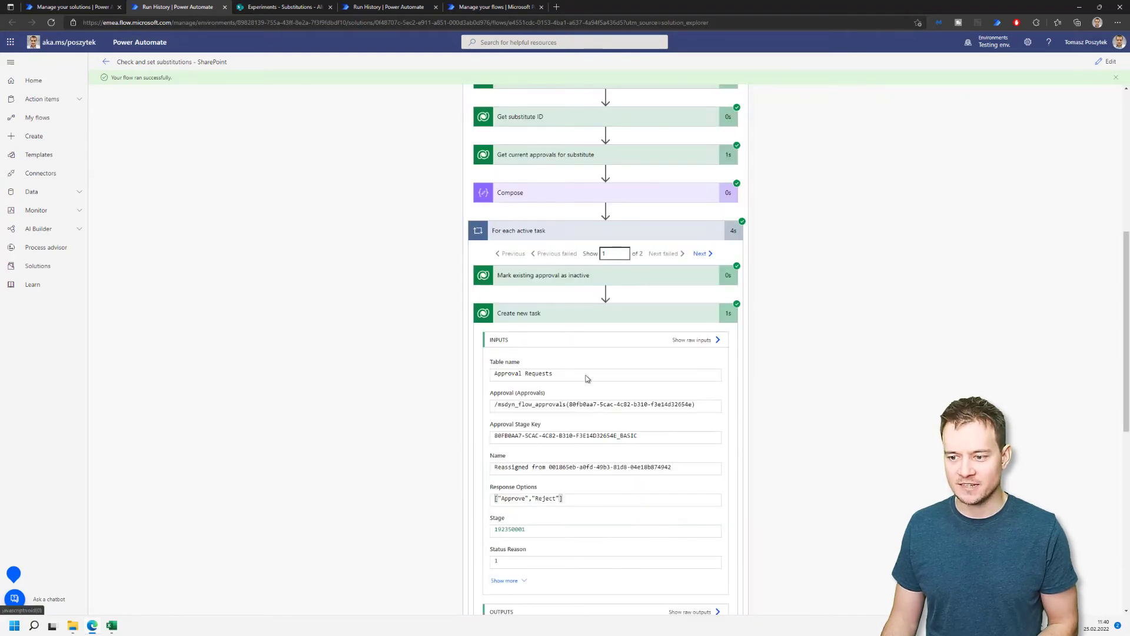
pyautogui.scroll(3)
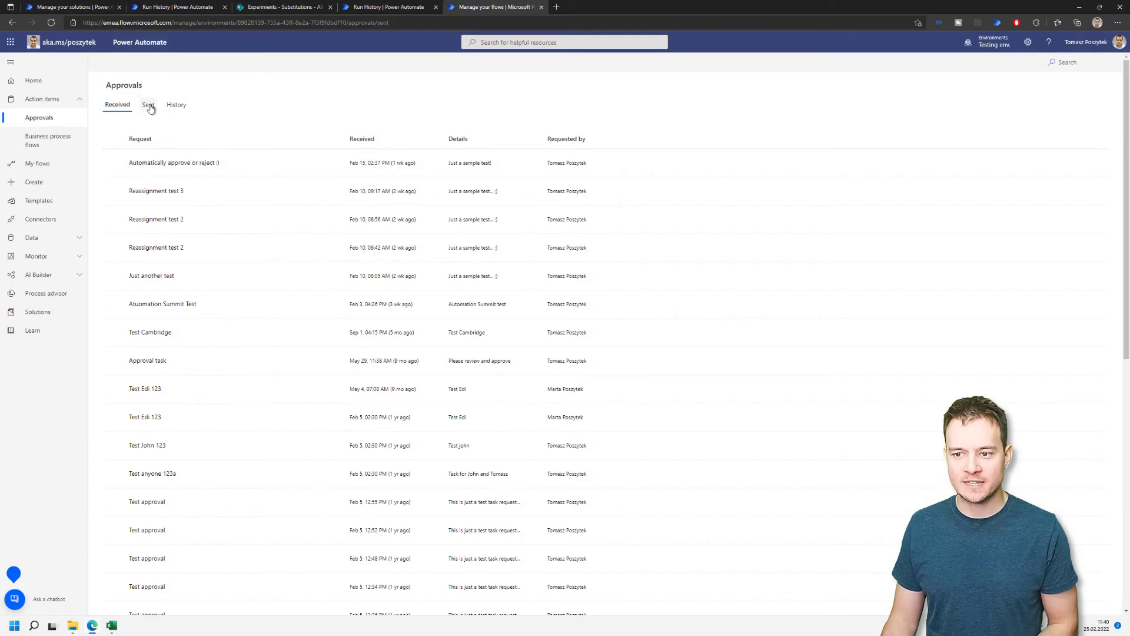
# Check that reassignment tasks 1 and 2 went to two recipients, then view received approvals.
pyautogui.click(148, 104)
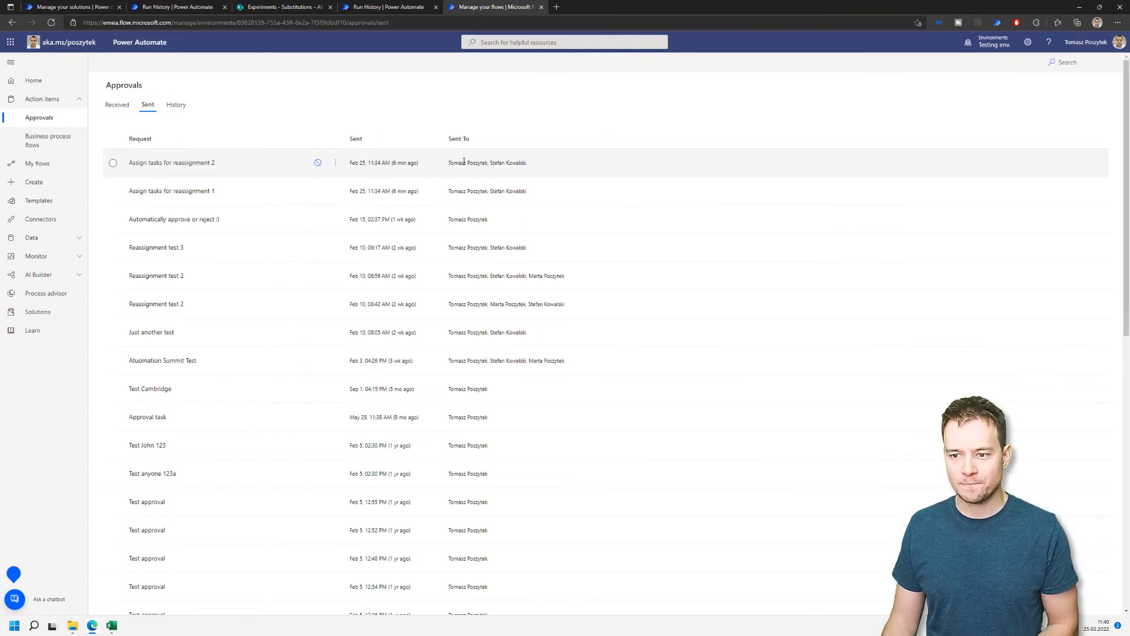
pyautogui.moveTo(479, 190)
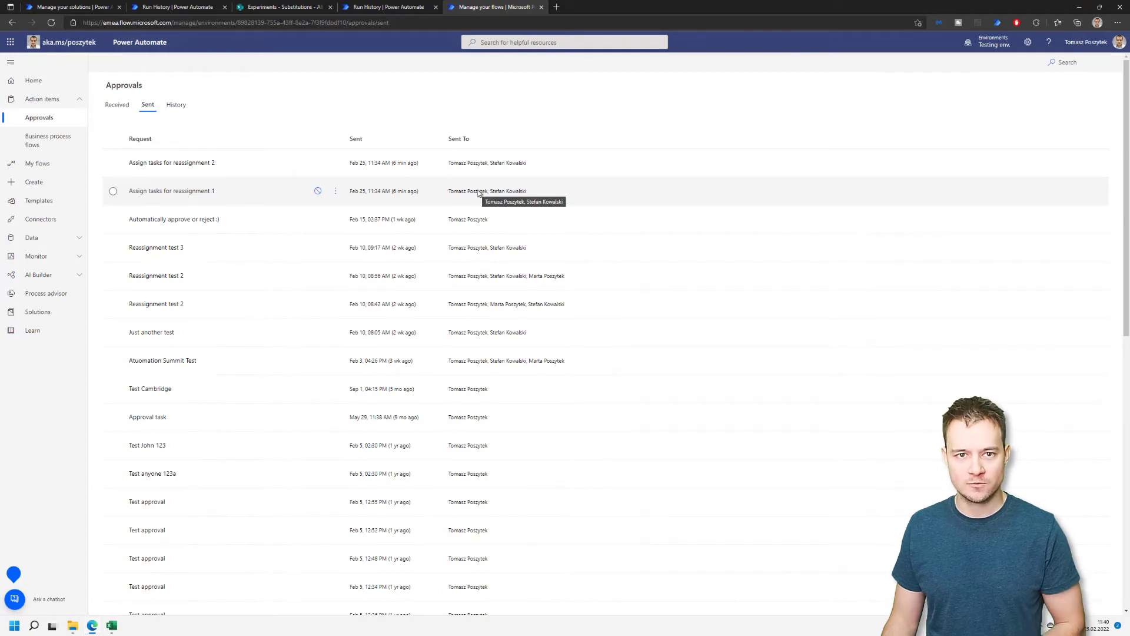
pyautogui.click(117, 105)
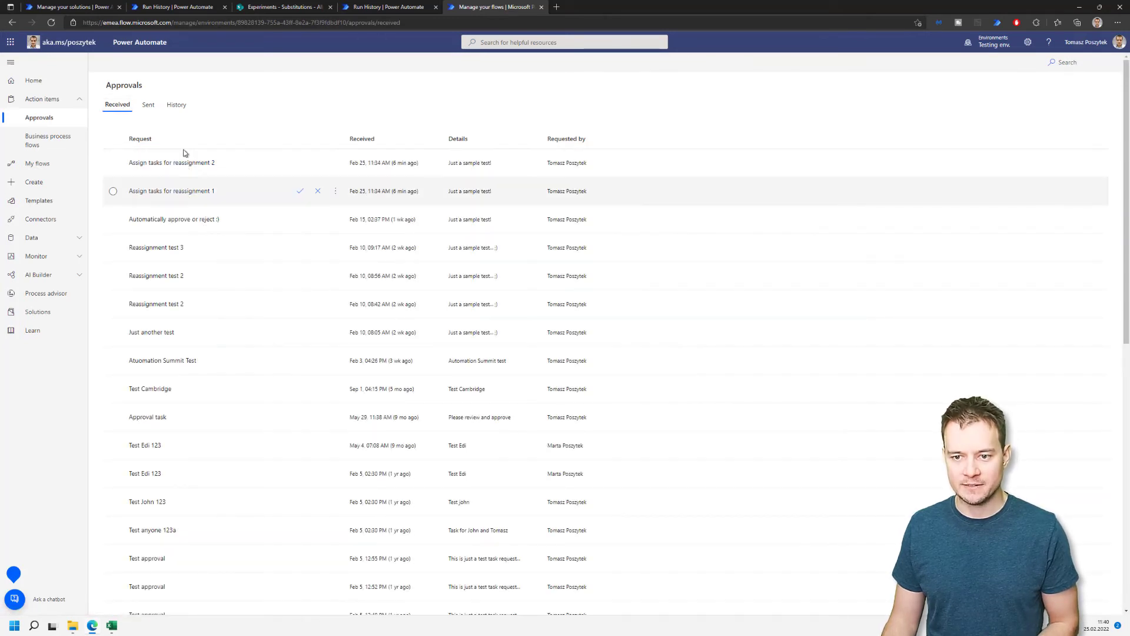
pyautogui.moveTo(202, 170)
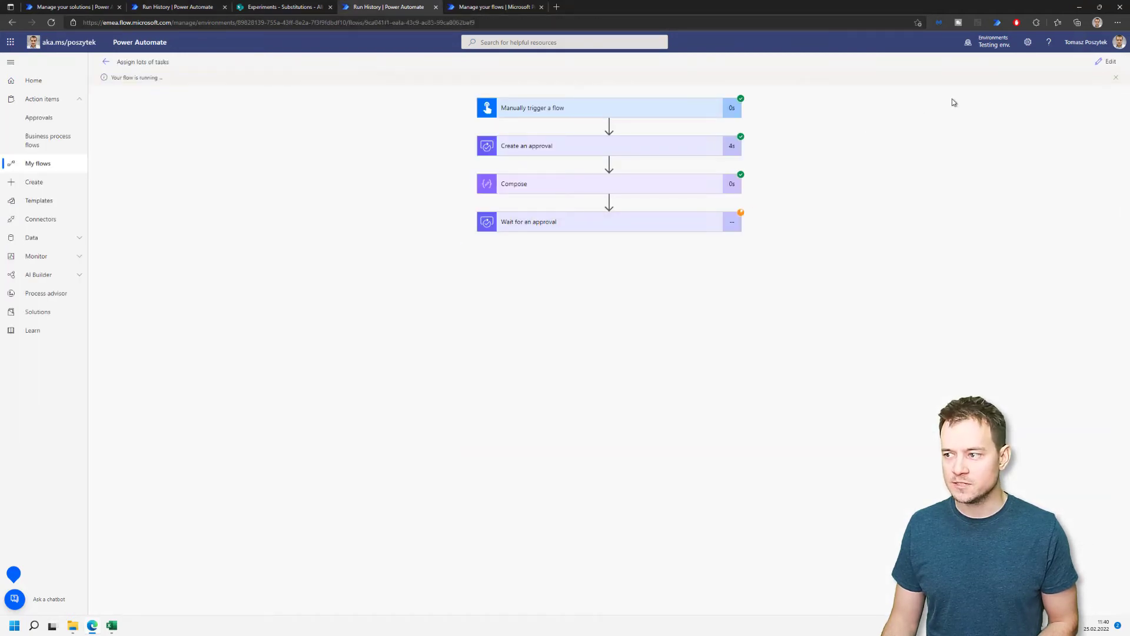
# Retitle the approval 'Assign tasks for reassignment 3' and test-run the flow with the recently used trigger.
pyautogui.click(1109, 62)
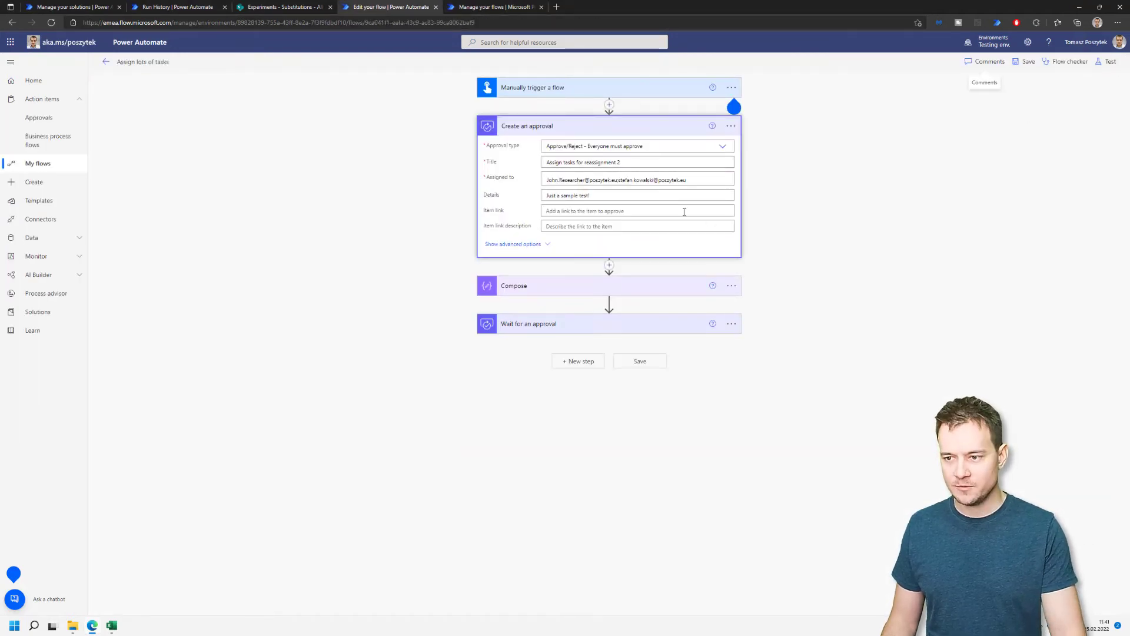
pyautogui.click(637, 161)
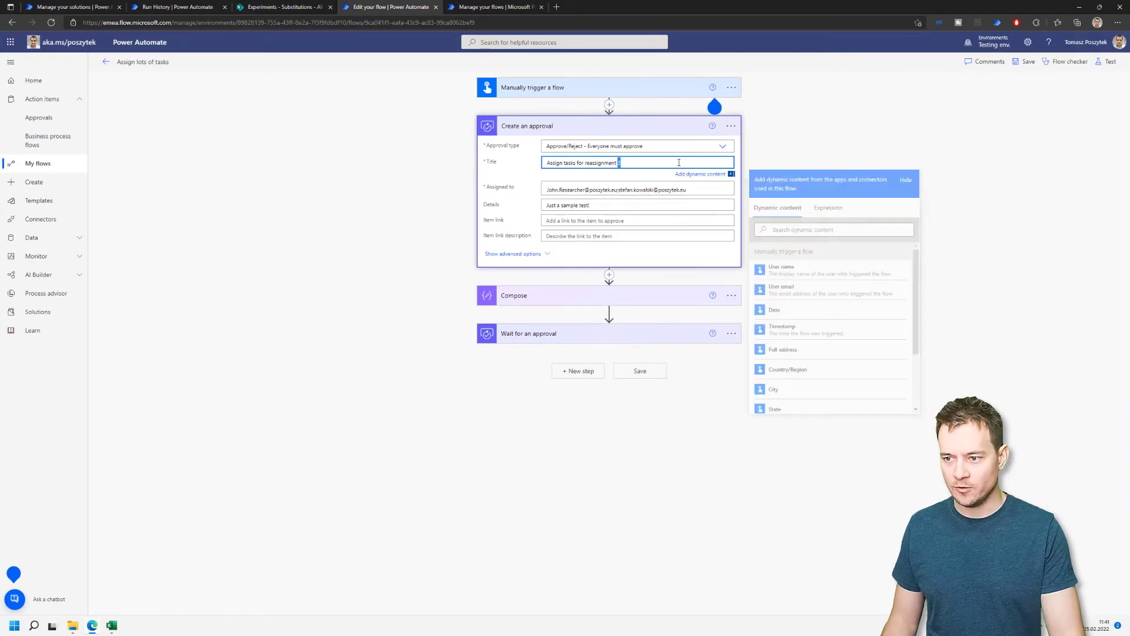
pyautogui.click(1110, 62)
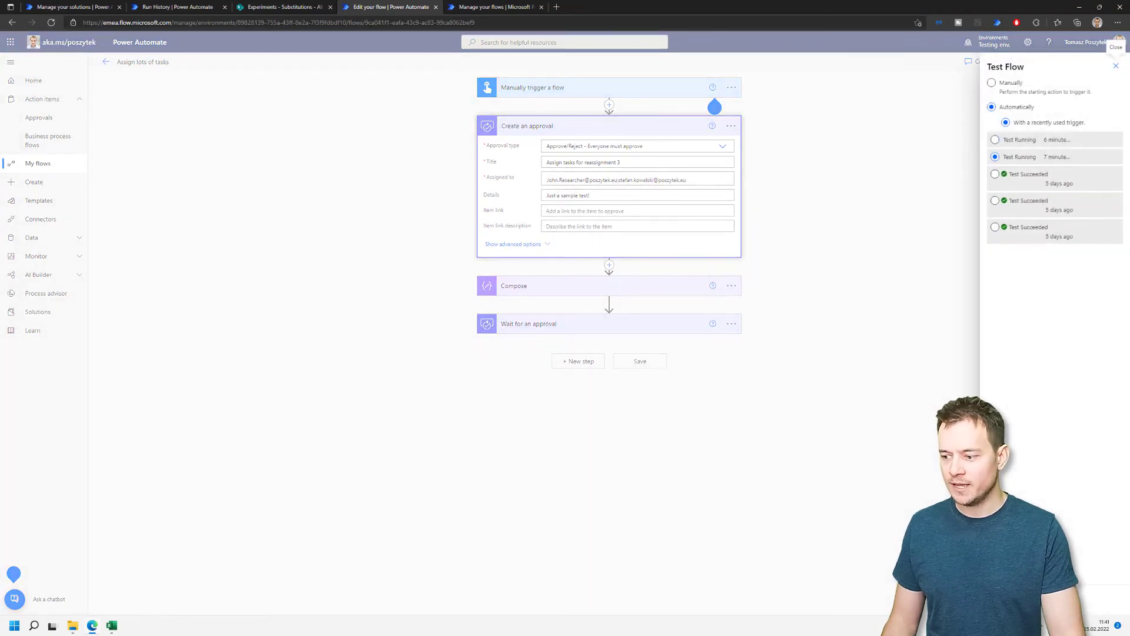
pyautogui.click(639, 360)
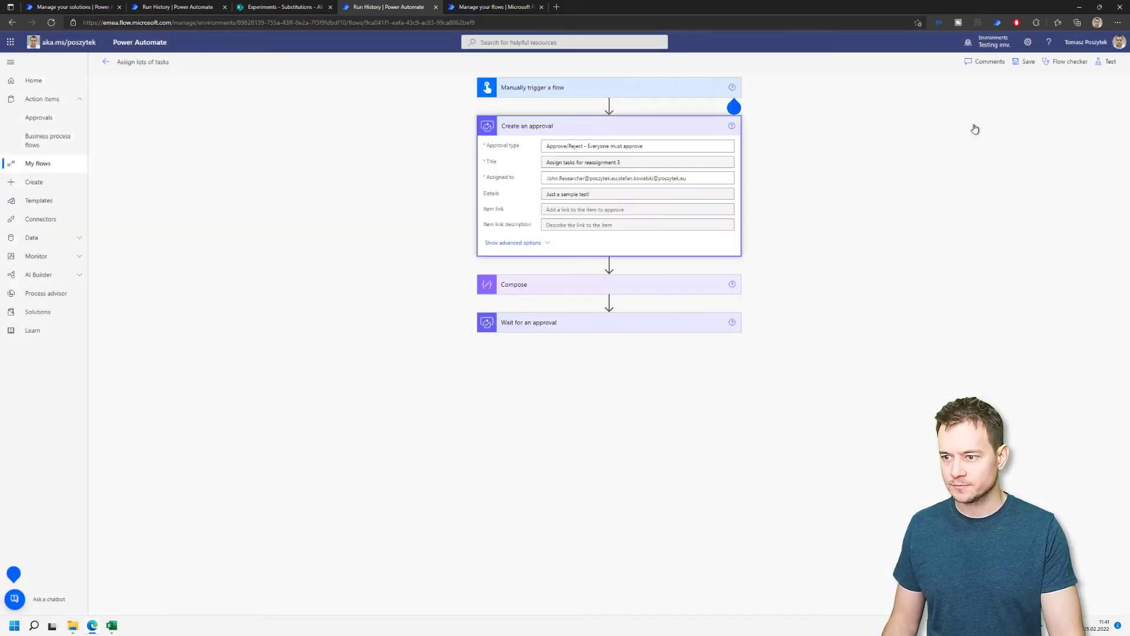
pyautogui.click(1110, 61)
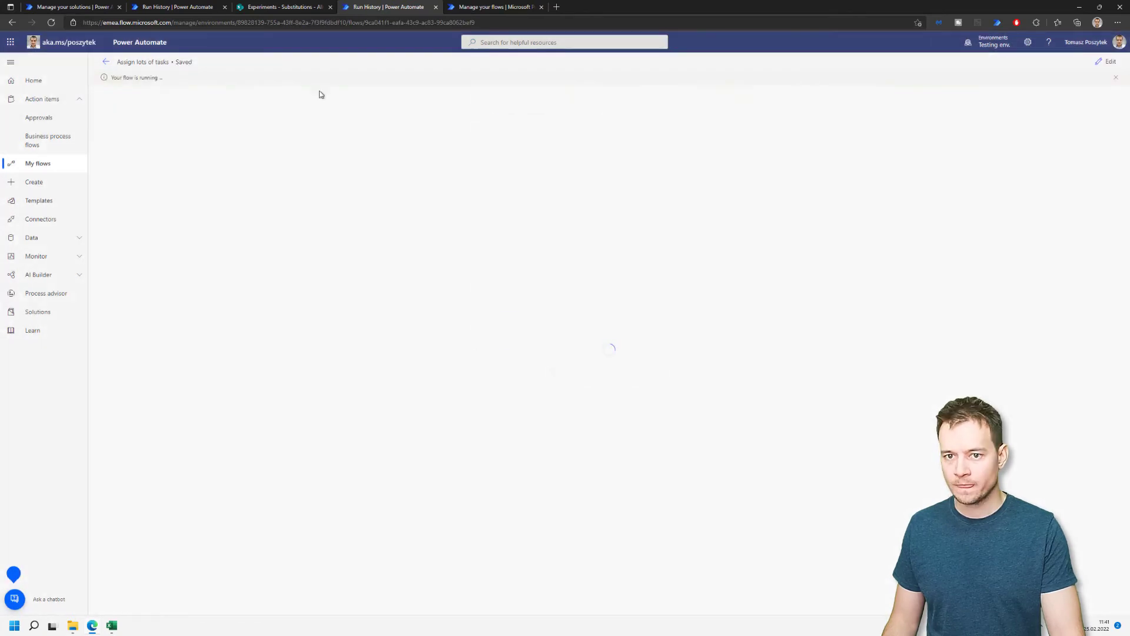
# Show the sent approvals listing 'Assign tasks for reassignment 3' and '4'.
pyautogui.click(39, 118)
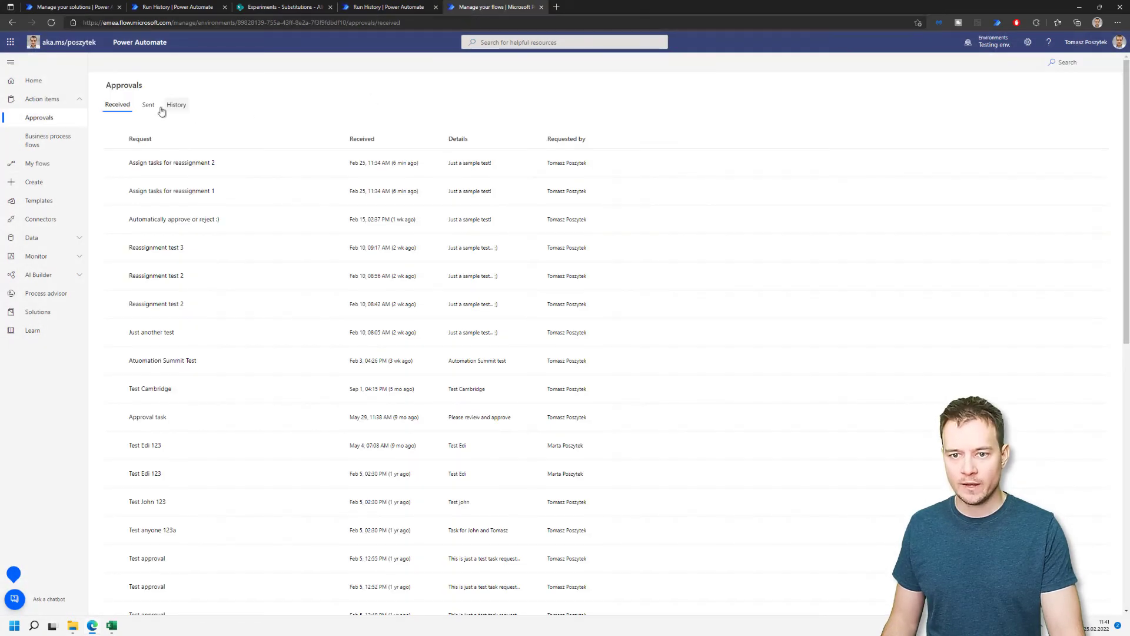
pyautogui.click(148, 104)
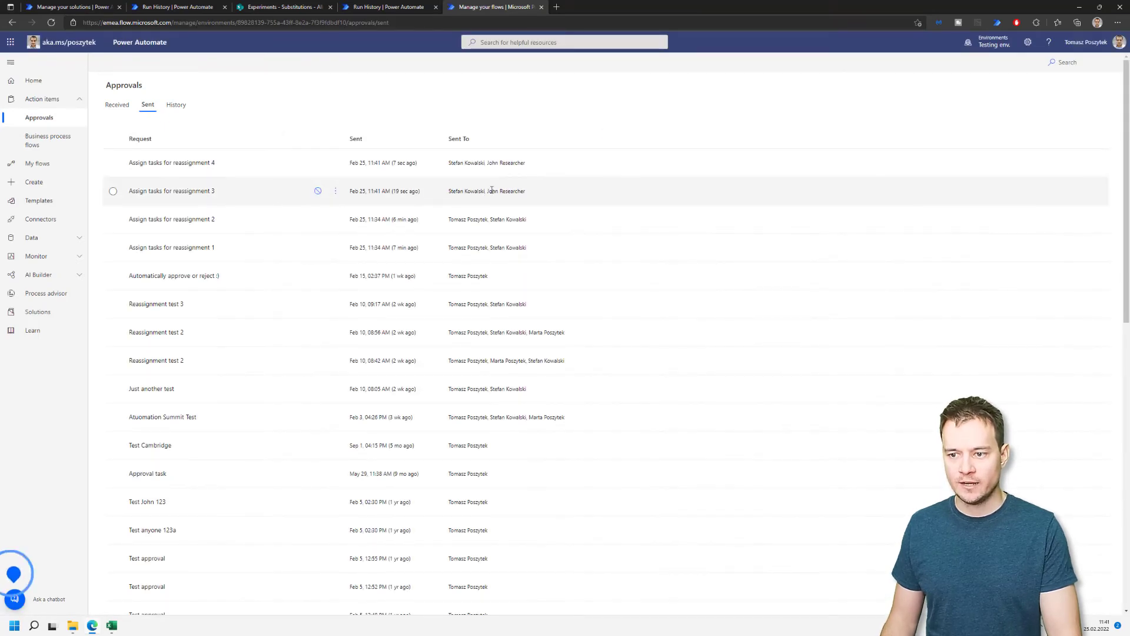
pyautogui.moveTo(499, 162)
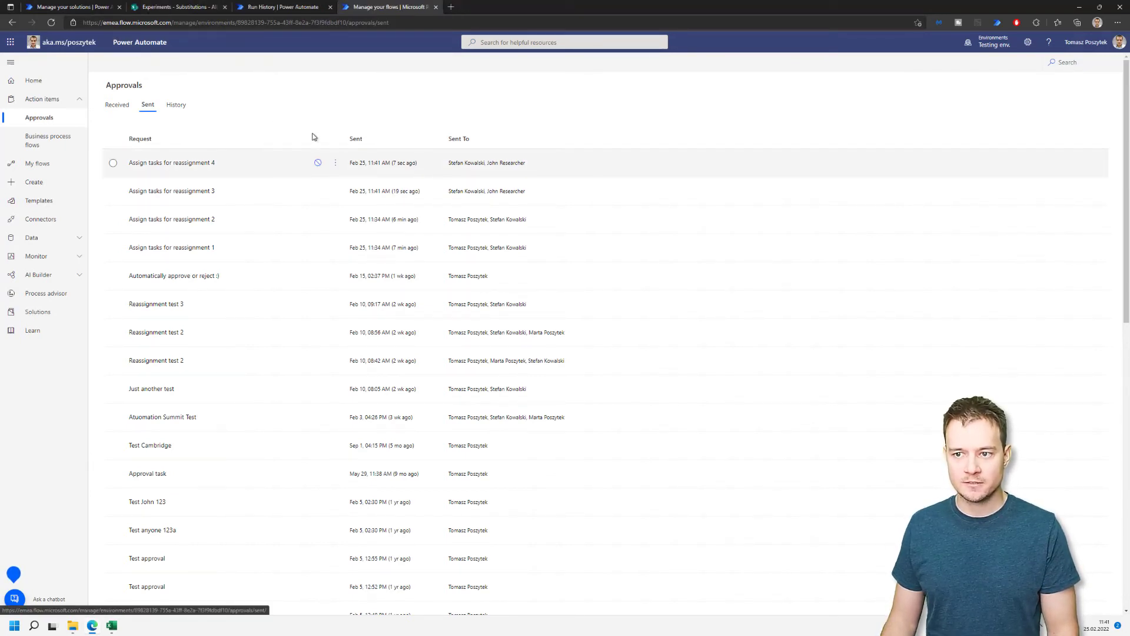
pyautogui.moveTo(314, 136)
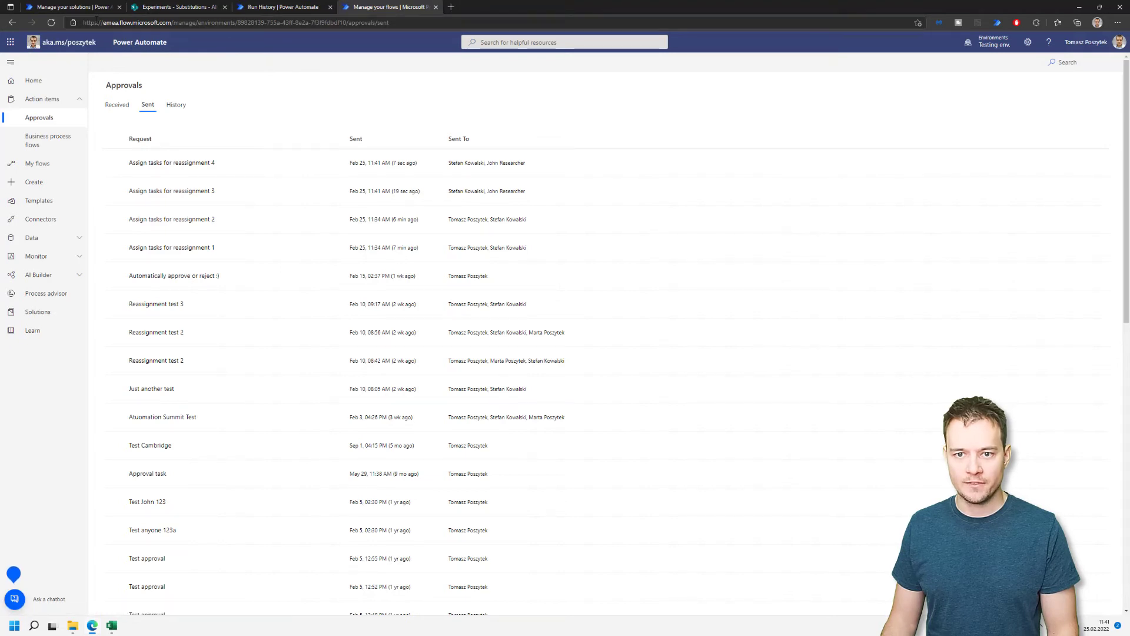
# Dismiss the editing notice and open 'Check and set substitutions - Dataverse' in the designer.
pyautogui.click(68, 7)
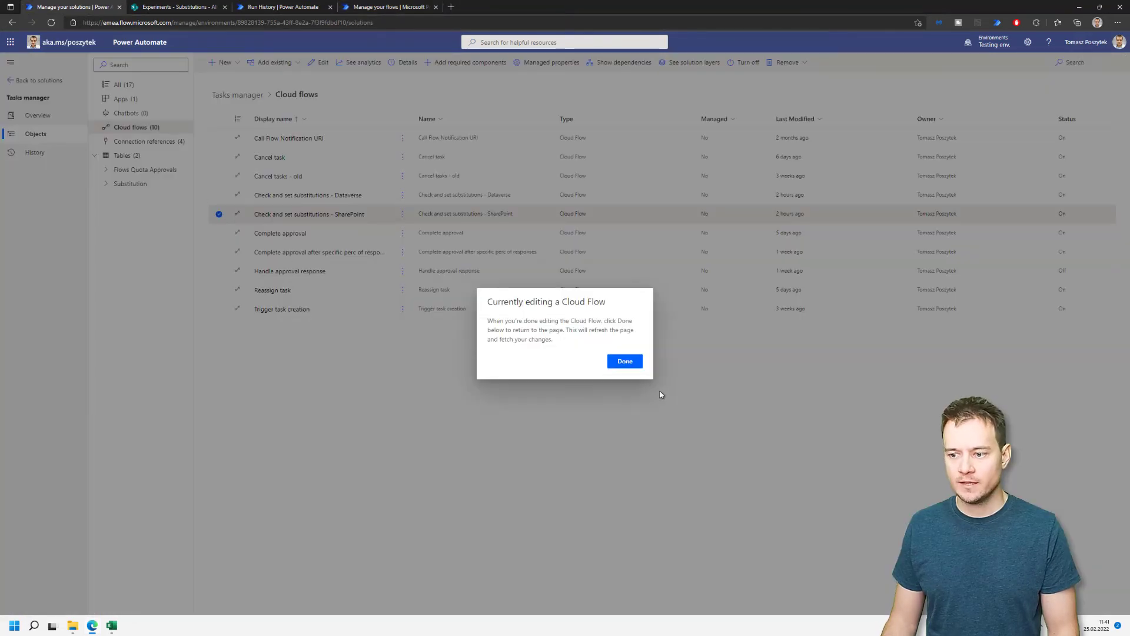
pyautogui.click(624, 360)
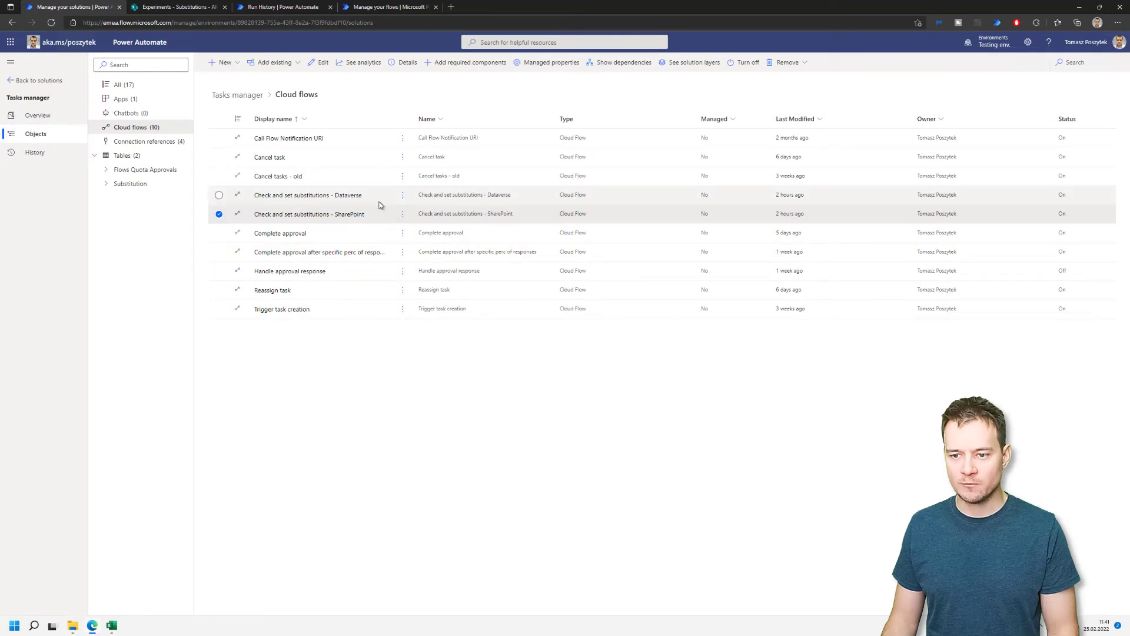
pyautogui.click(402, 194)
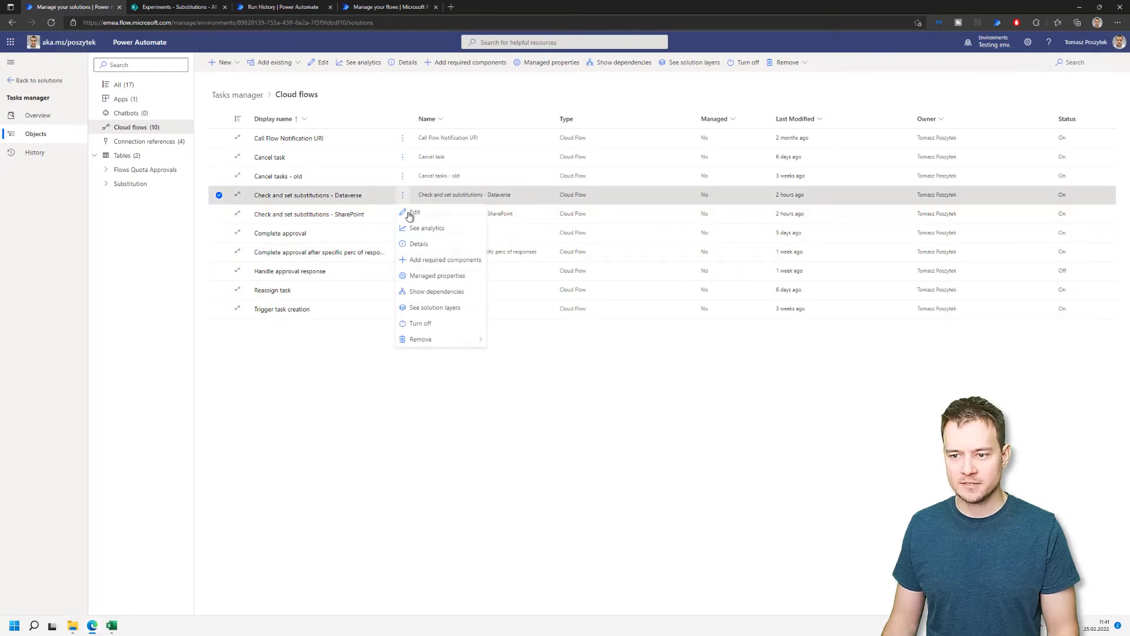
pyautogui.click(413, 212)
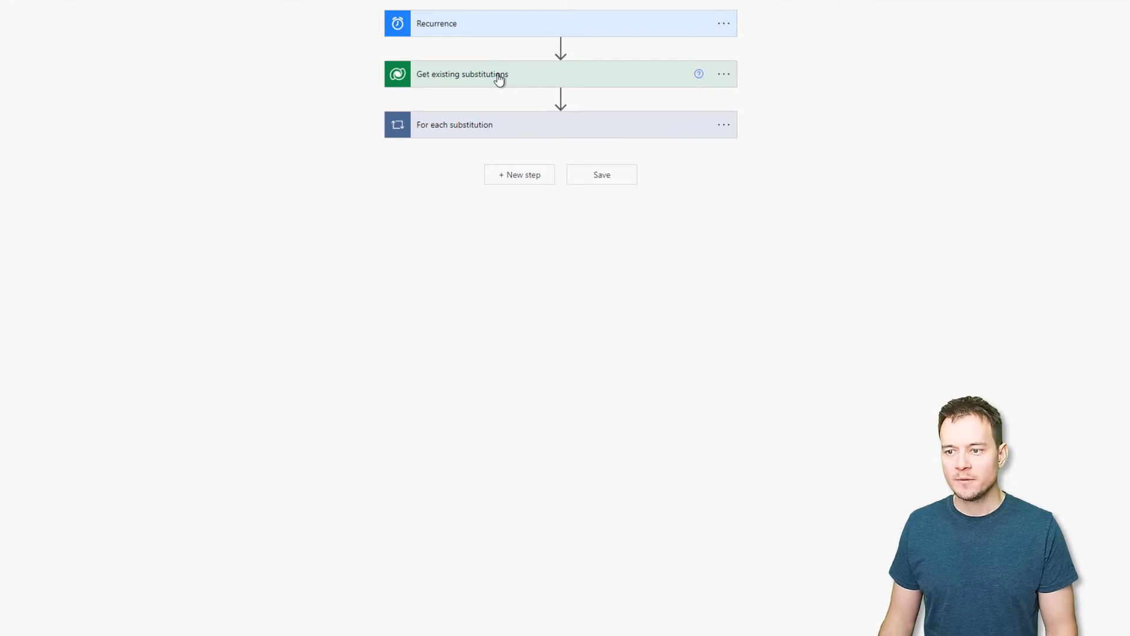
# Expand 'Get existing substitutions' and show its advanced options.
pyautogui.click(462, 74)
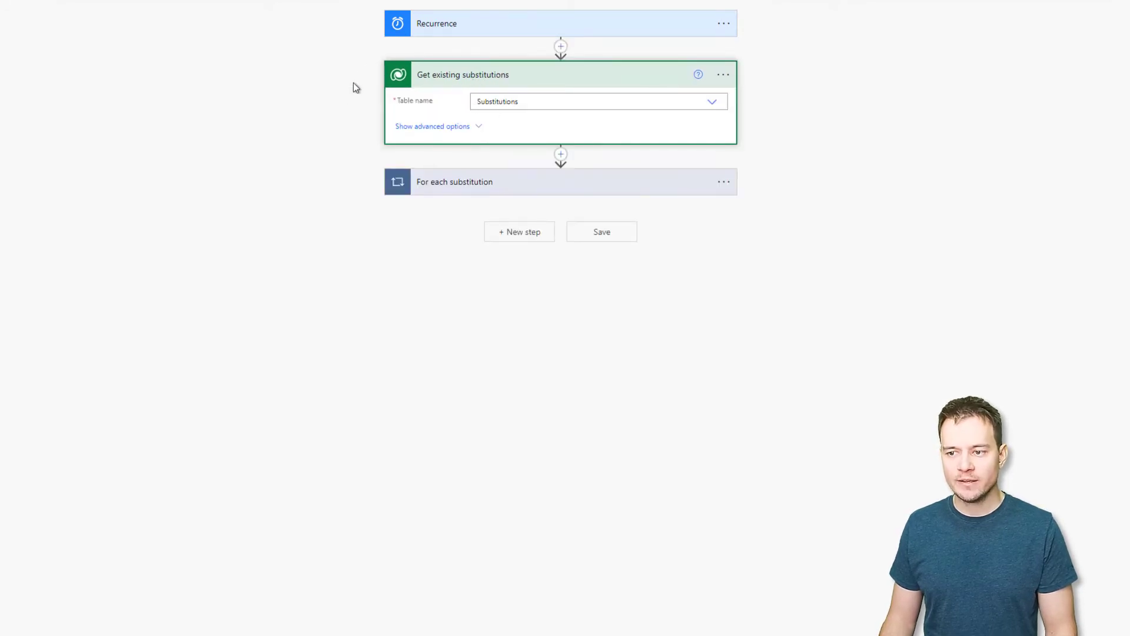
pyautogui.moveTo(441, 136)
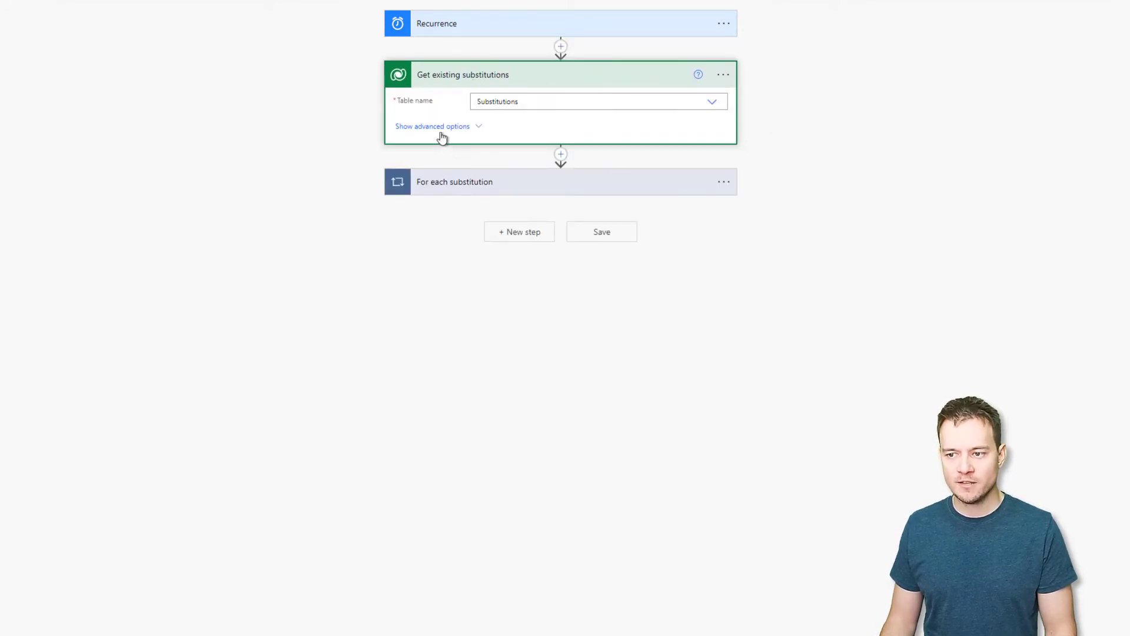
pyautogui.click(433, 126)
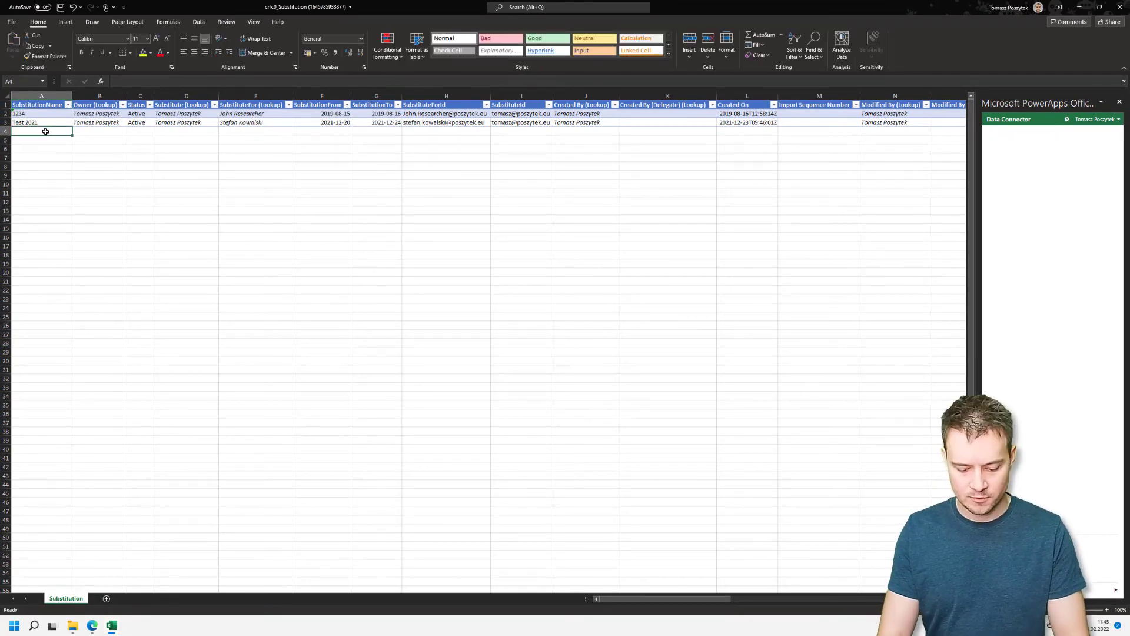
# Enter a 'Test substitution' row in Excel dated 2022-02-25 to 2022-02-28.
pyautogui.write('Test 2021')
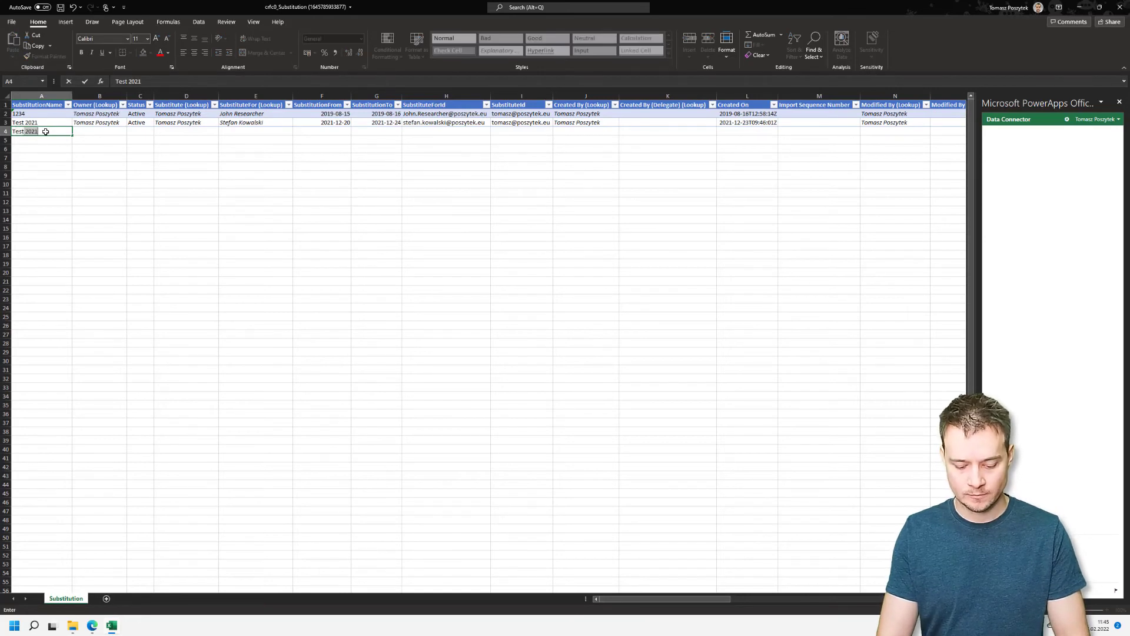
pyautogui.write('Test substitution')
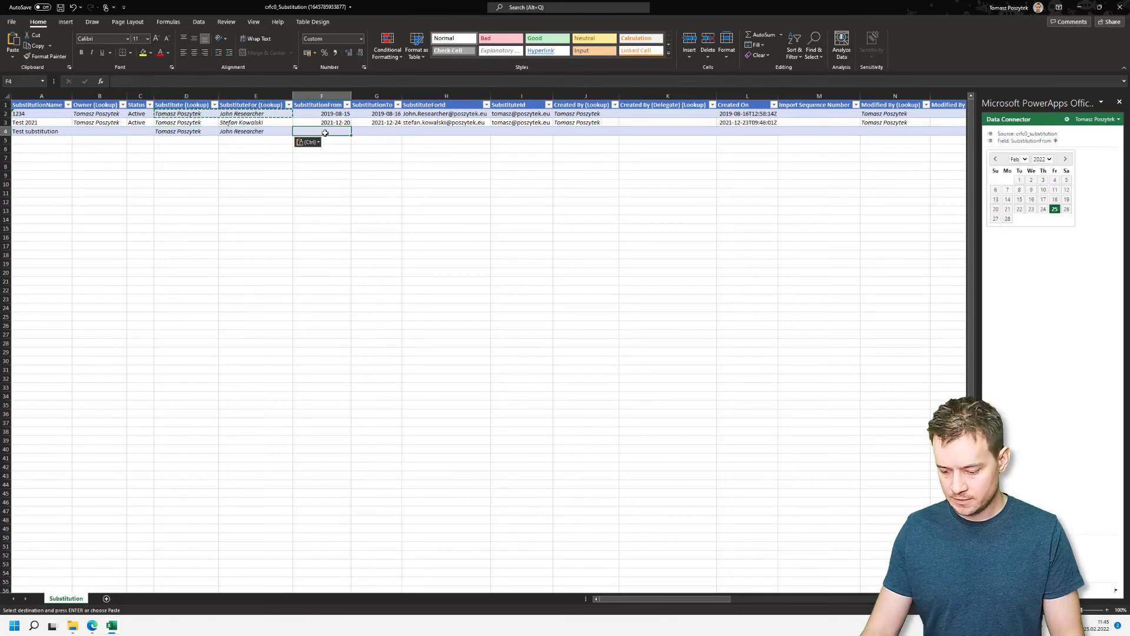
pyautogui.write('2022-02-25')
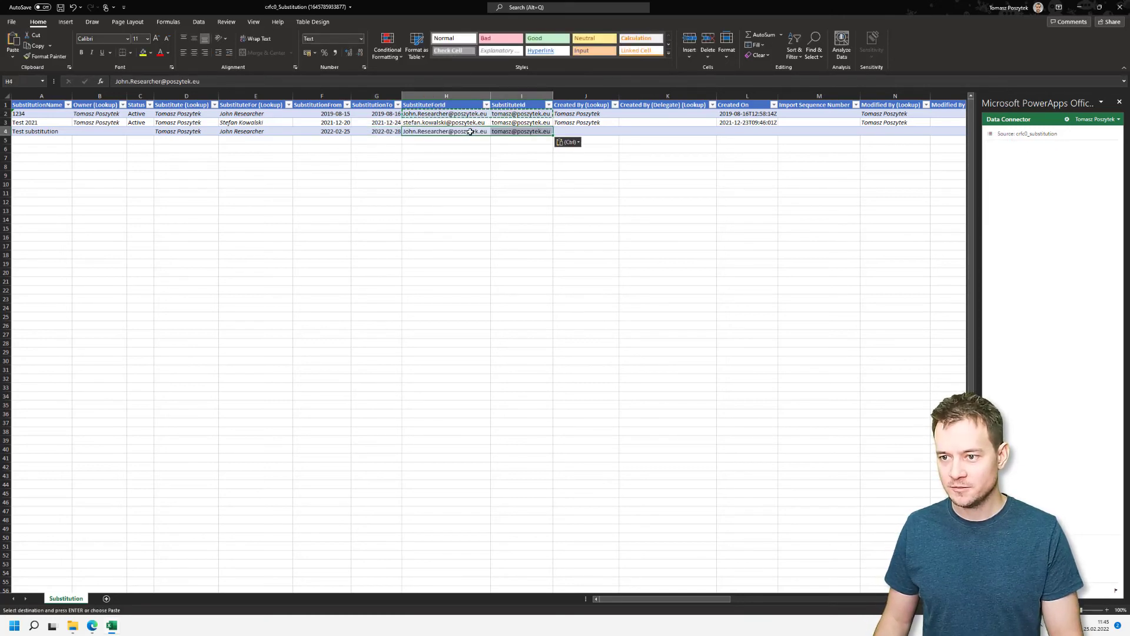
# Fill the row's SubstituteFor user from the Data Connector lookup and publish it.
pyautogui.click(584, 132)
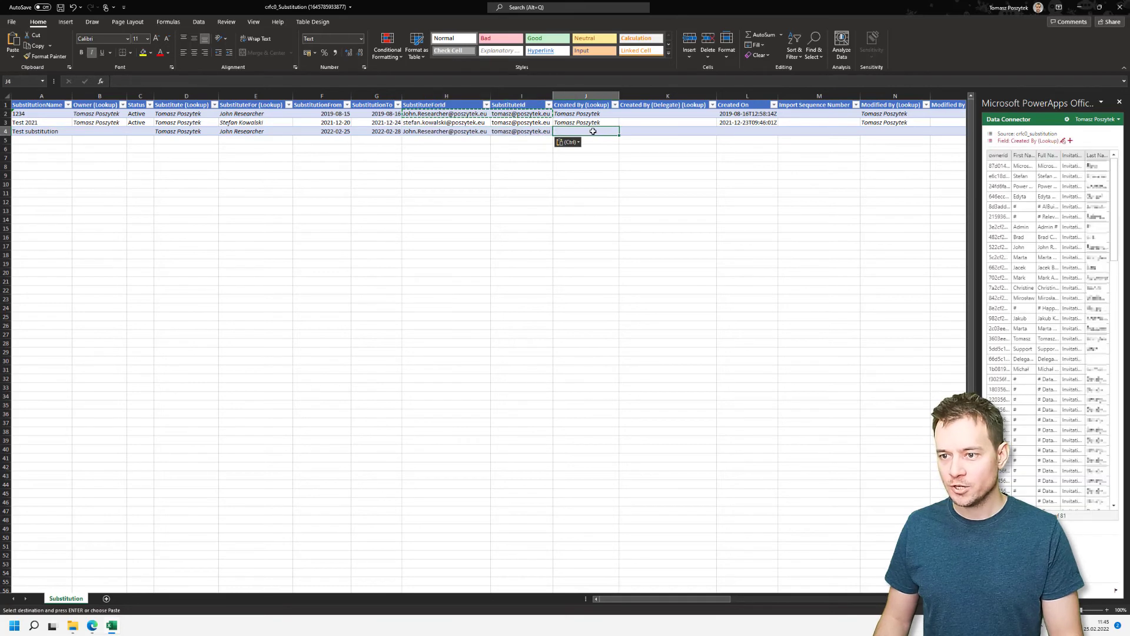
pyautogui.click(186, 132)
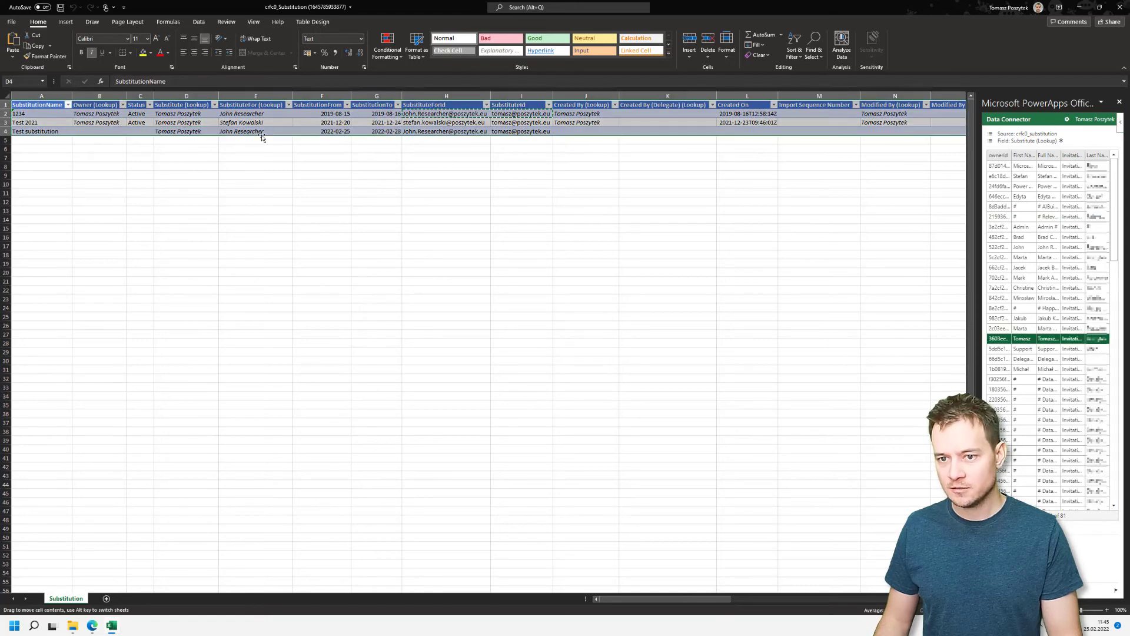
pyautogui.click(256, 131)
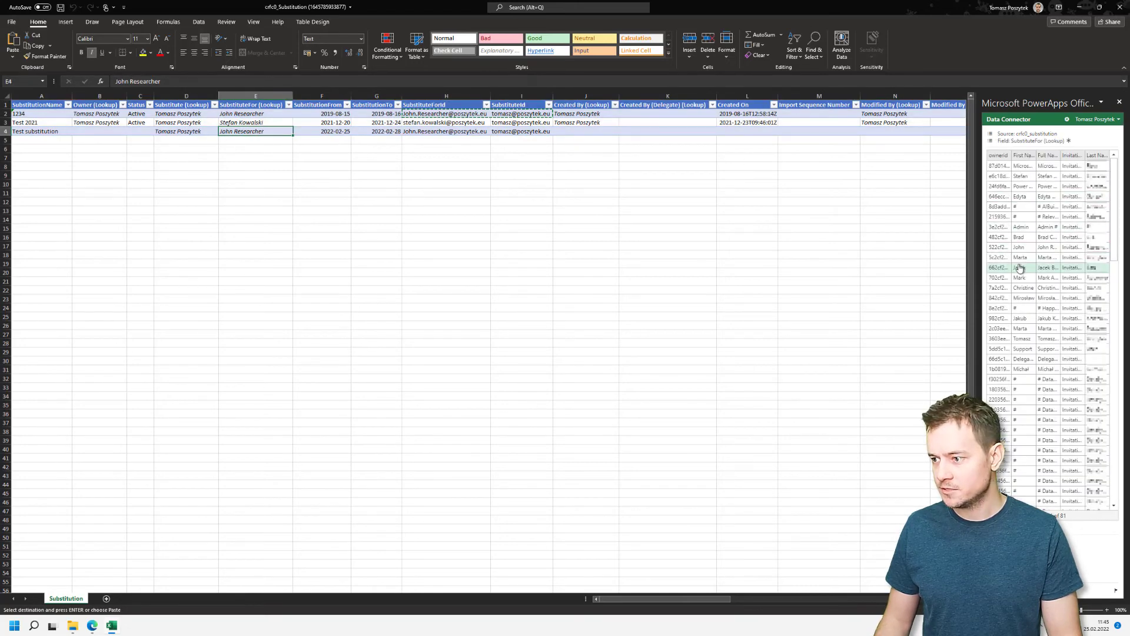
pyautogui.click(1021, 247)
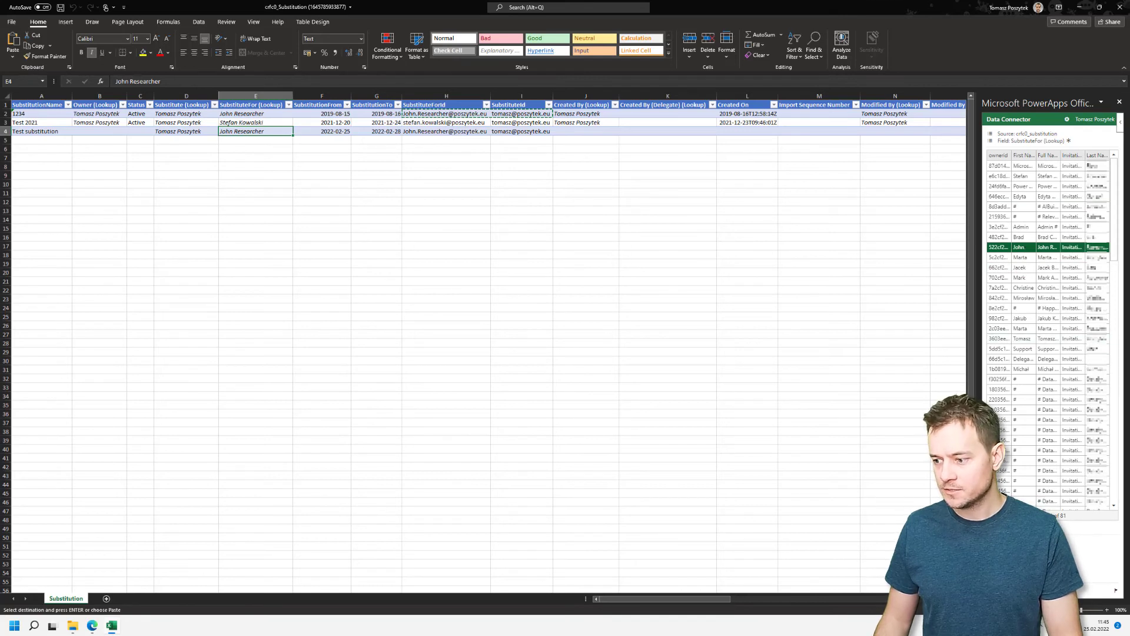
pyautogui.click(1023, 247)
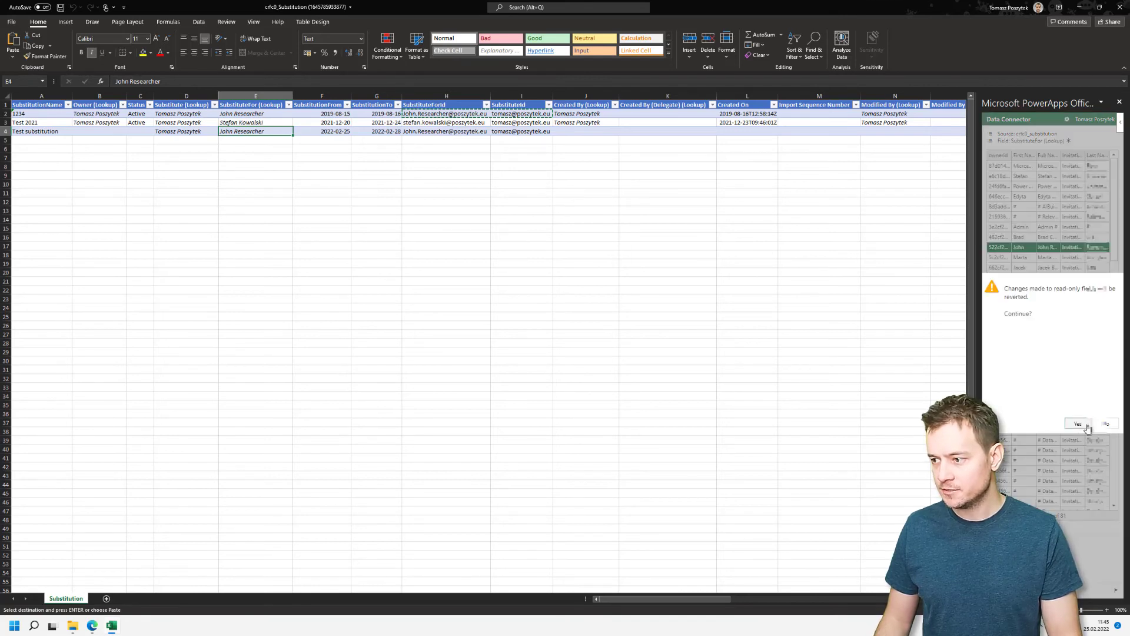
# Accept reverting read-only changes and expand the loop's 'Get current approvals for substitute' step.
pyautogui.click(1077, 424)
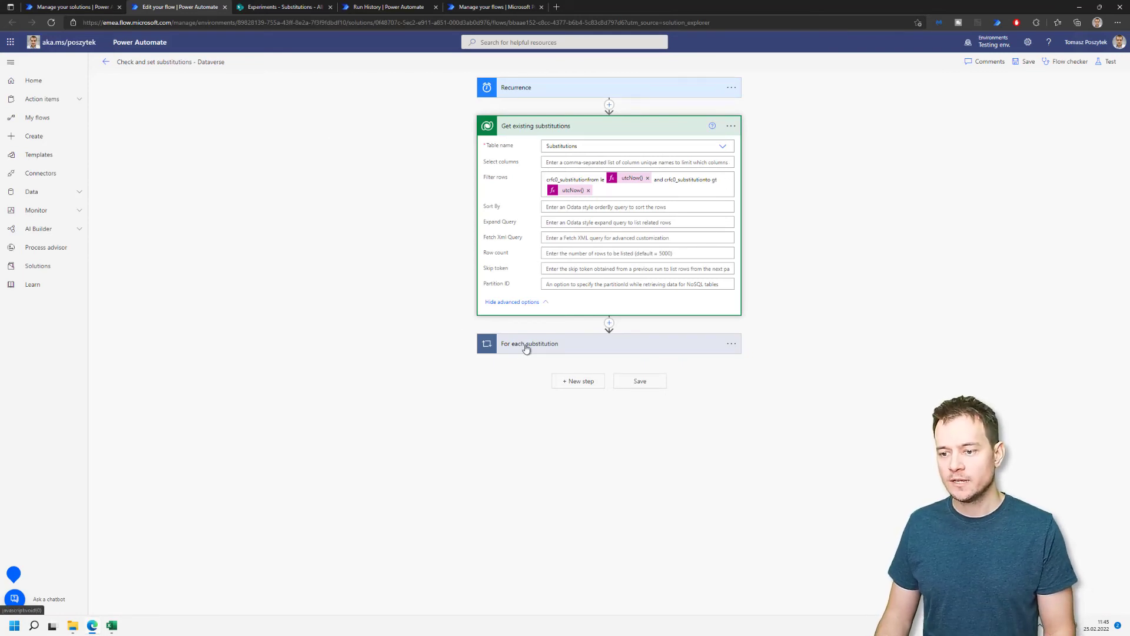
pyautogui.click(530, 344)
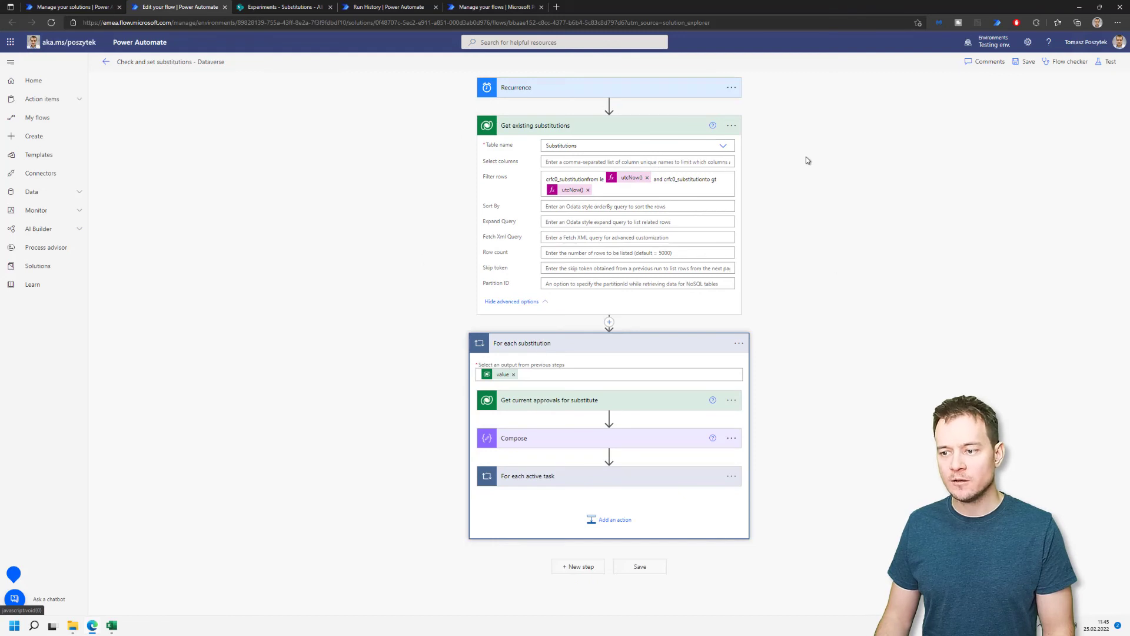
pyautogui.moveTo(584, 483)
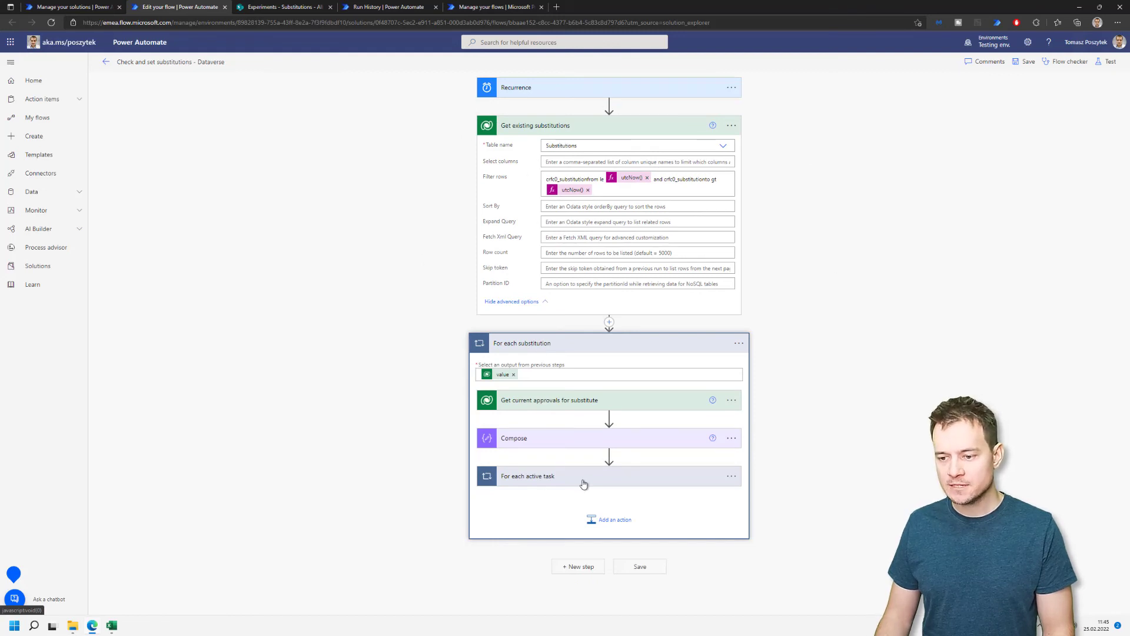
pyautogui.click(528, 476)
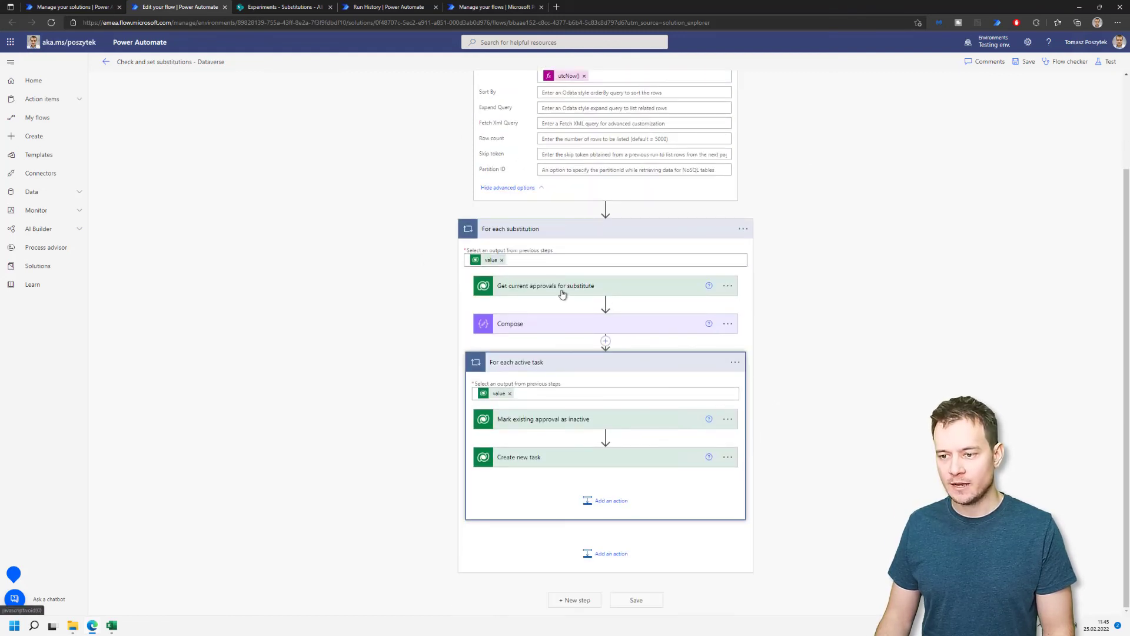
pyautogui.click(562, 286)
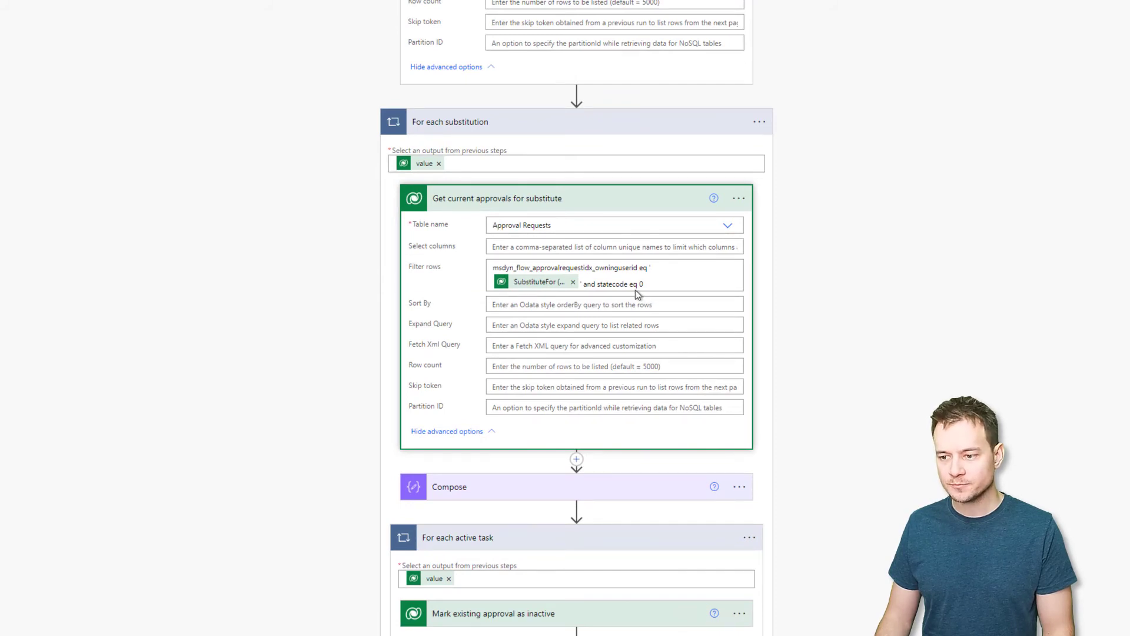
pyautogui.moveTo(635, 283)
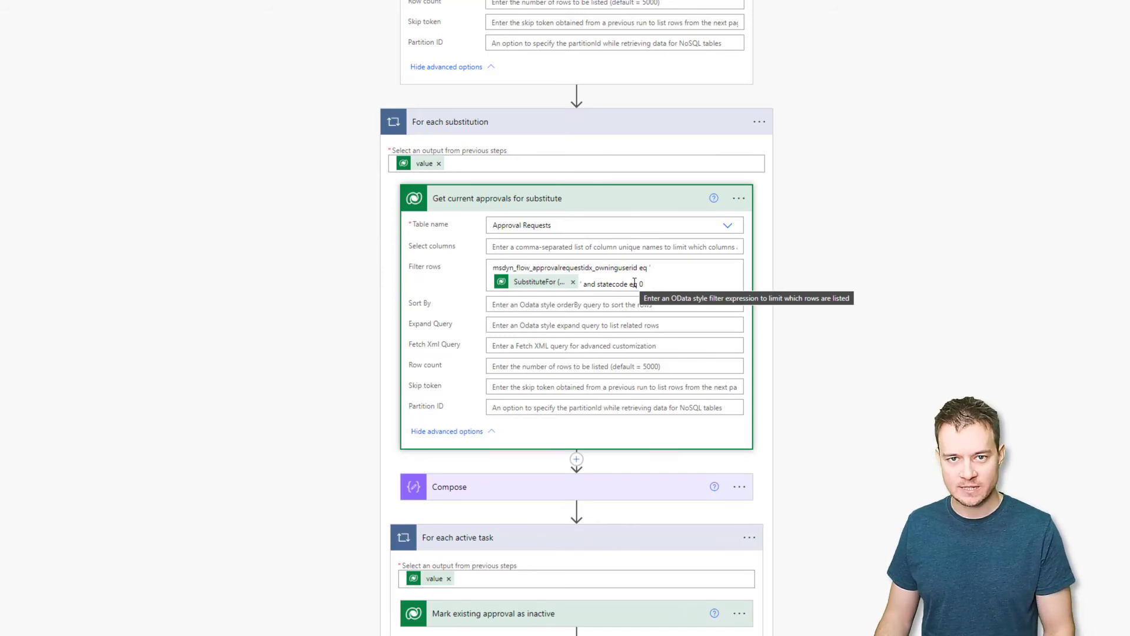
# Review 'Mark existing approval as inactive' and show all 'Create new task' fields.
pyautogui.scroll(-3)
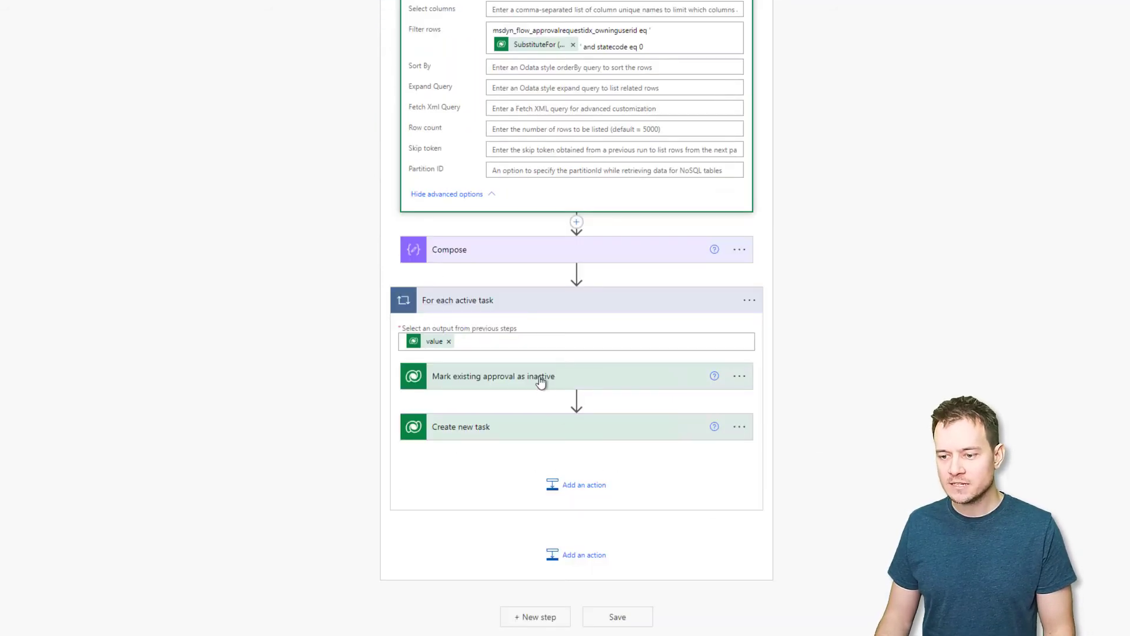
pyautogui.moveTo(500, 383)
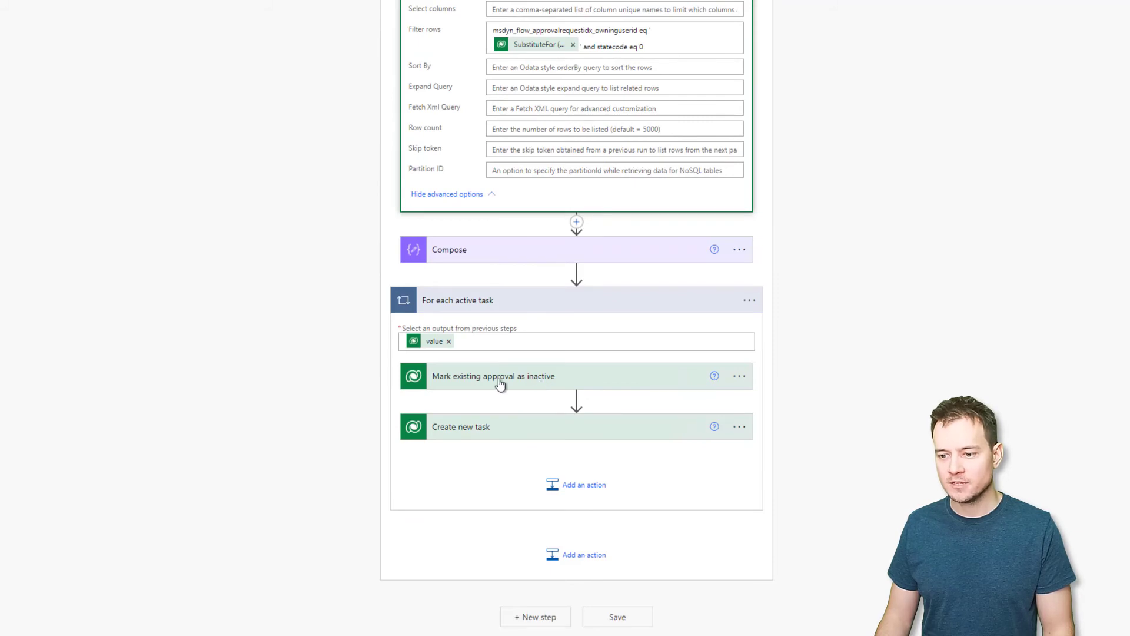
pyautogui.click(493, 375)
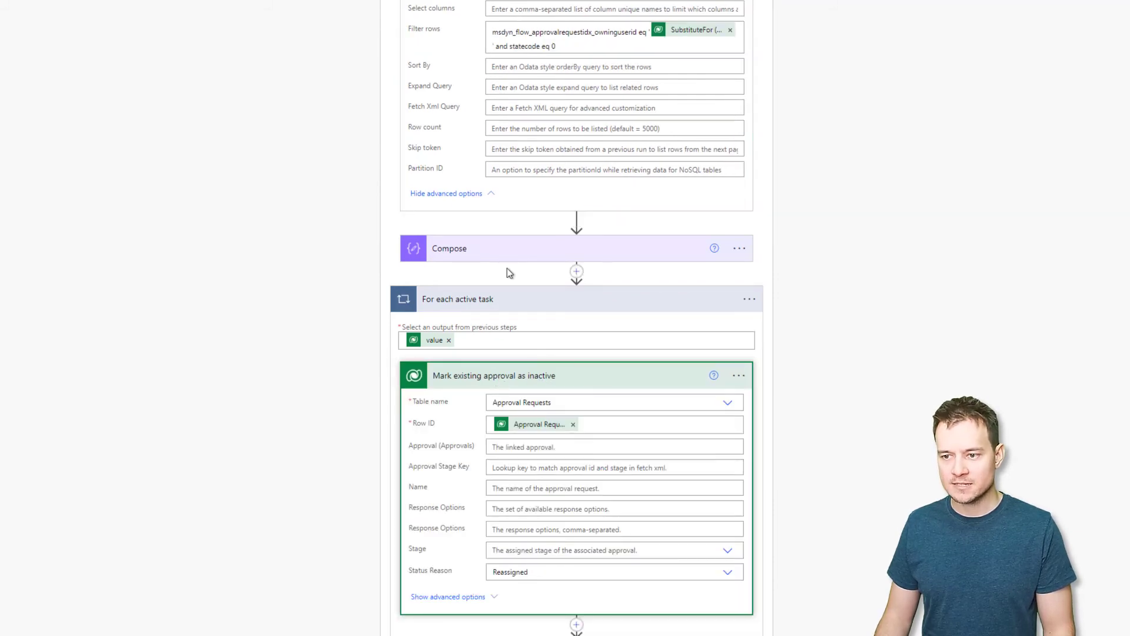
pyautogui.moveTo(442, 448)
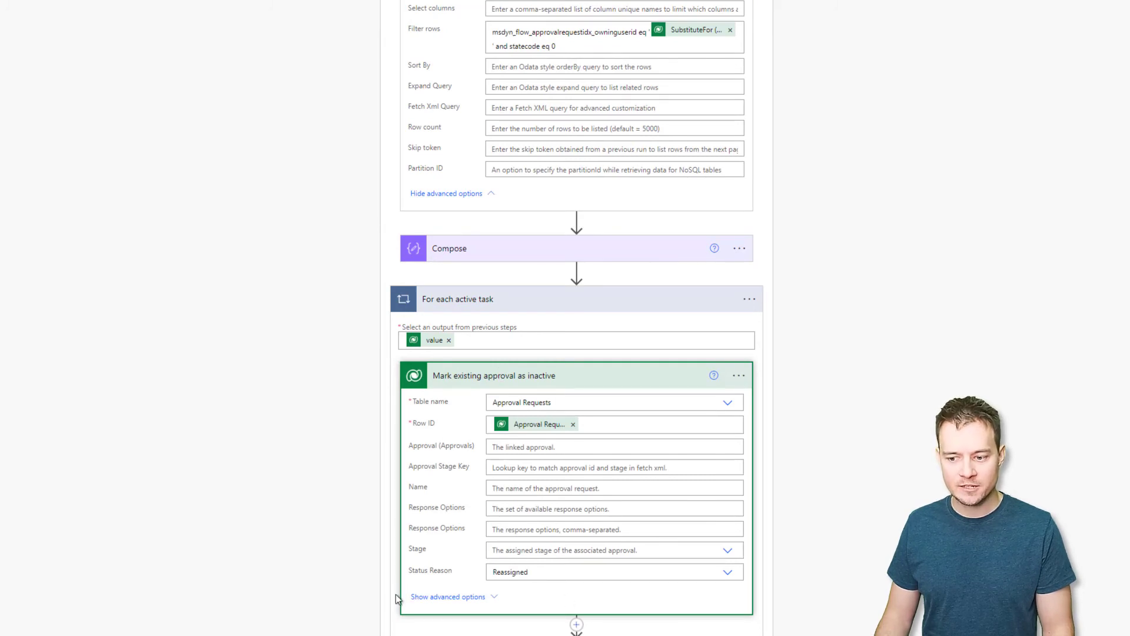
pyautogui.scroll(-3)
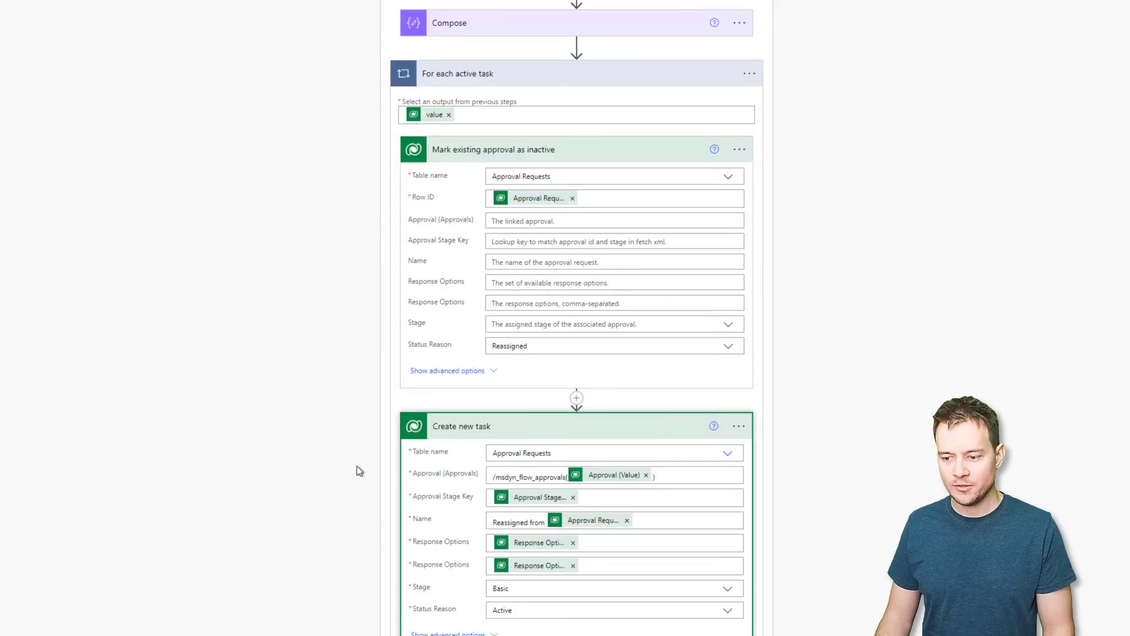
pyautogui.scroll(-3)
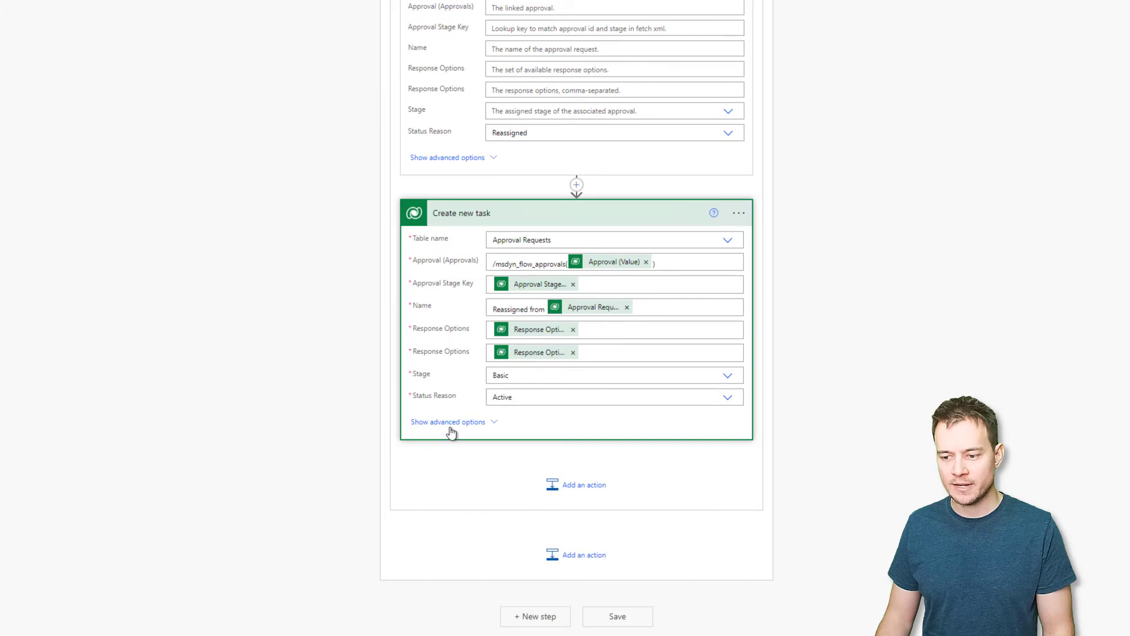
pyautogui.click(446, 421)
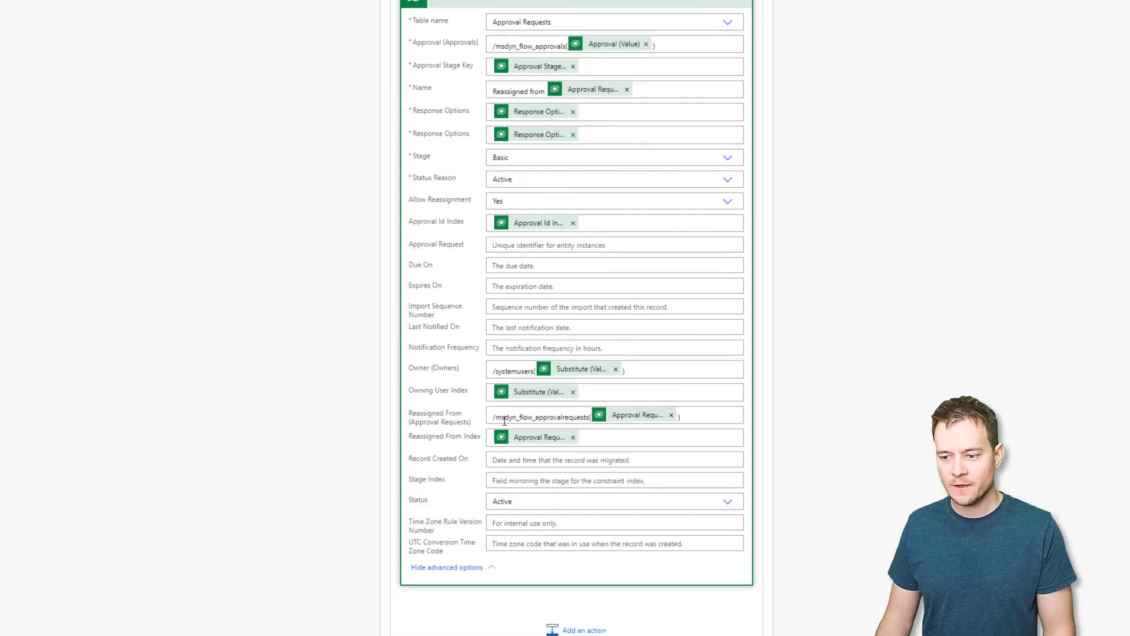
pyautogui.moveTo(543, 369)
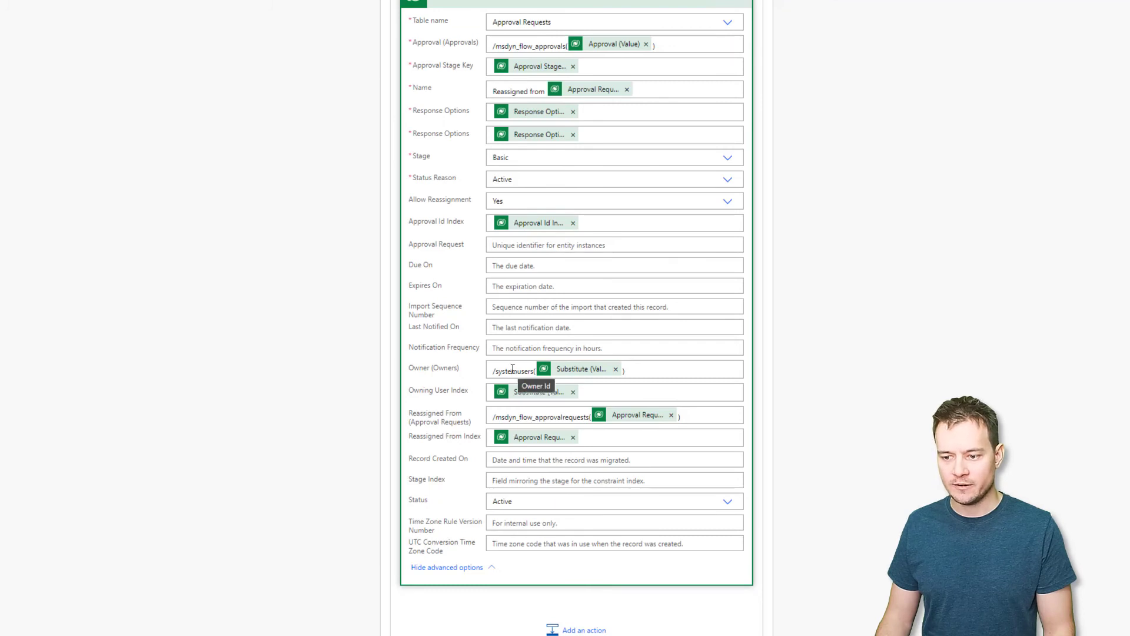
pyautogui.moveTo(780, 198)
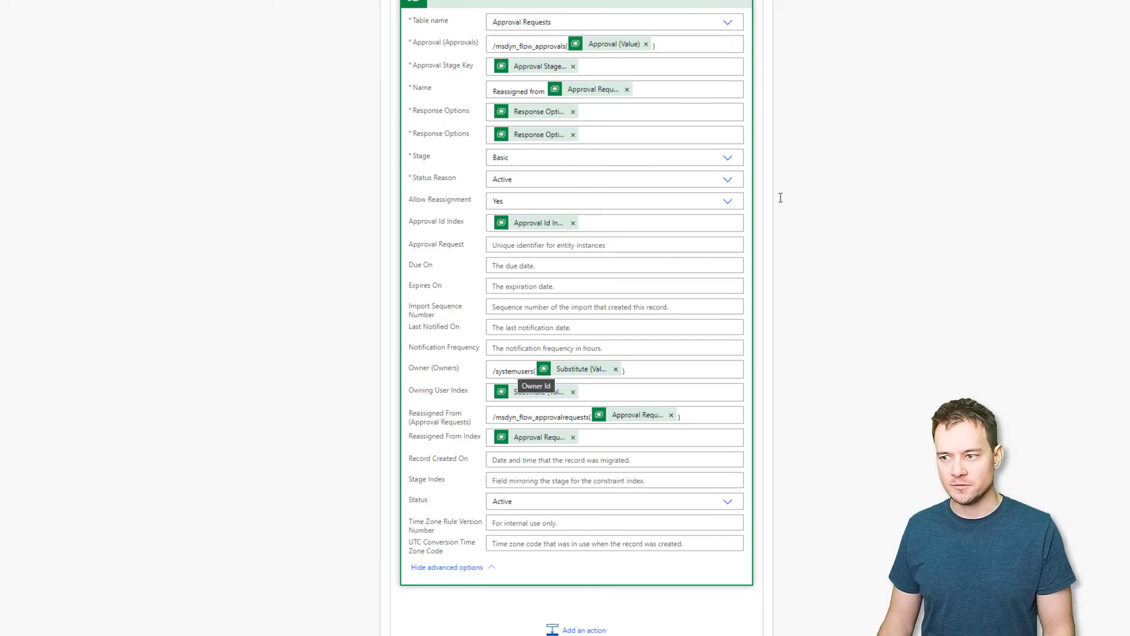
pyautogui.moveTo(1005, 92)
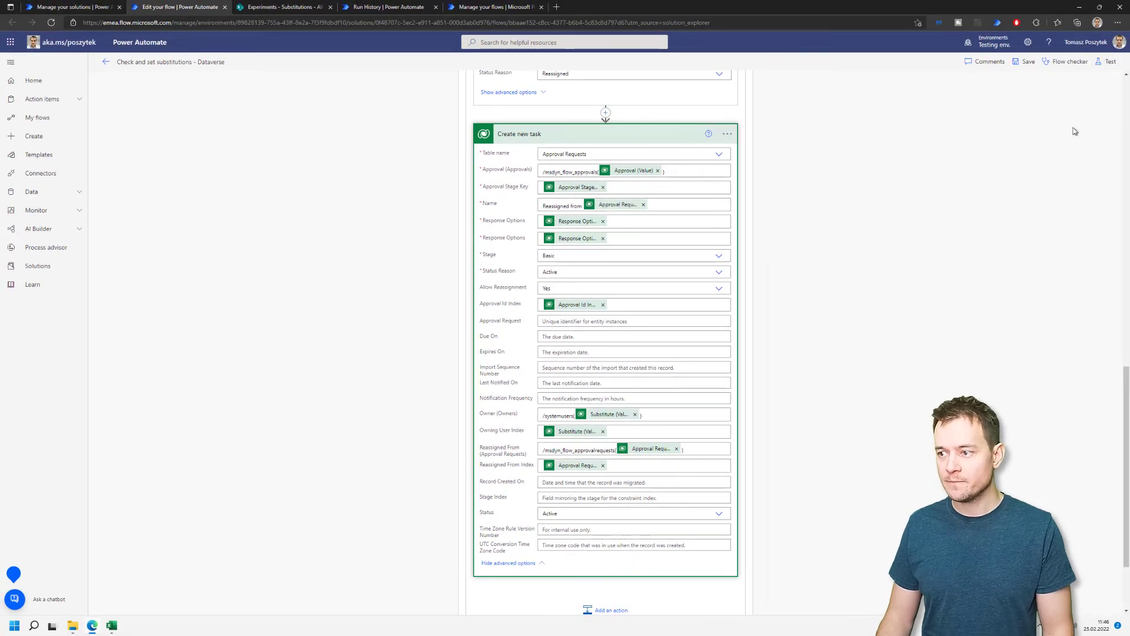
# Inspect the run's 'Mark existing approval as inactive' results in 'For each active task', then open Sent approvals.
pyautogui.click(1108, 61)
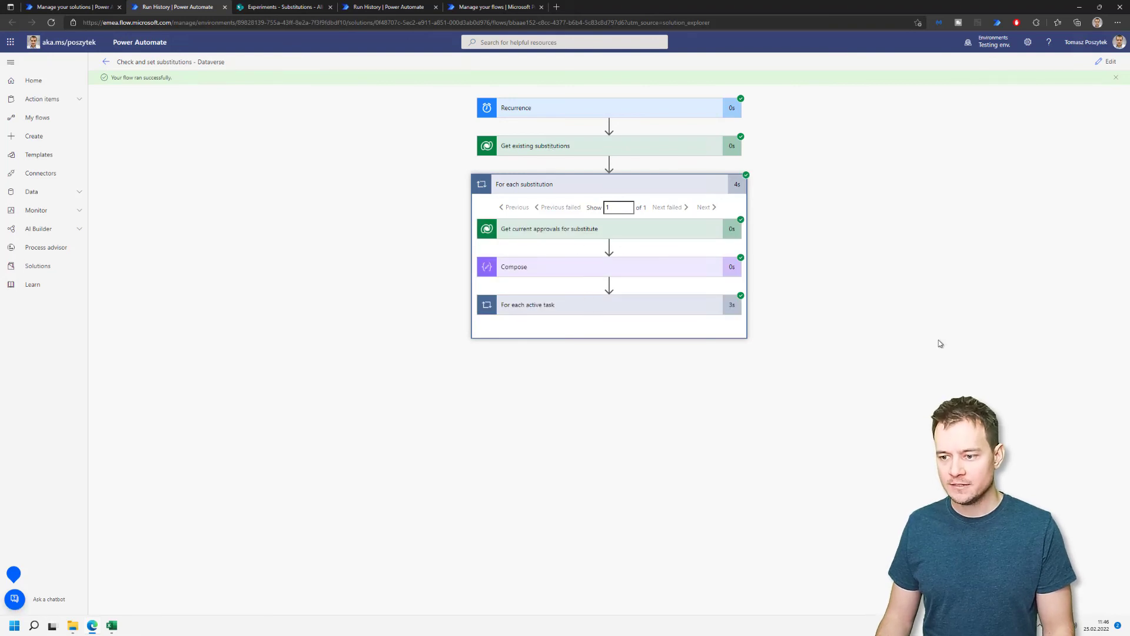
pyautogui.click(527, 305)
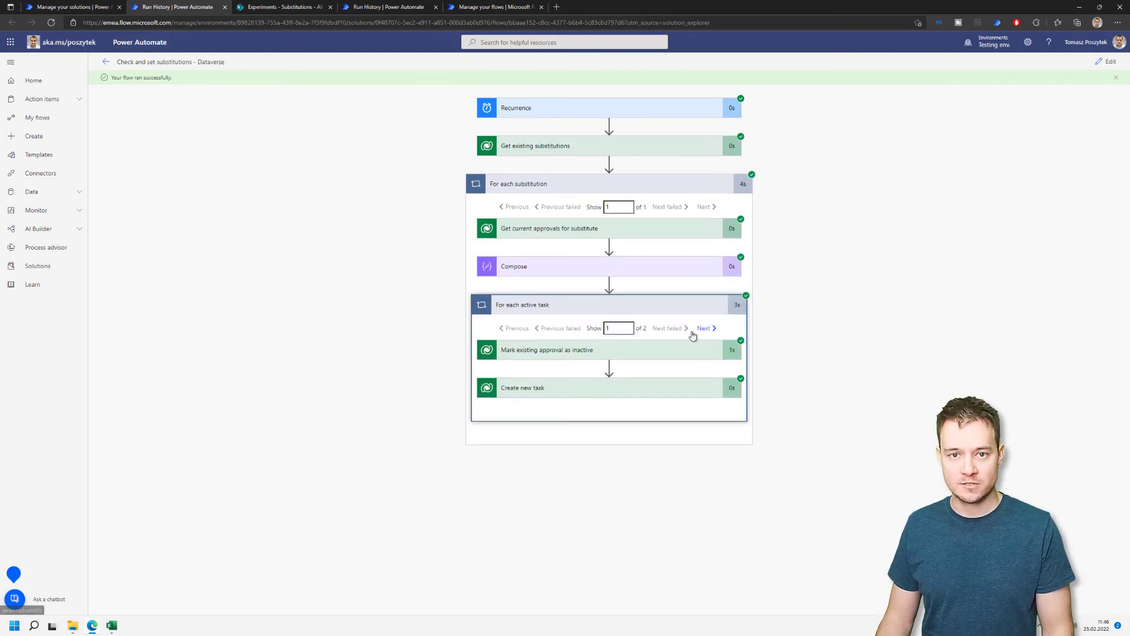
pyautogui.moveTo(370, 233)
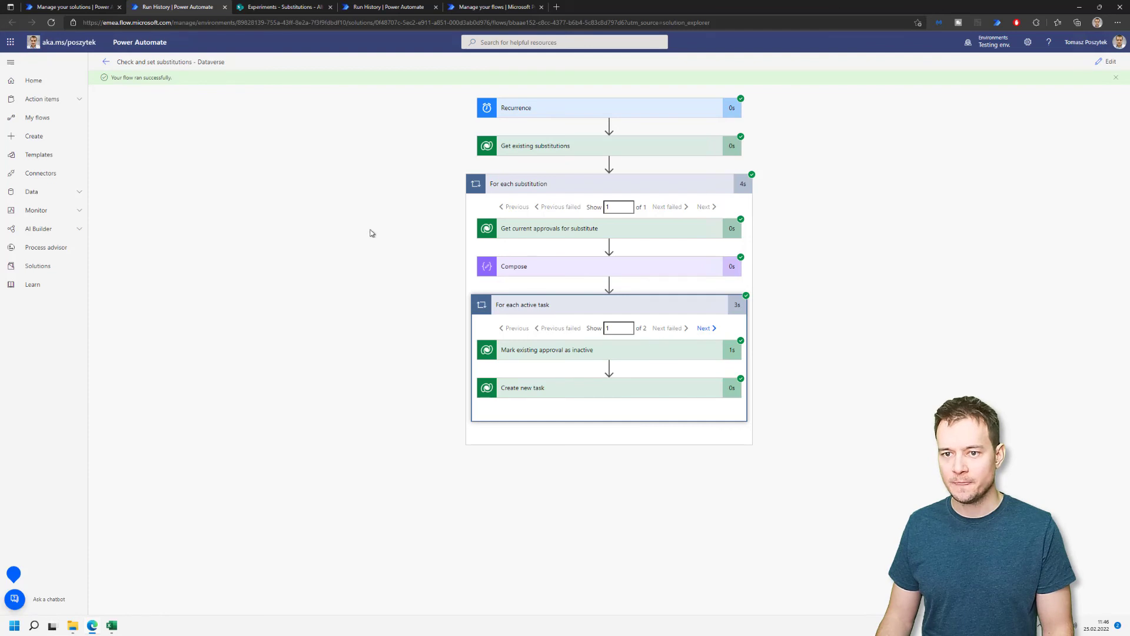
pyautogui.moveTo(574, 357)
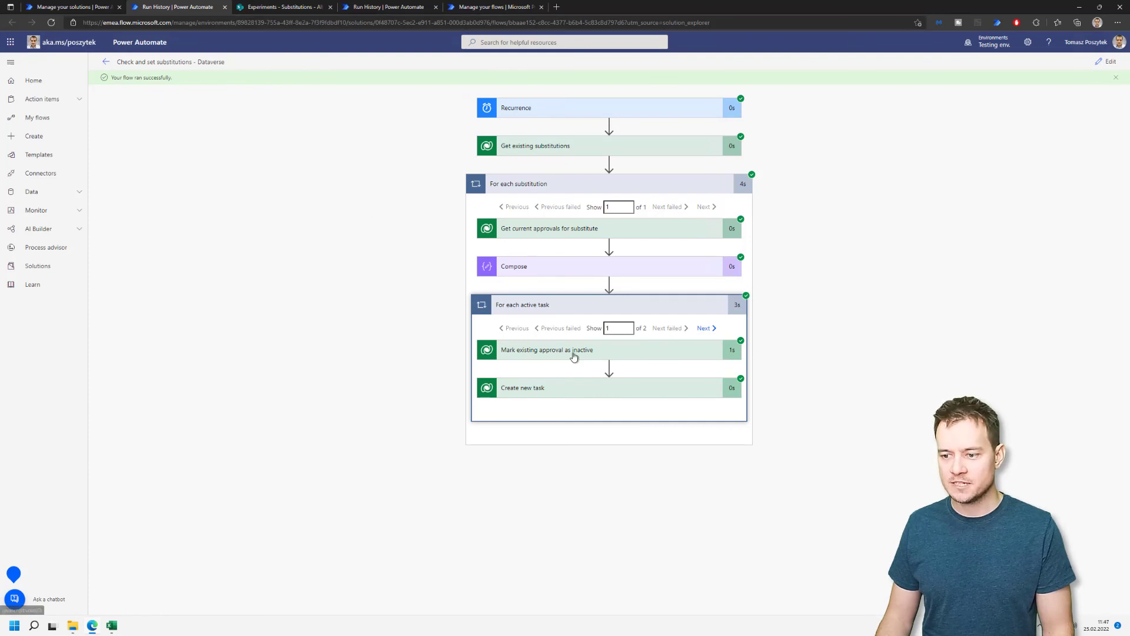
pyautogui.click(546, 349)
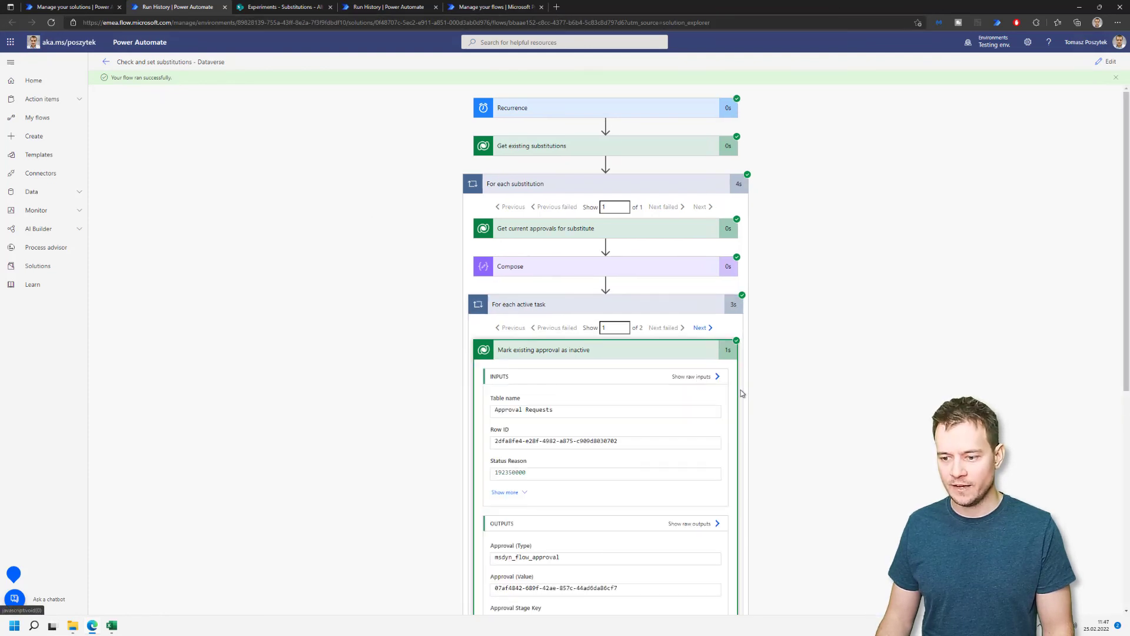
pyautogui.scroll(-3)
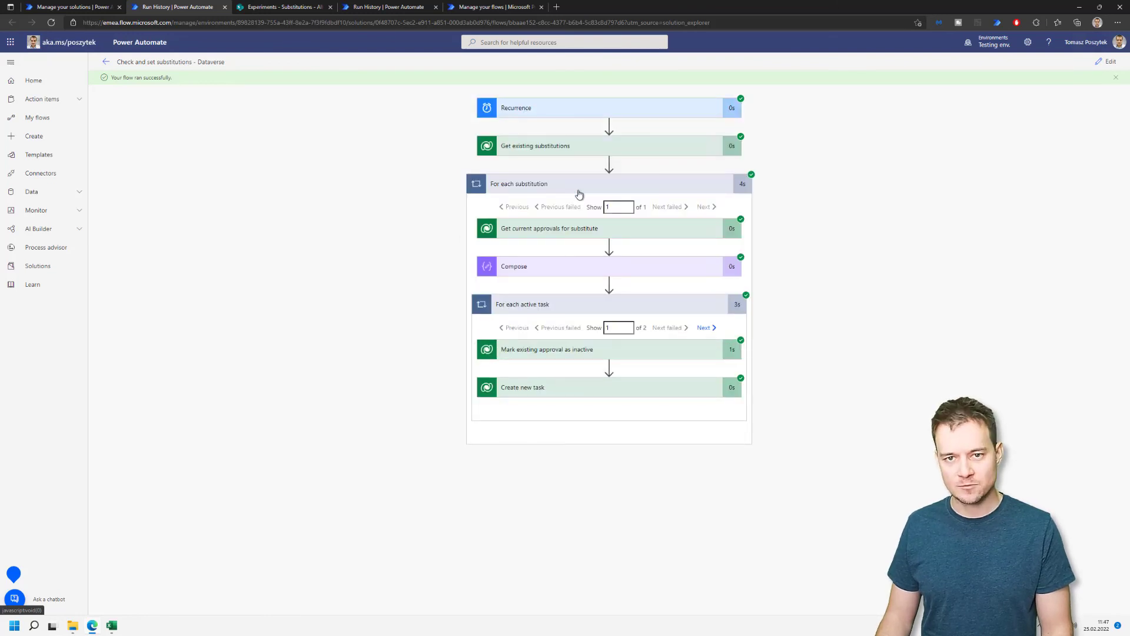
pyautogui.moveTo(575, 378)
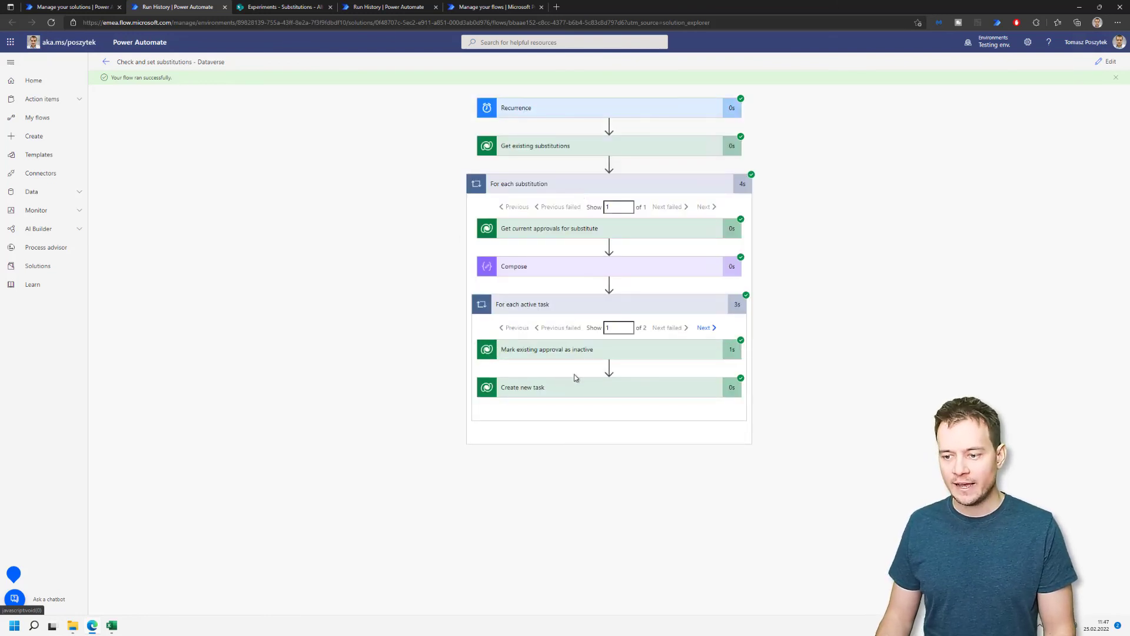
pyautogui.click(522, 387)
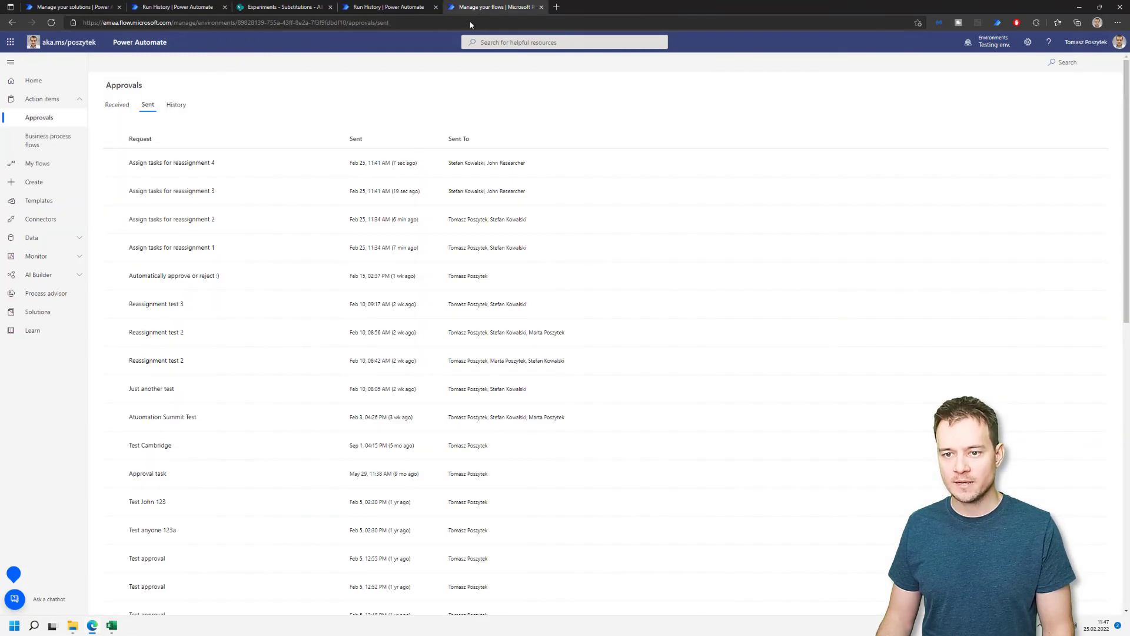
# Reload Sent approvals to see Tomasz Poszytek added to reassignments 3 and 4.
pyautogui.click(51, 22)
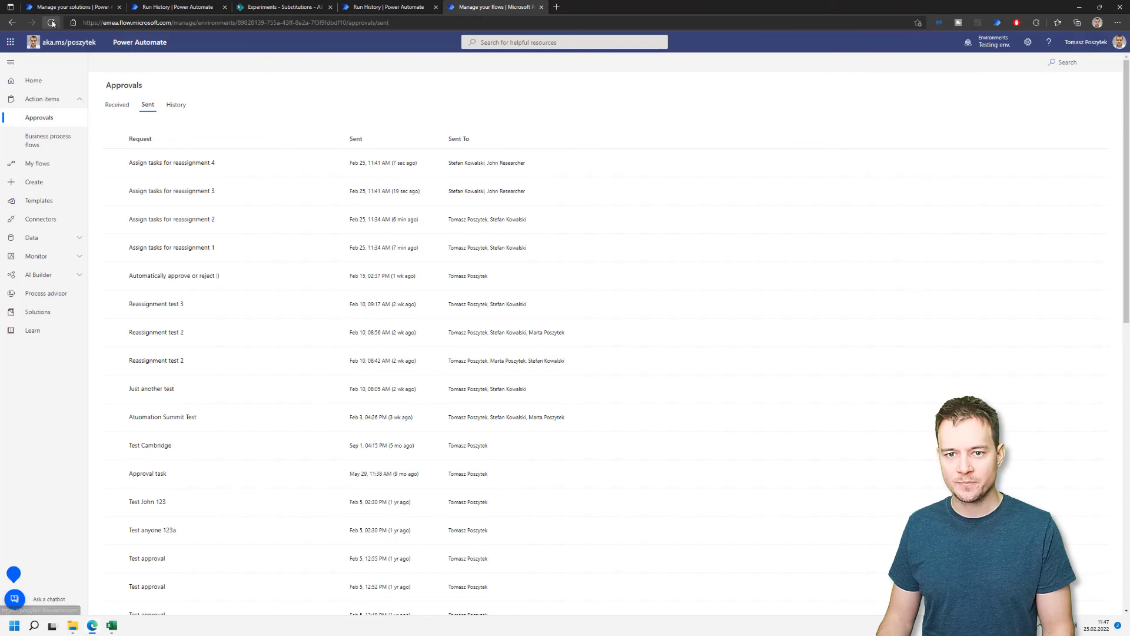
pyautogui.click(32, 23)
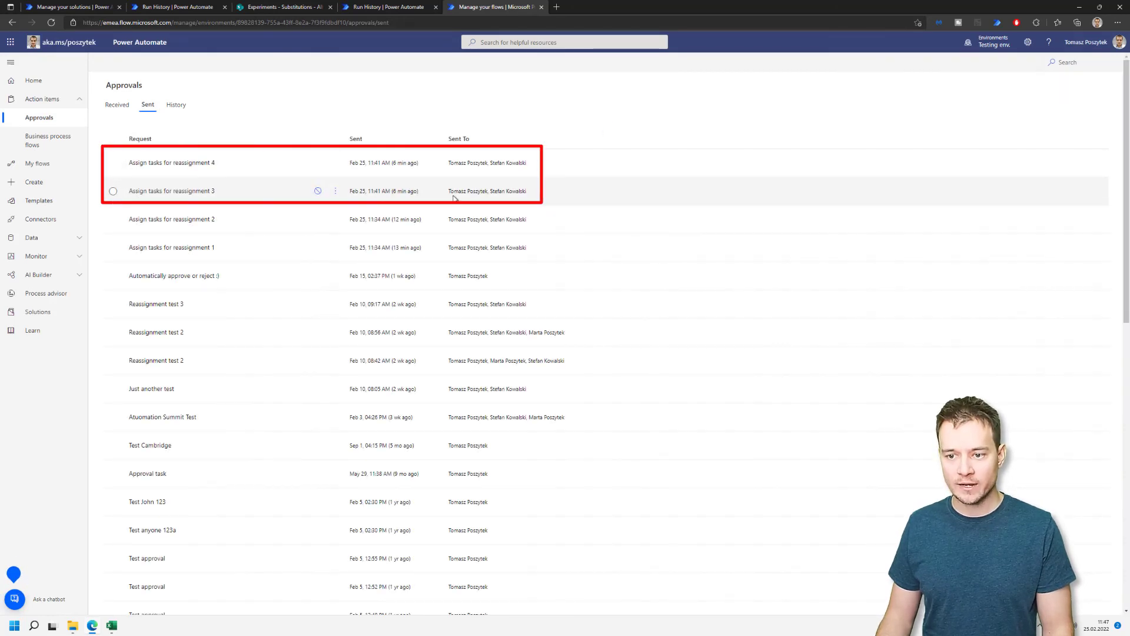
pyautogui.moveTo(171, 190)
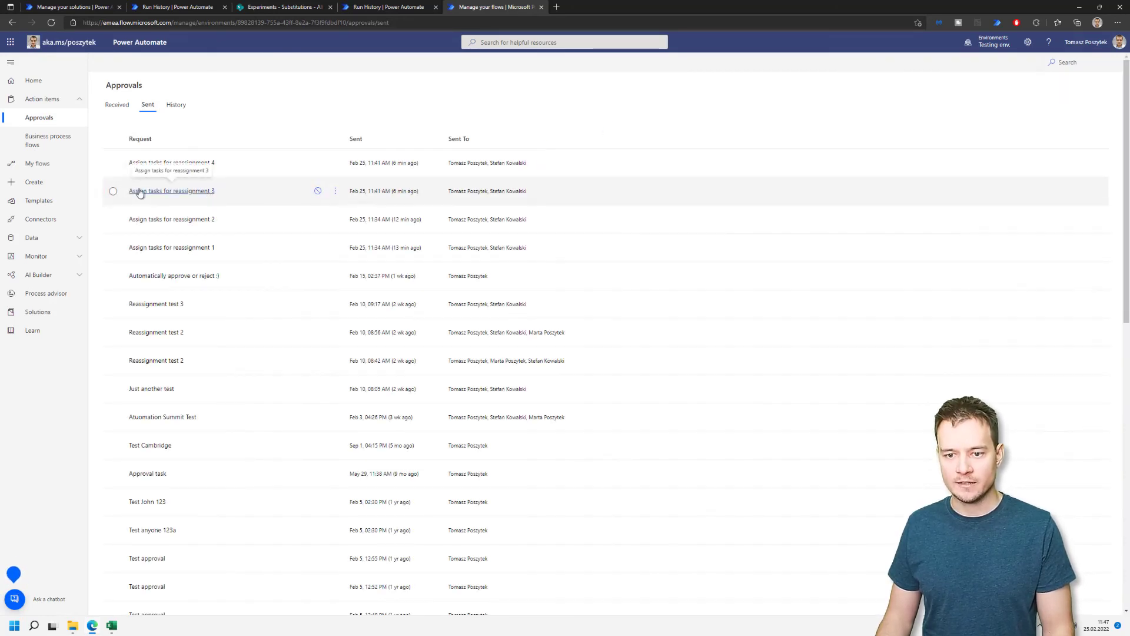
pyautogui.moveTo(361, 215)
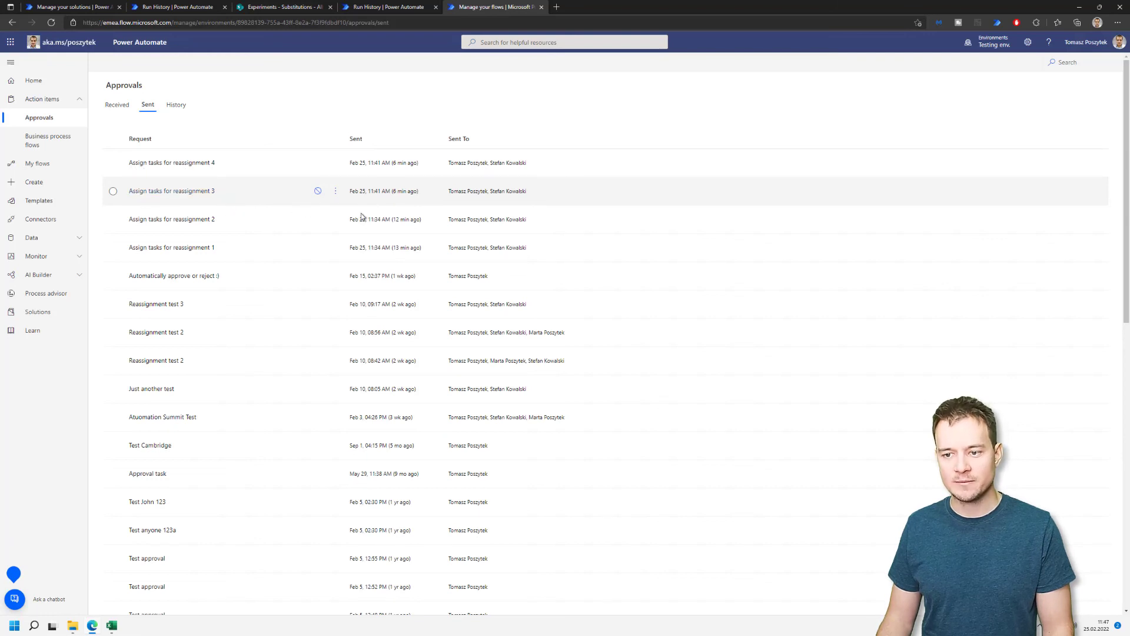
pyautogui.moveTo(205, 175)
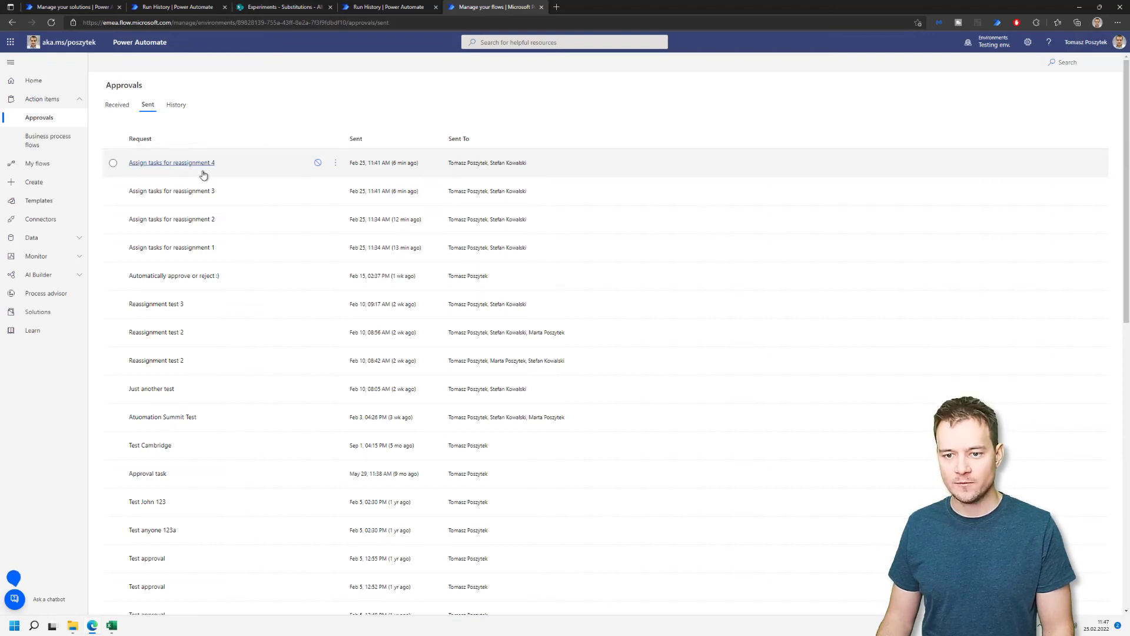
pyautogui.moveTo(465, 179)
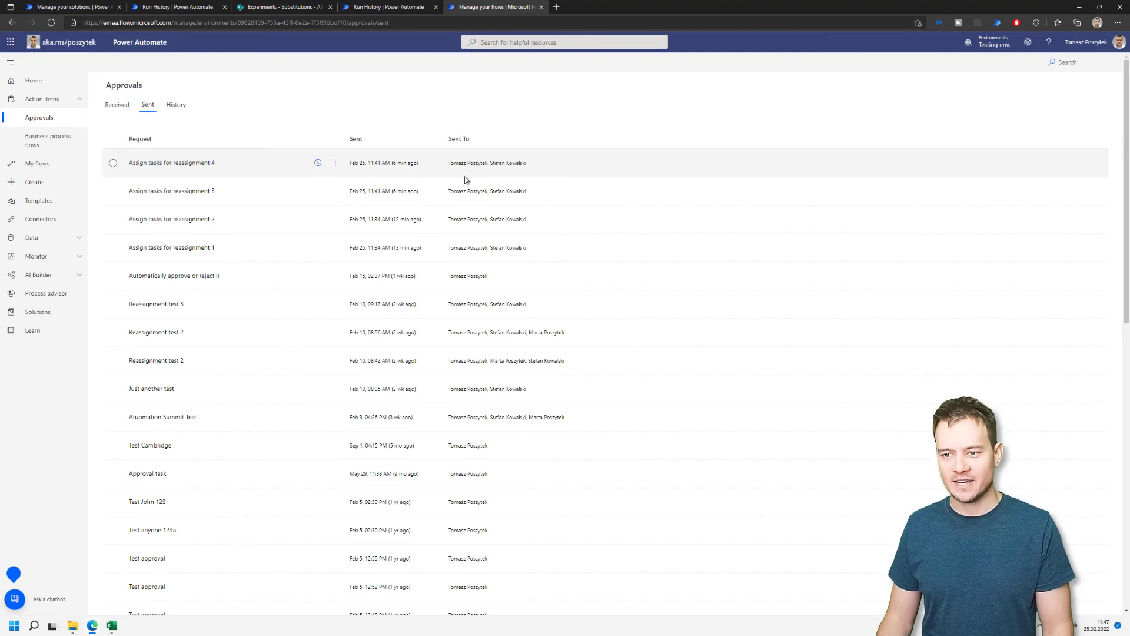